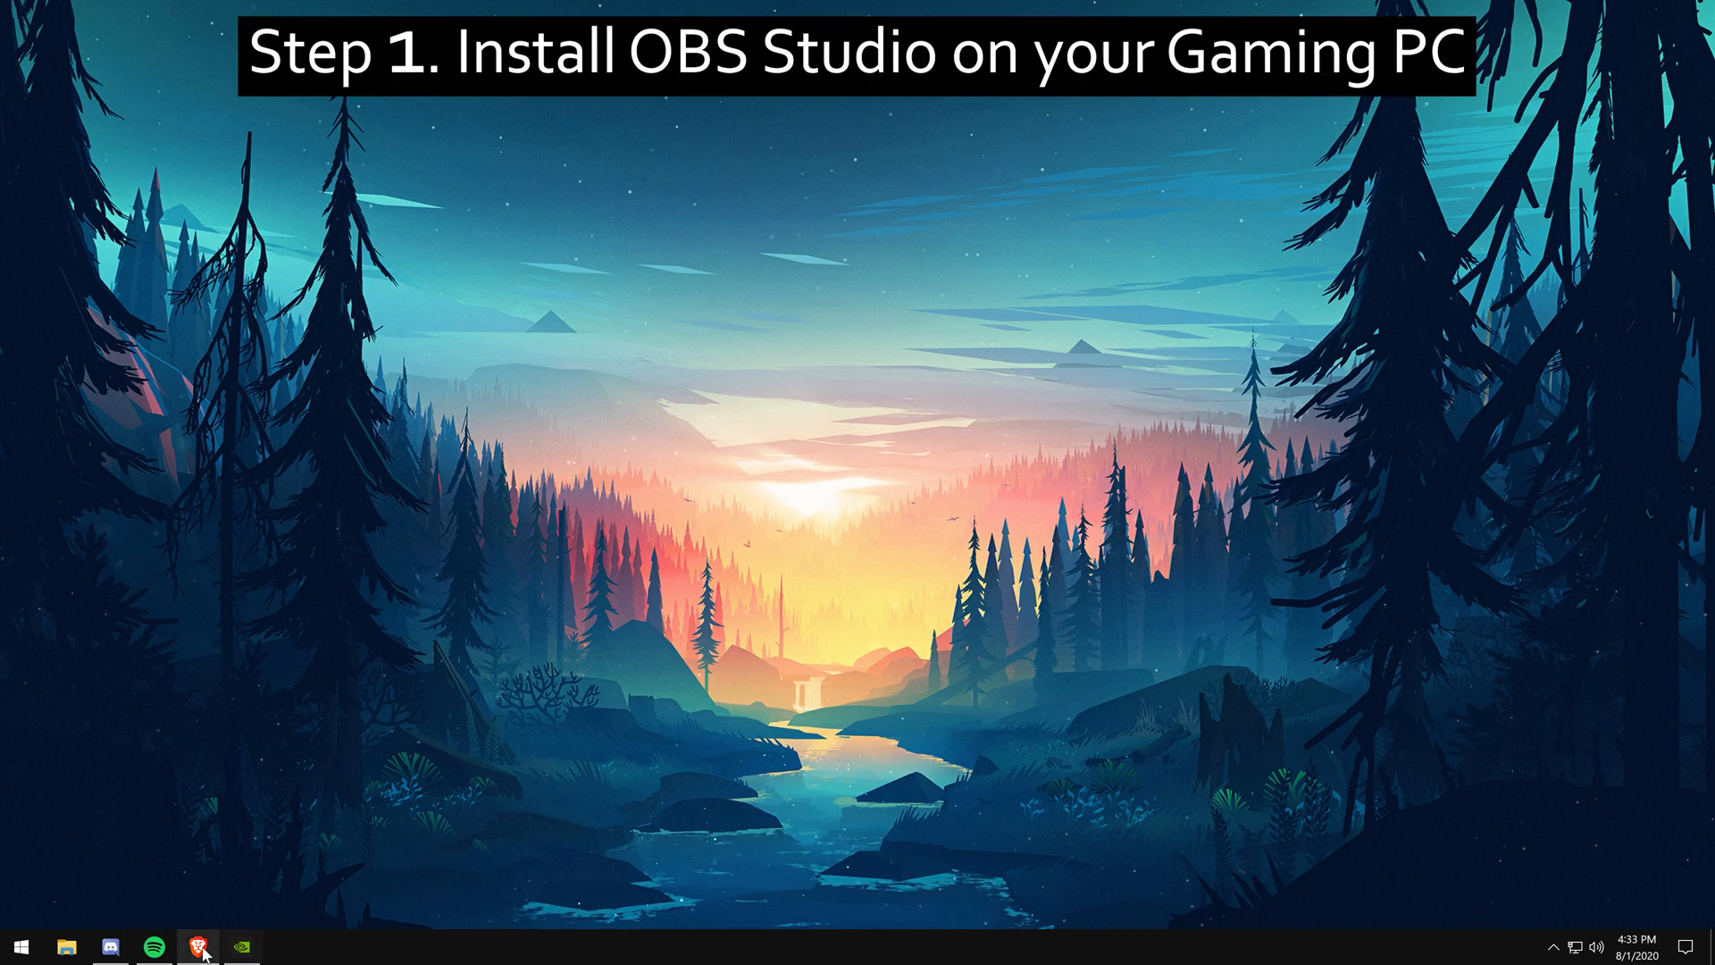
# - Download the OBS Studio Windows installer from obsproject.com in Brave and launch it
pyautogui.click(197, 946)
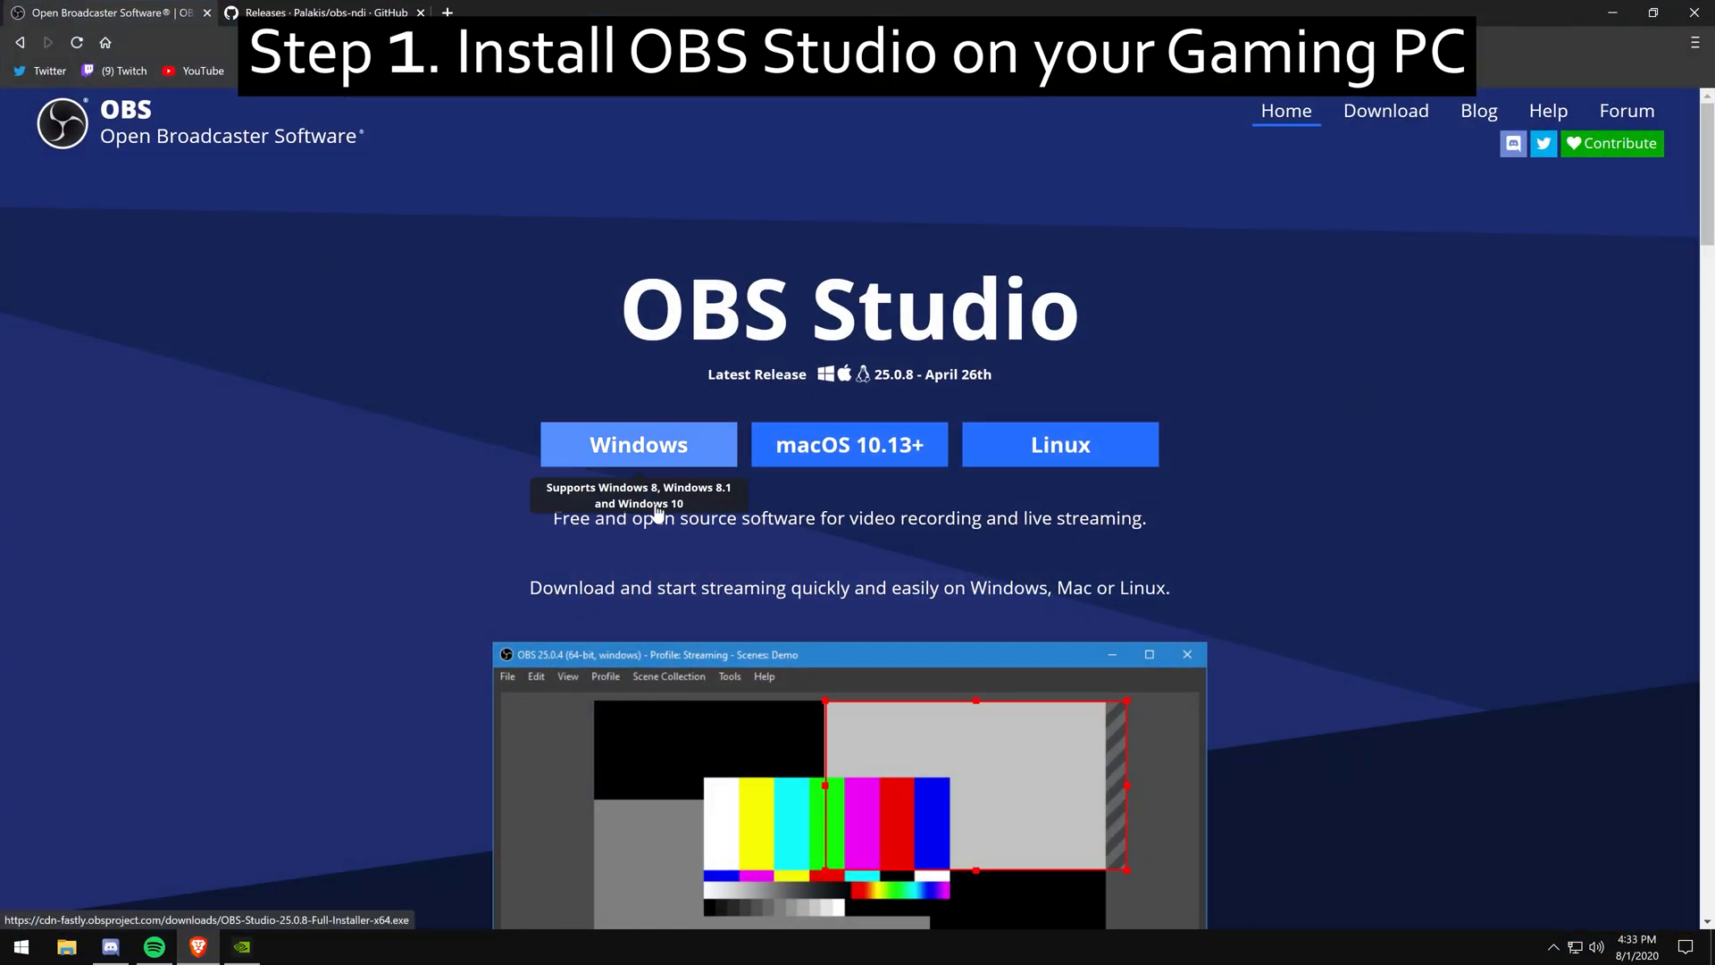
pyautogui.click(638, 444)
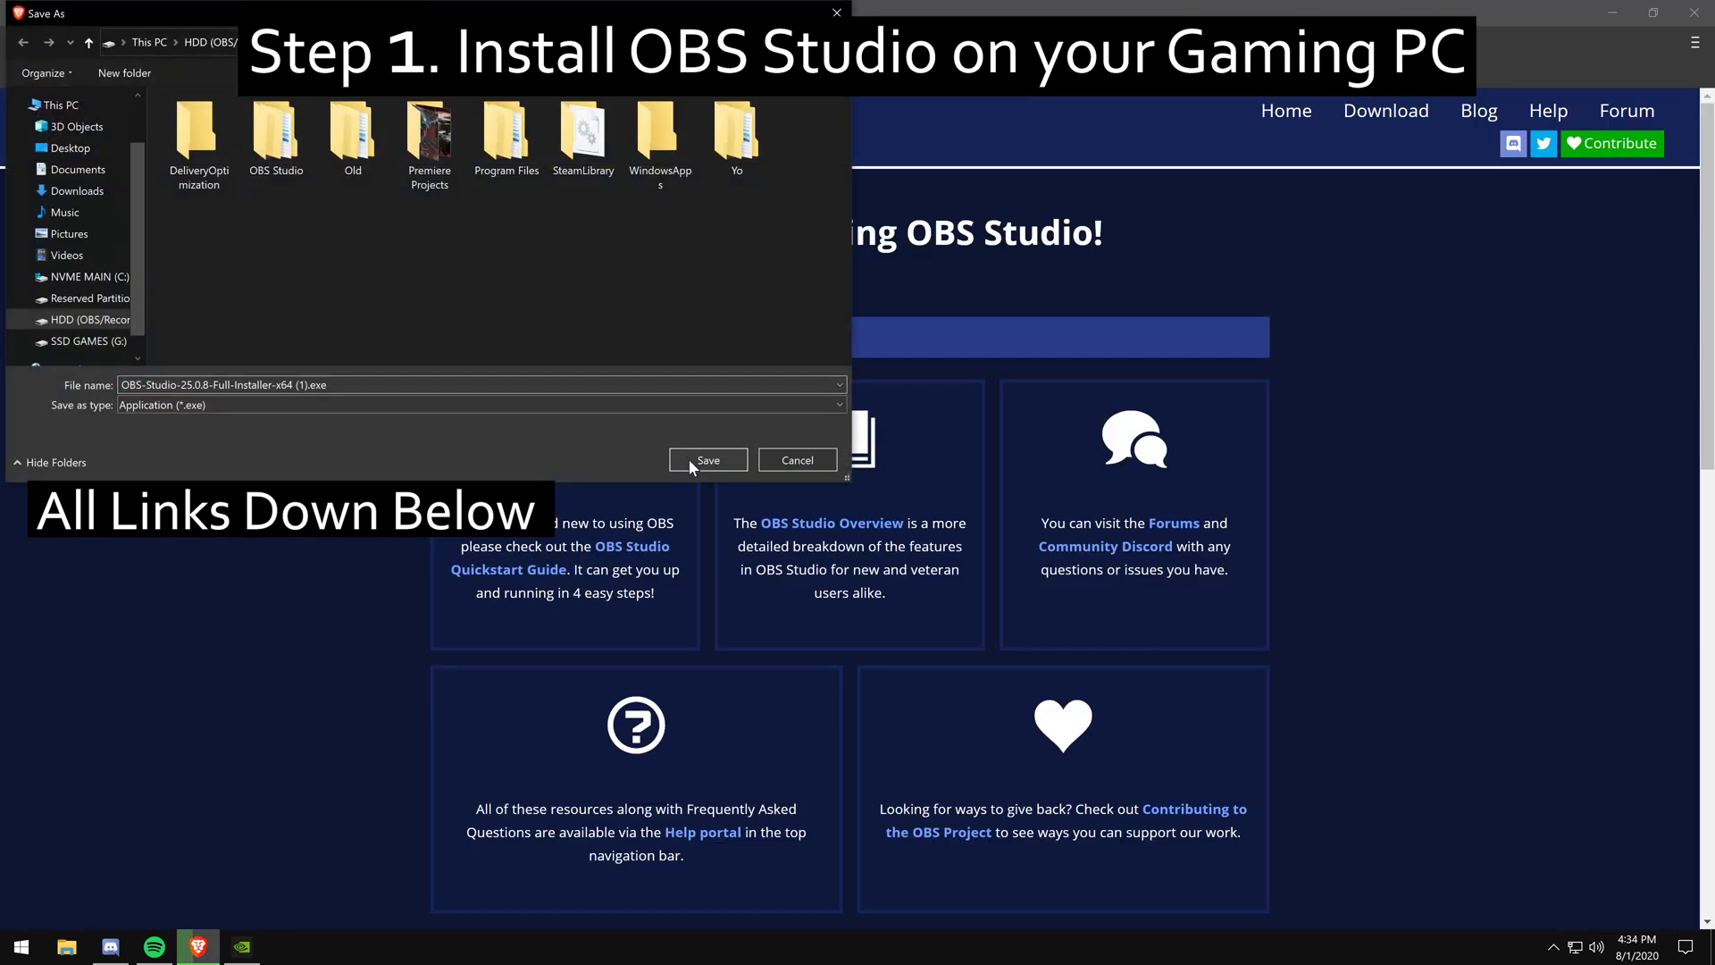
pyautogui.click(708, 459)
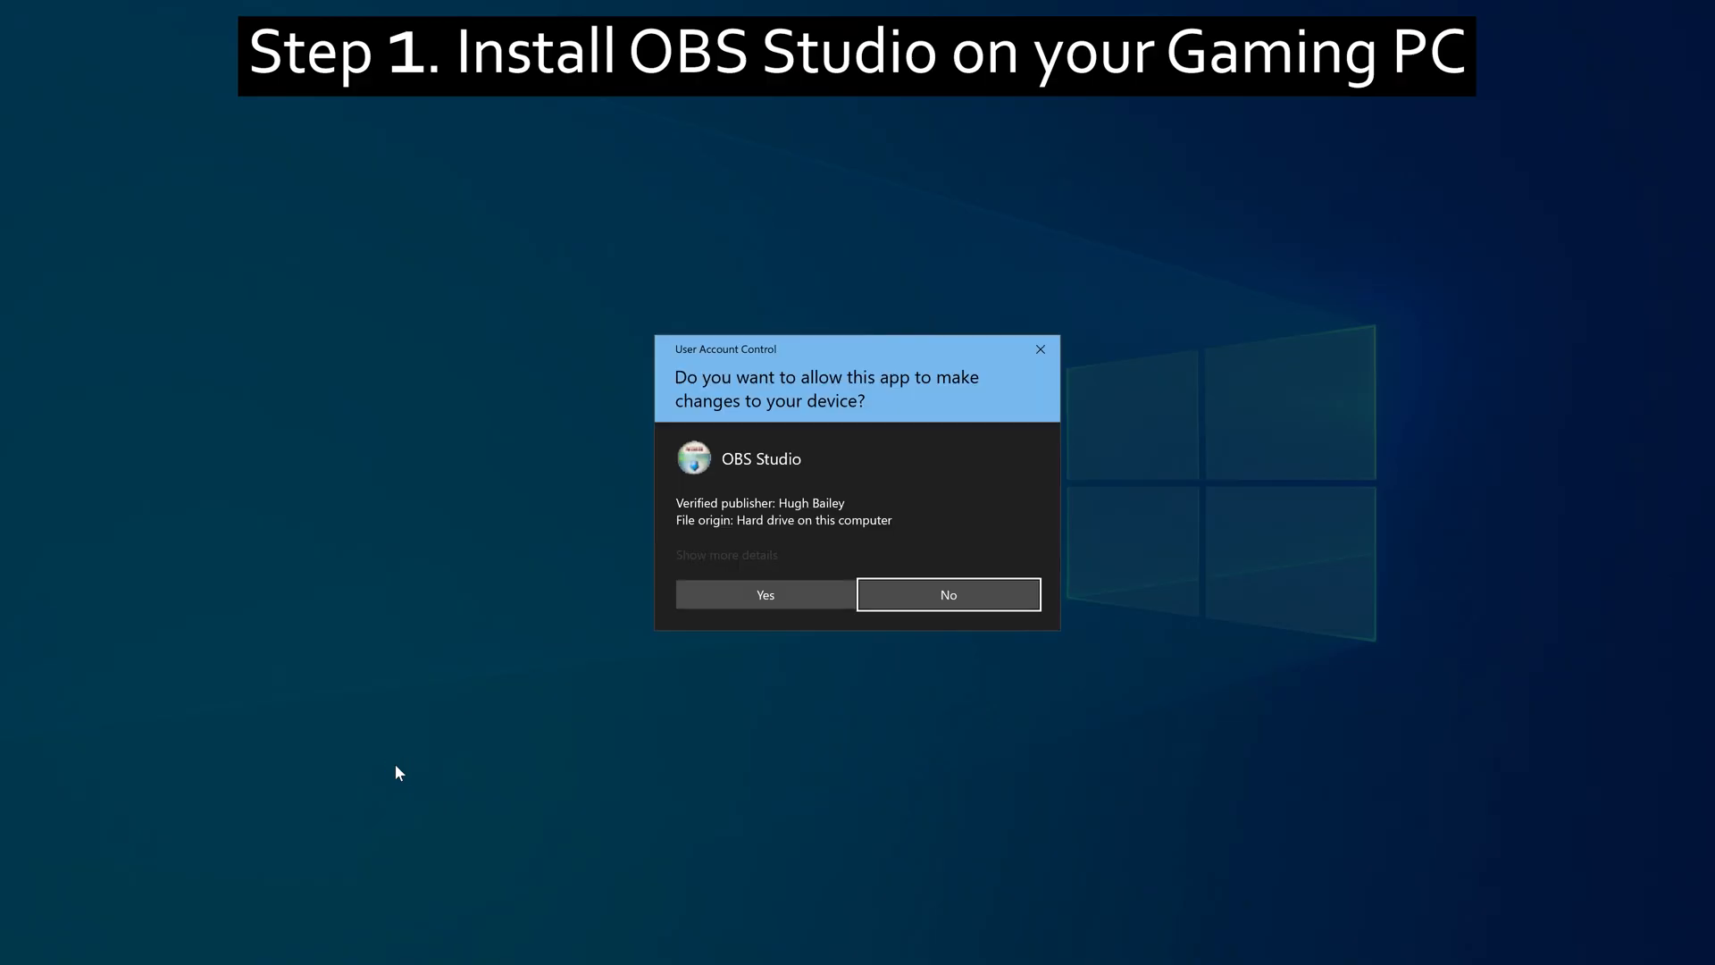
# - Approve the UAC prompt and complete OBS Studio 25.0.8 Setup with the default folder
pyautogui.click(764, 594)
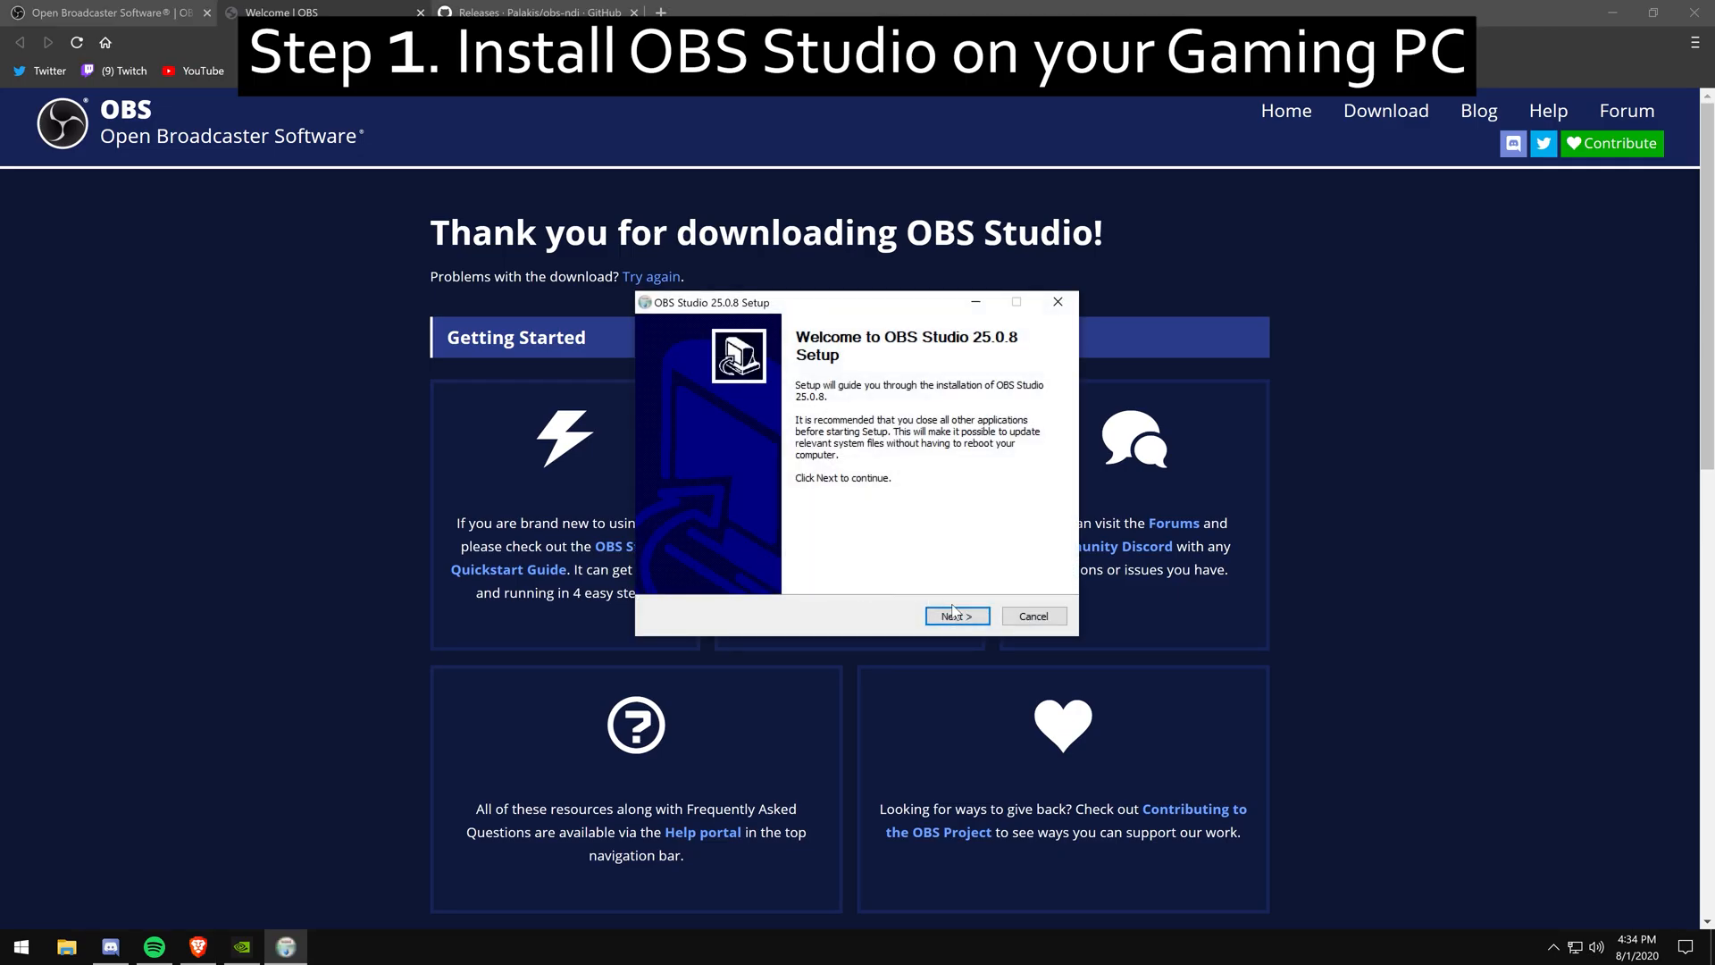
pyautogui.click(954, 615)
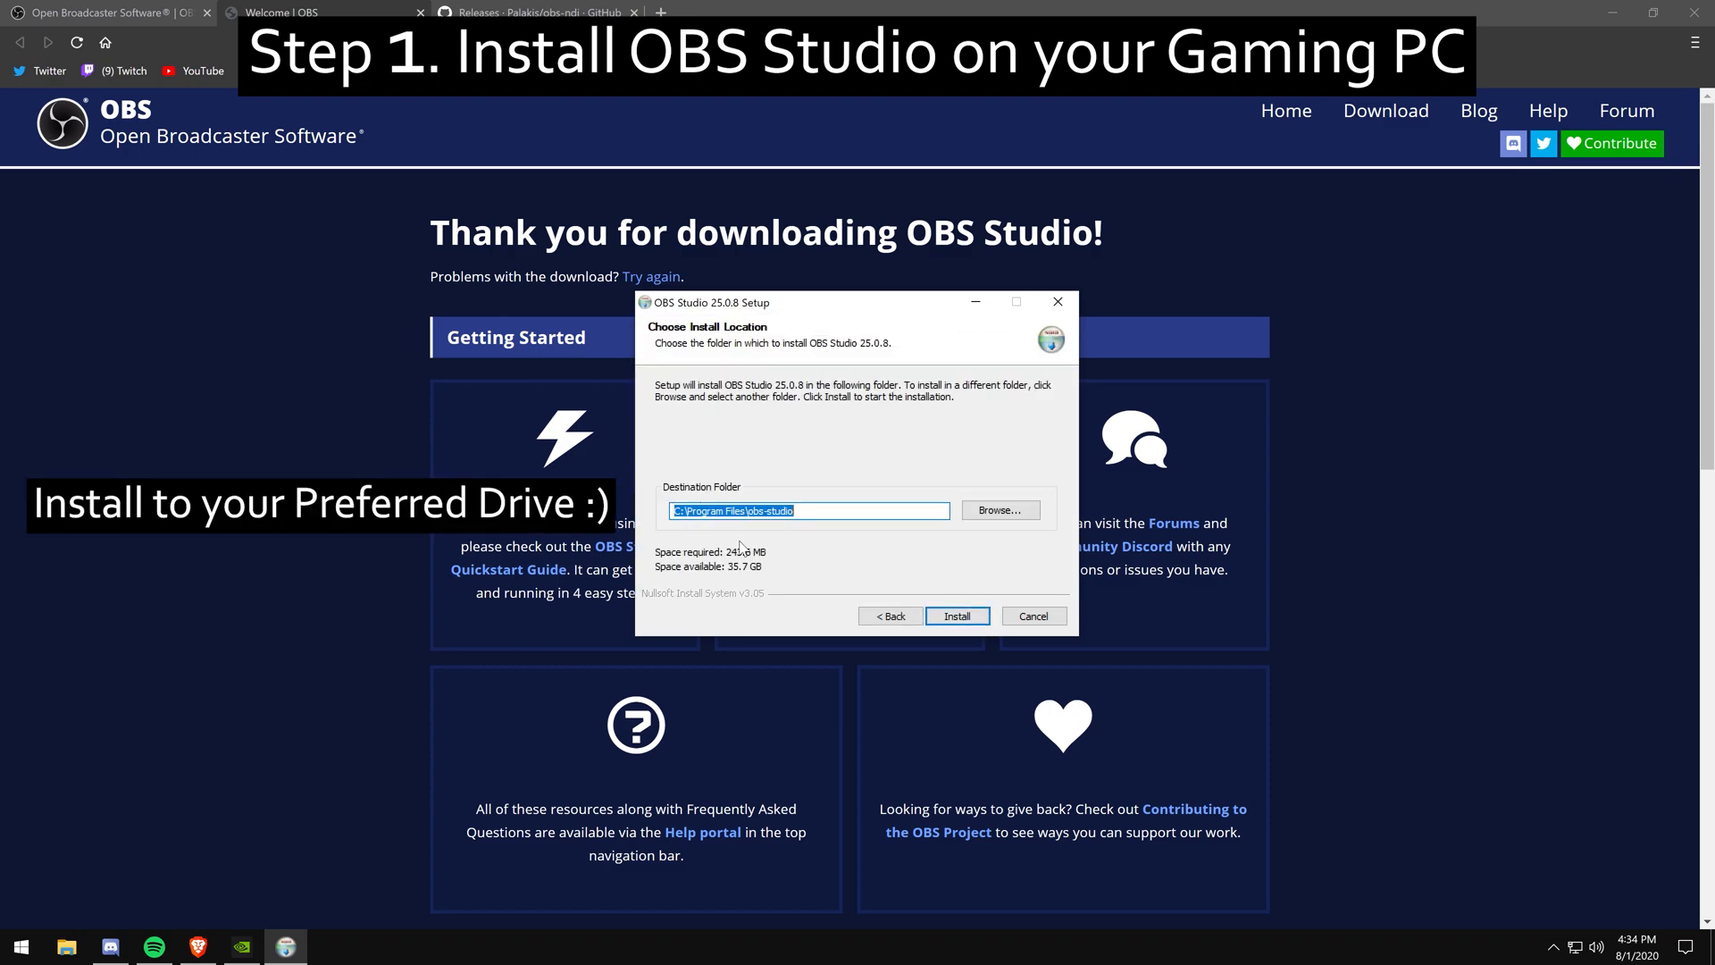
pyautogui.click(955, 615)
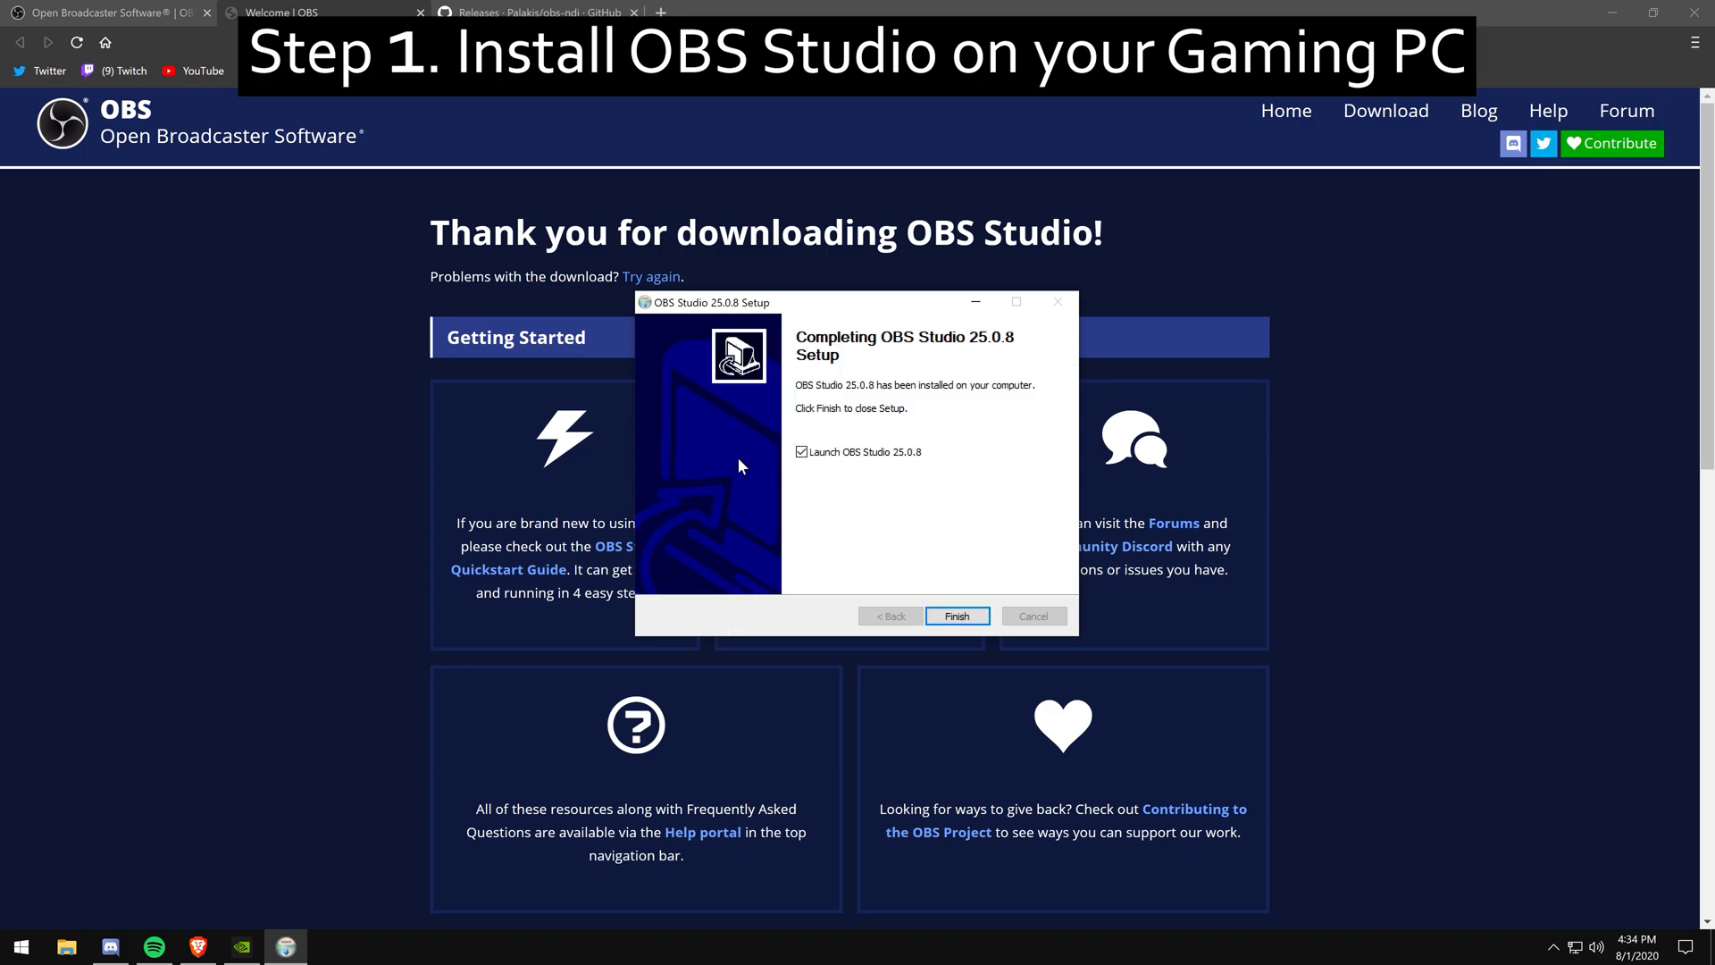
pyautogui.click(954, 614)
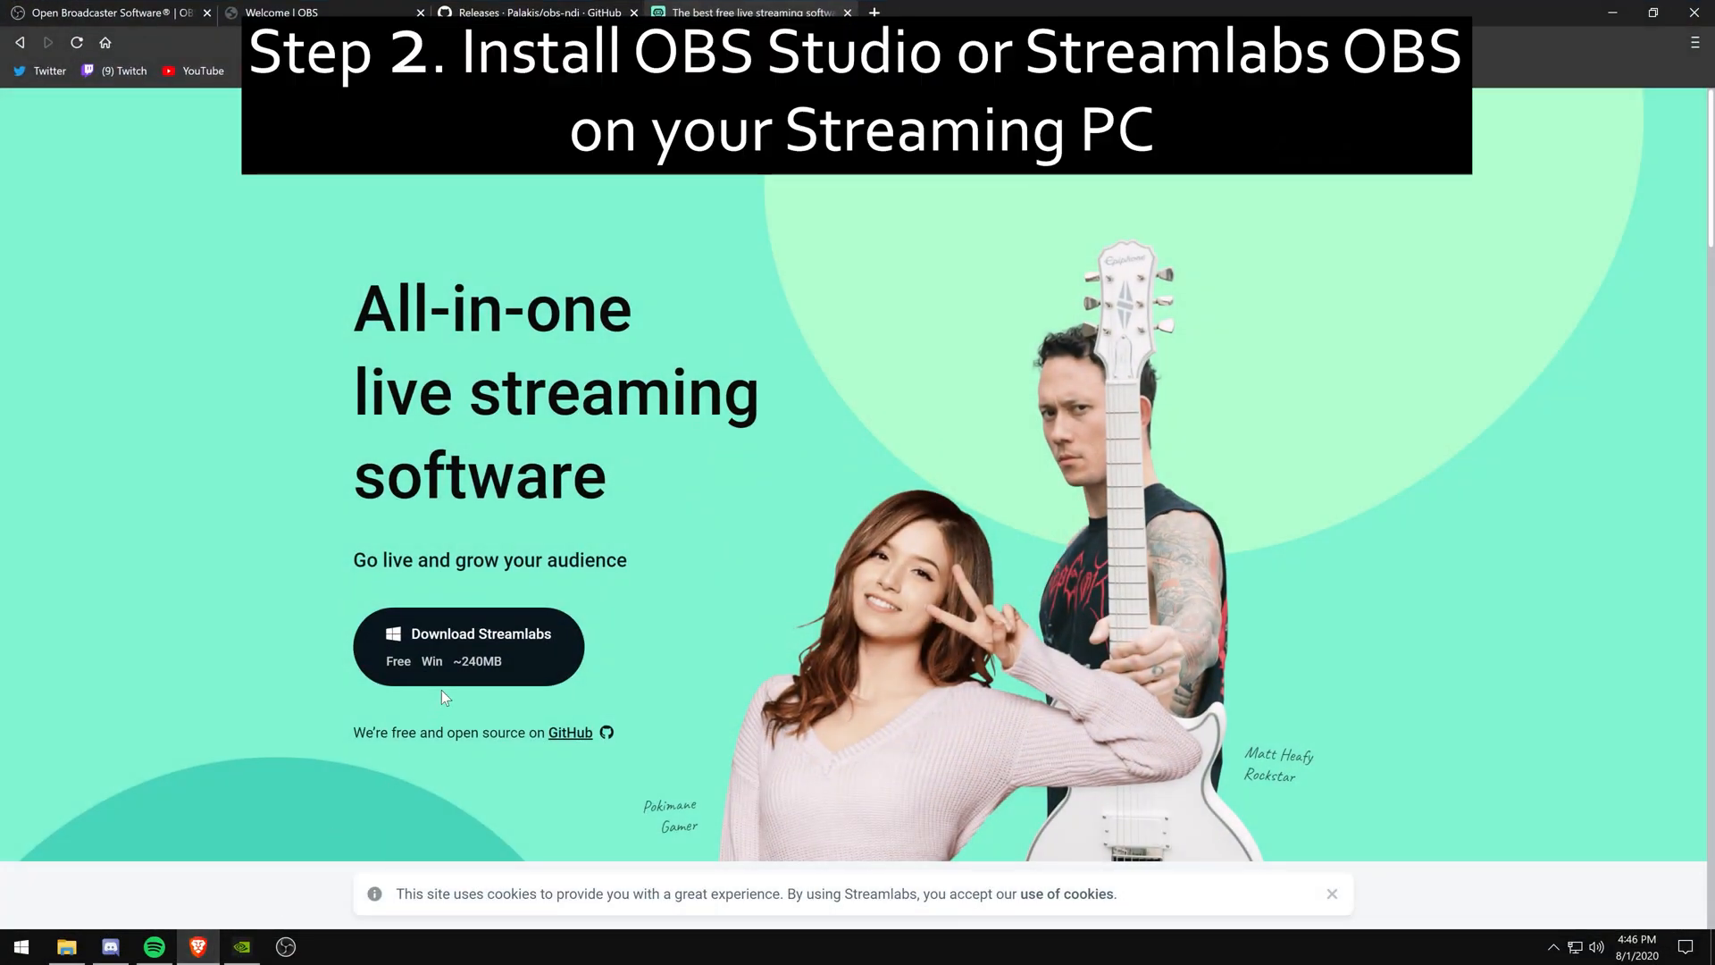
# - Save the Streamlabs OBS installer via Download Streamlabs on streamlabs.com
pyautogui.click(468, 645)
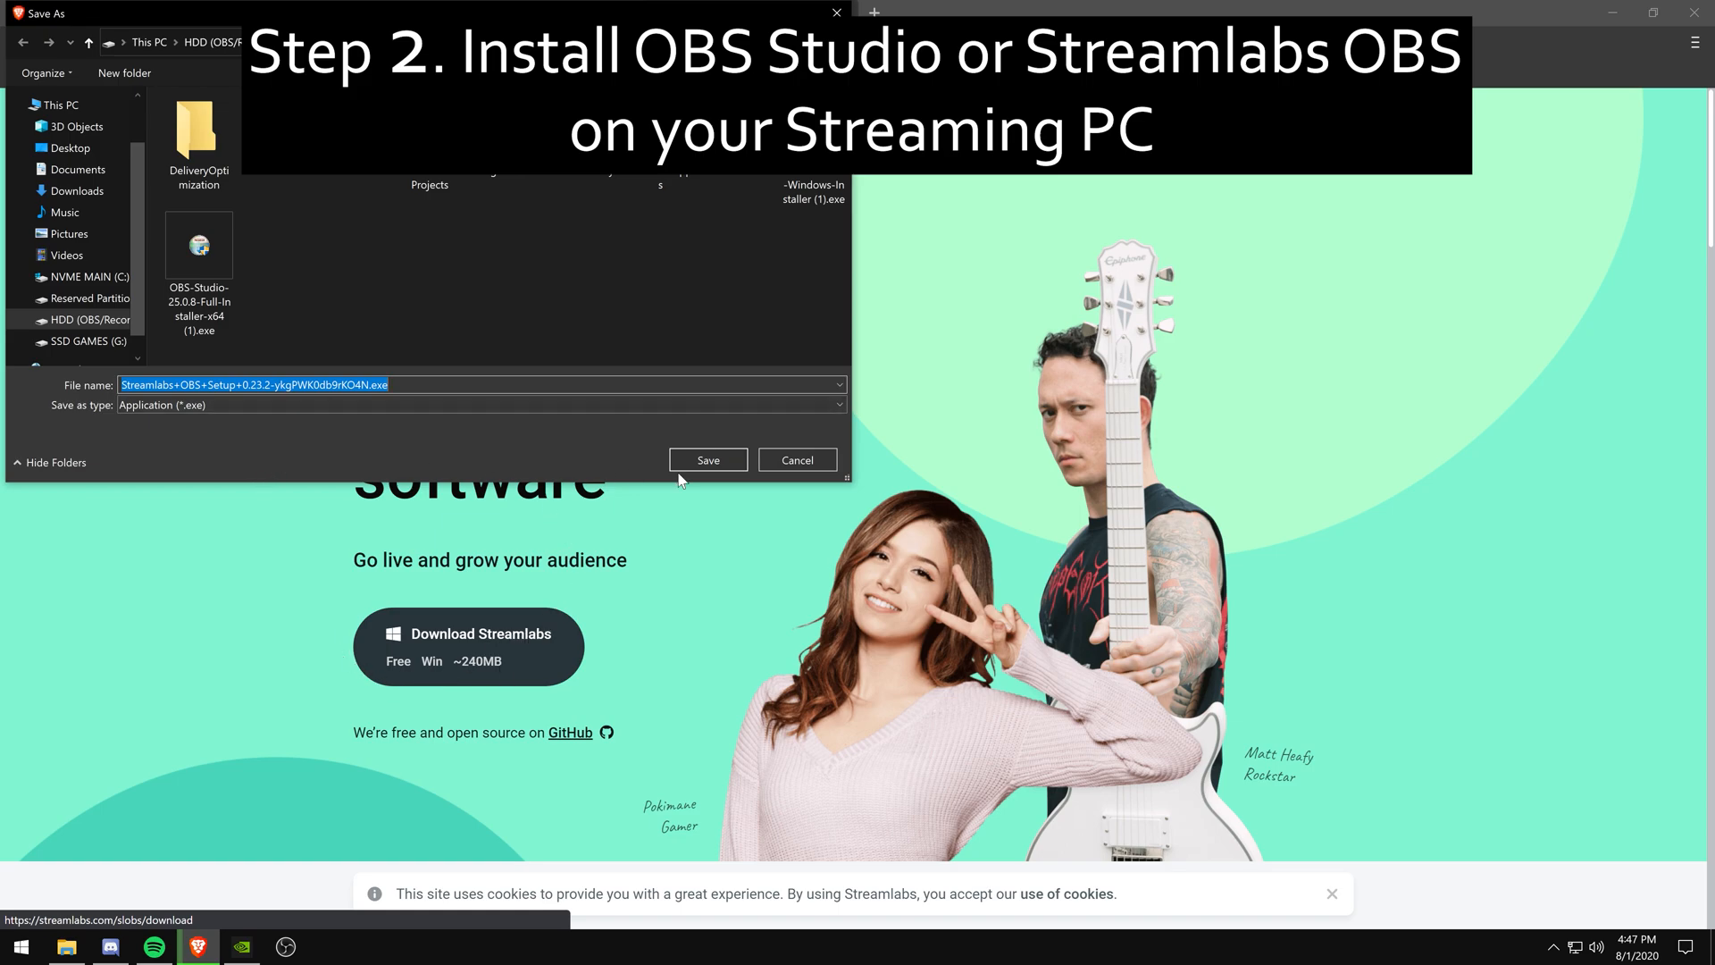
pyautogui.click(706, 459)
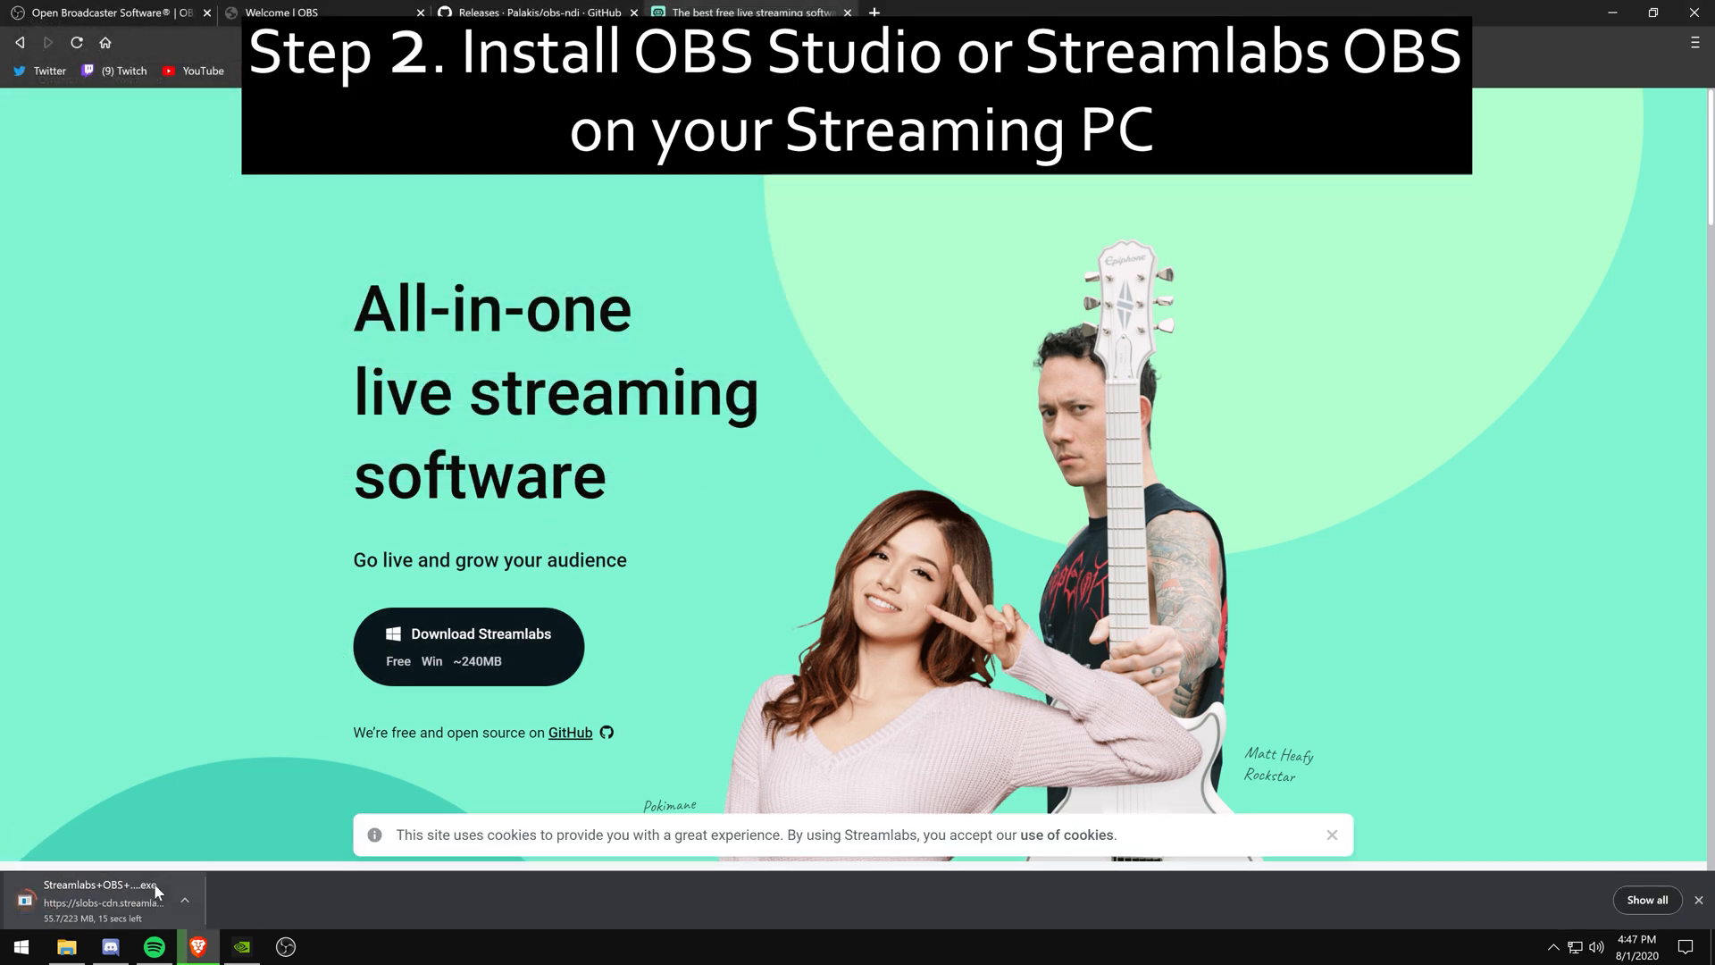
pyautogui.moveTo(104, 897)
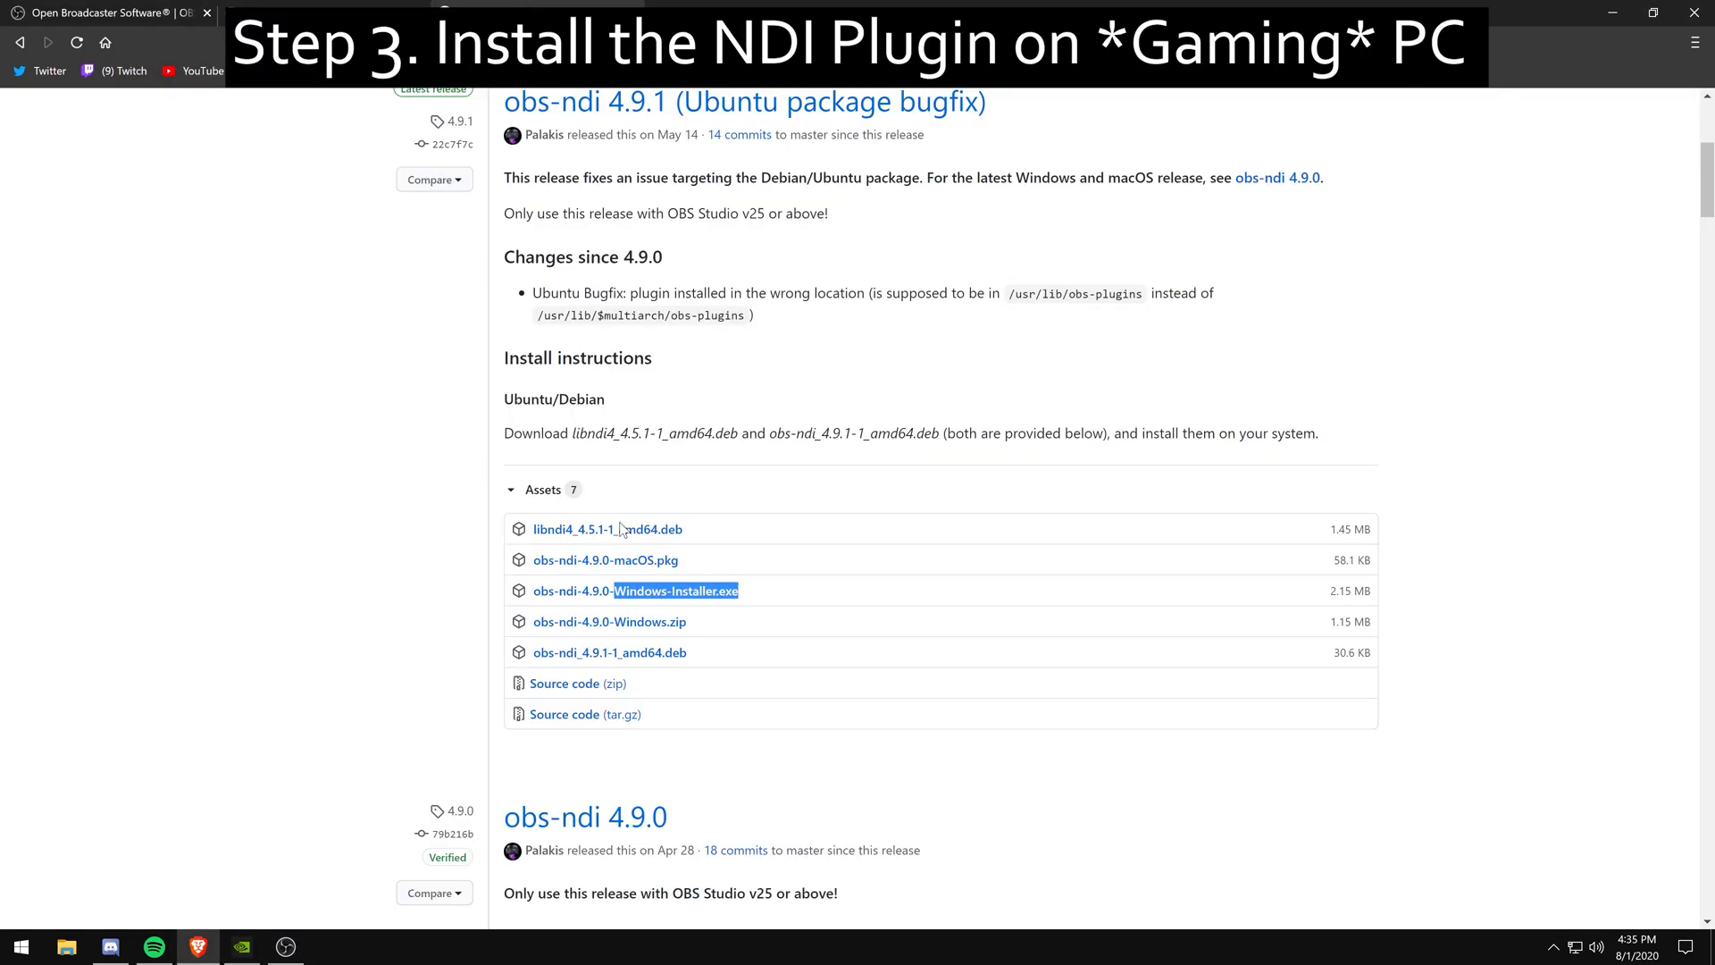
# - Save obs-ndi-4.9.0-Windows-Installer.exe from the GitHub release Assets list
pyautogui.scroll(-3)
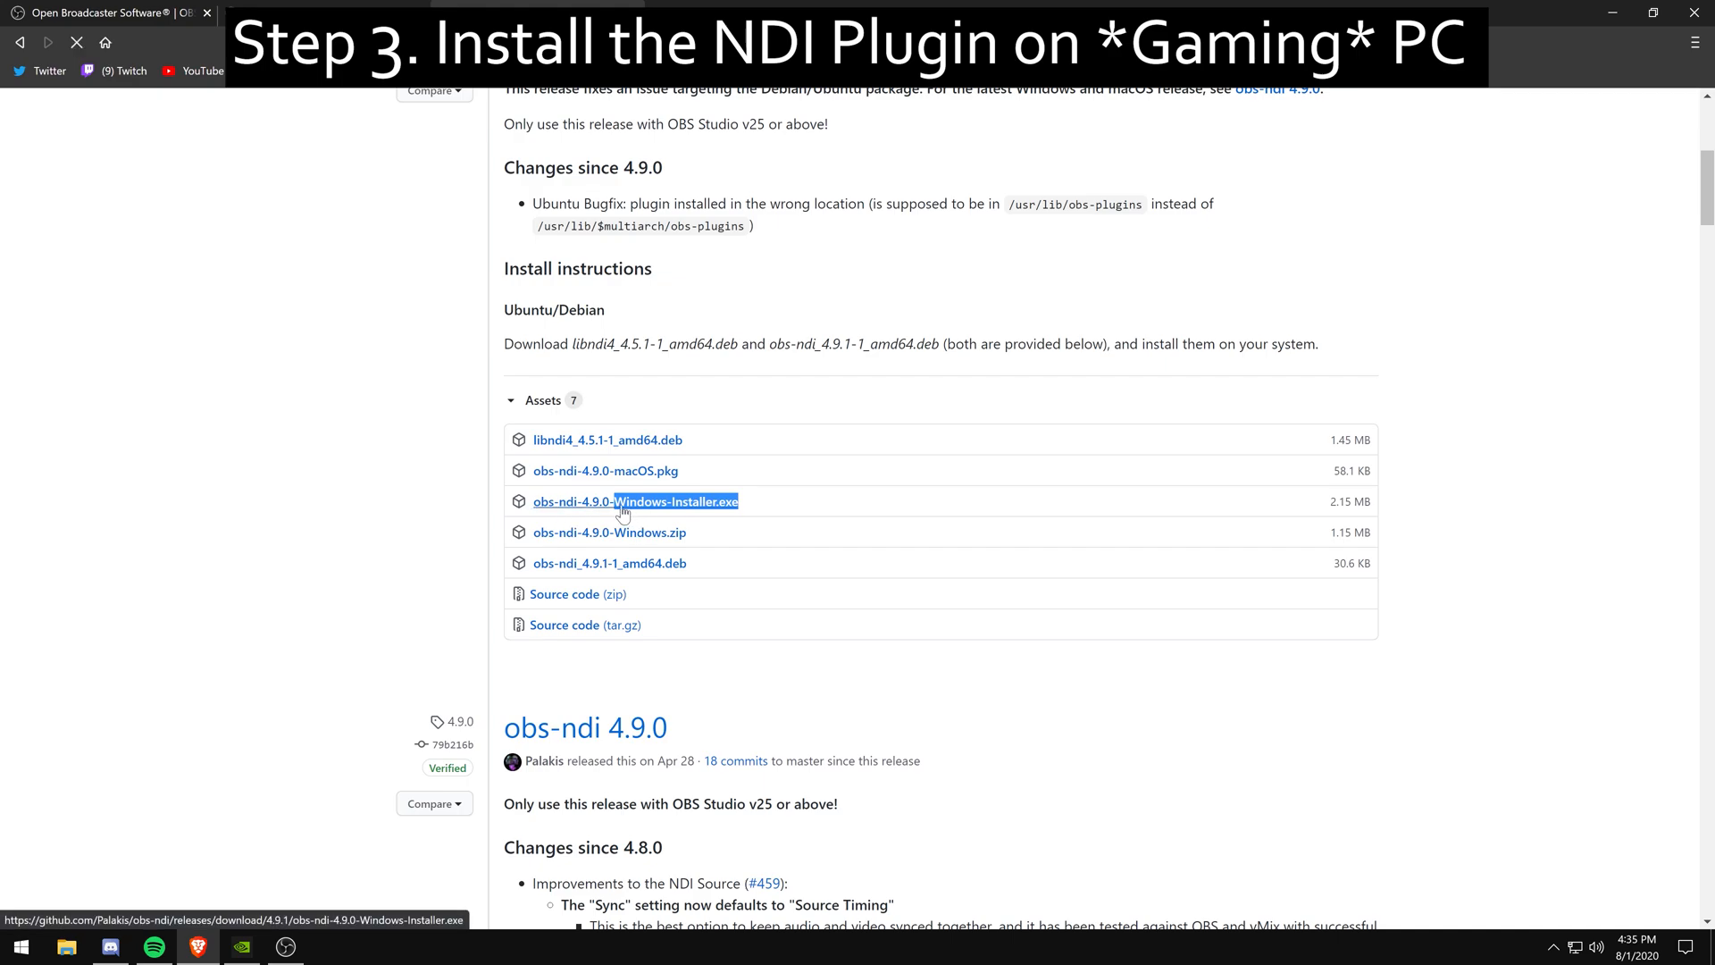
pyautogui.click(634, 501)
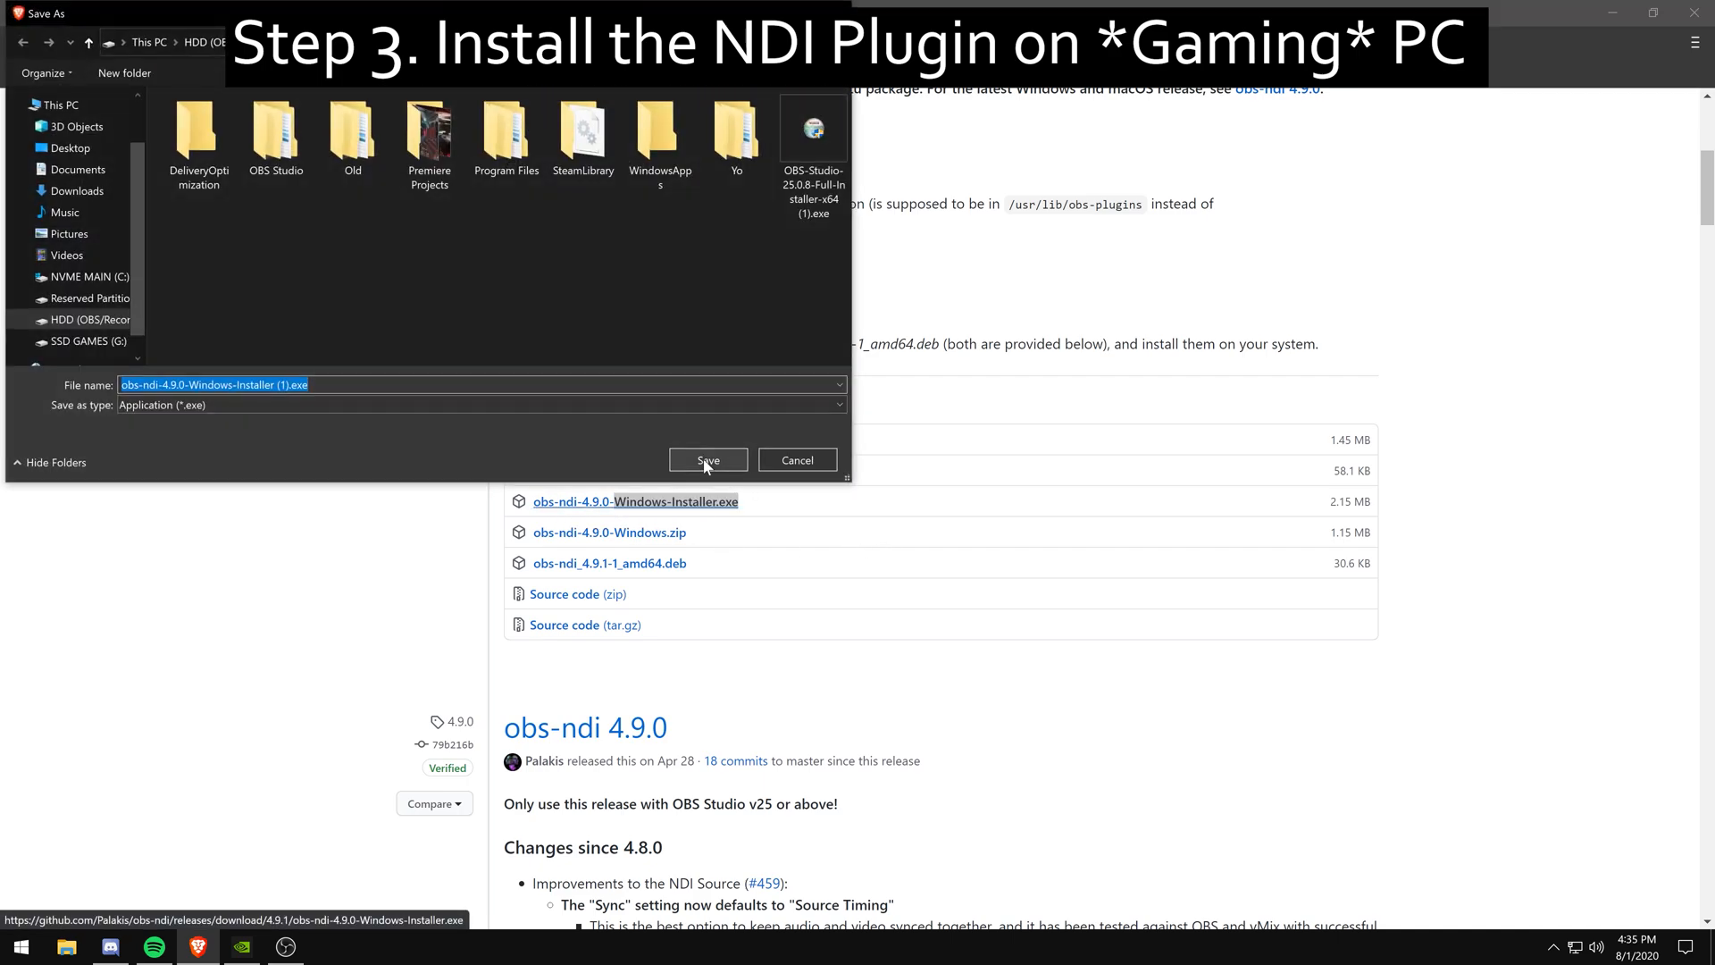
pyautogui.click(706, 459)
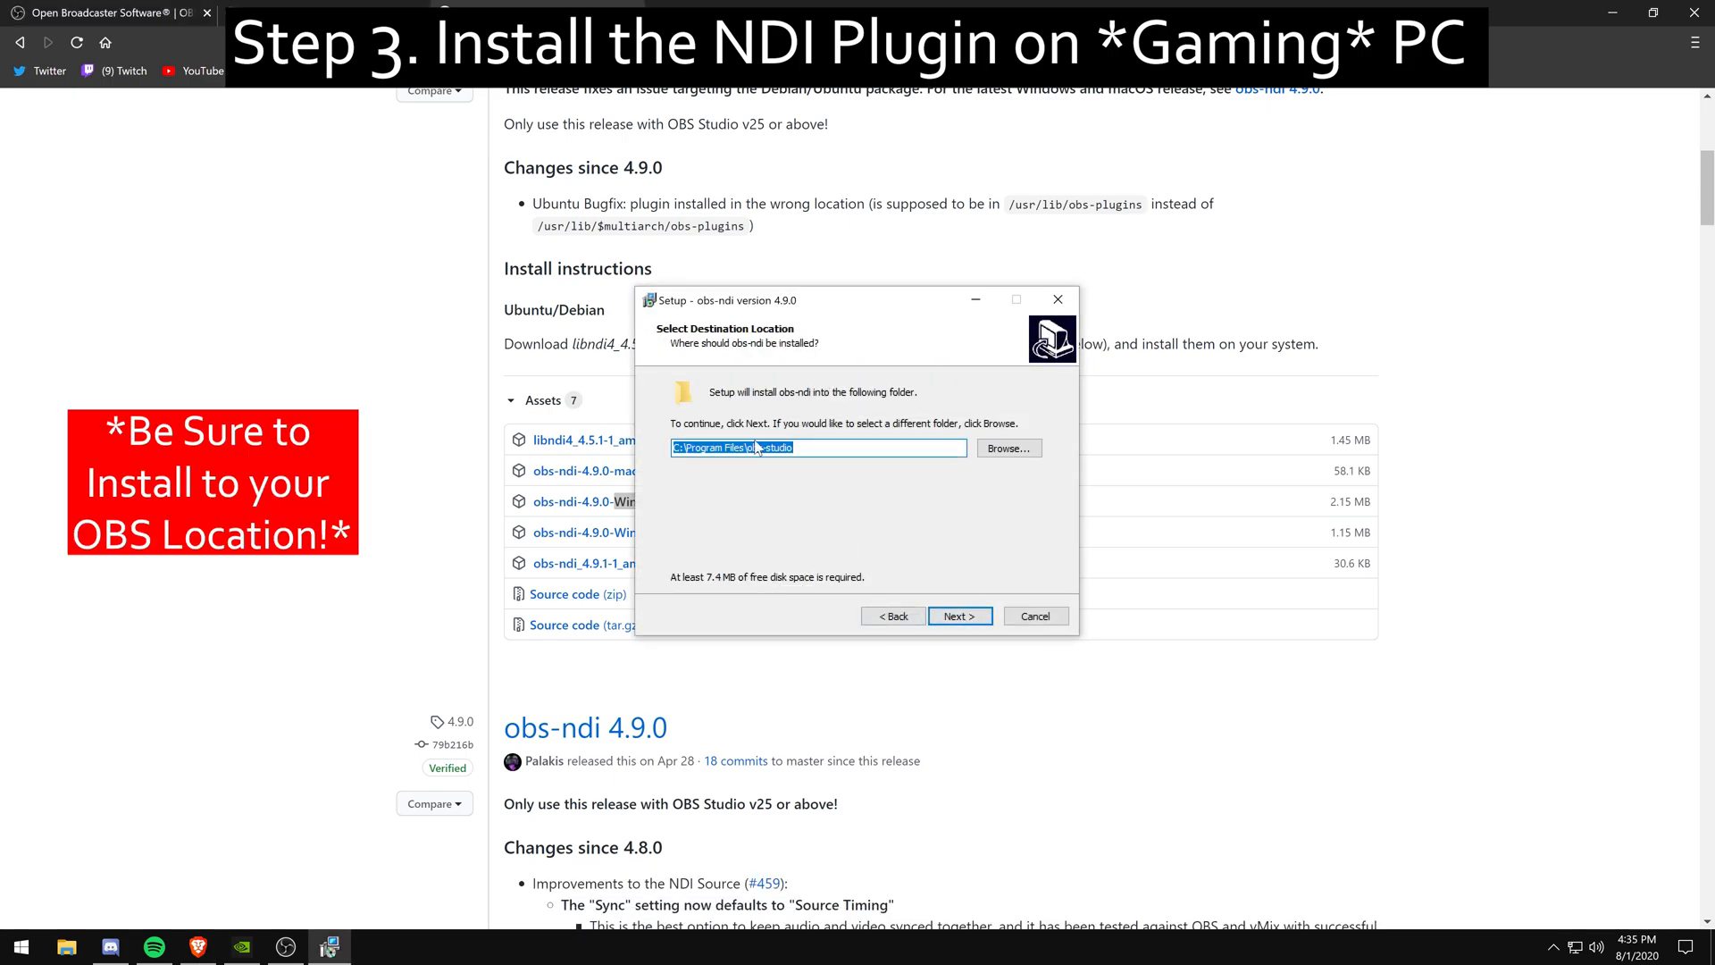
# - Install obs-ndi 4.9.0 into the existing obs-studio folder with Full installation components
pyautogui.click(957, 615)
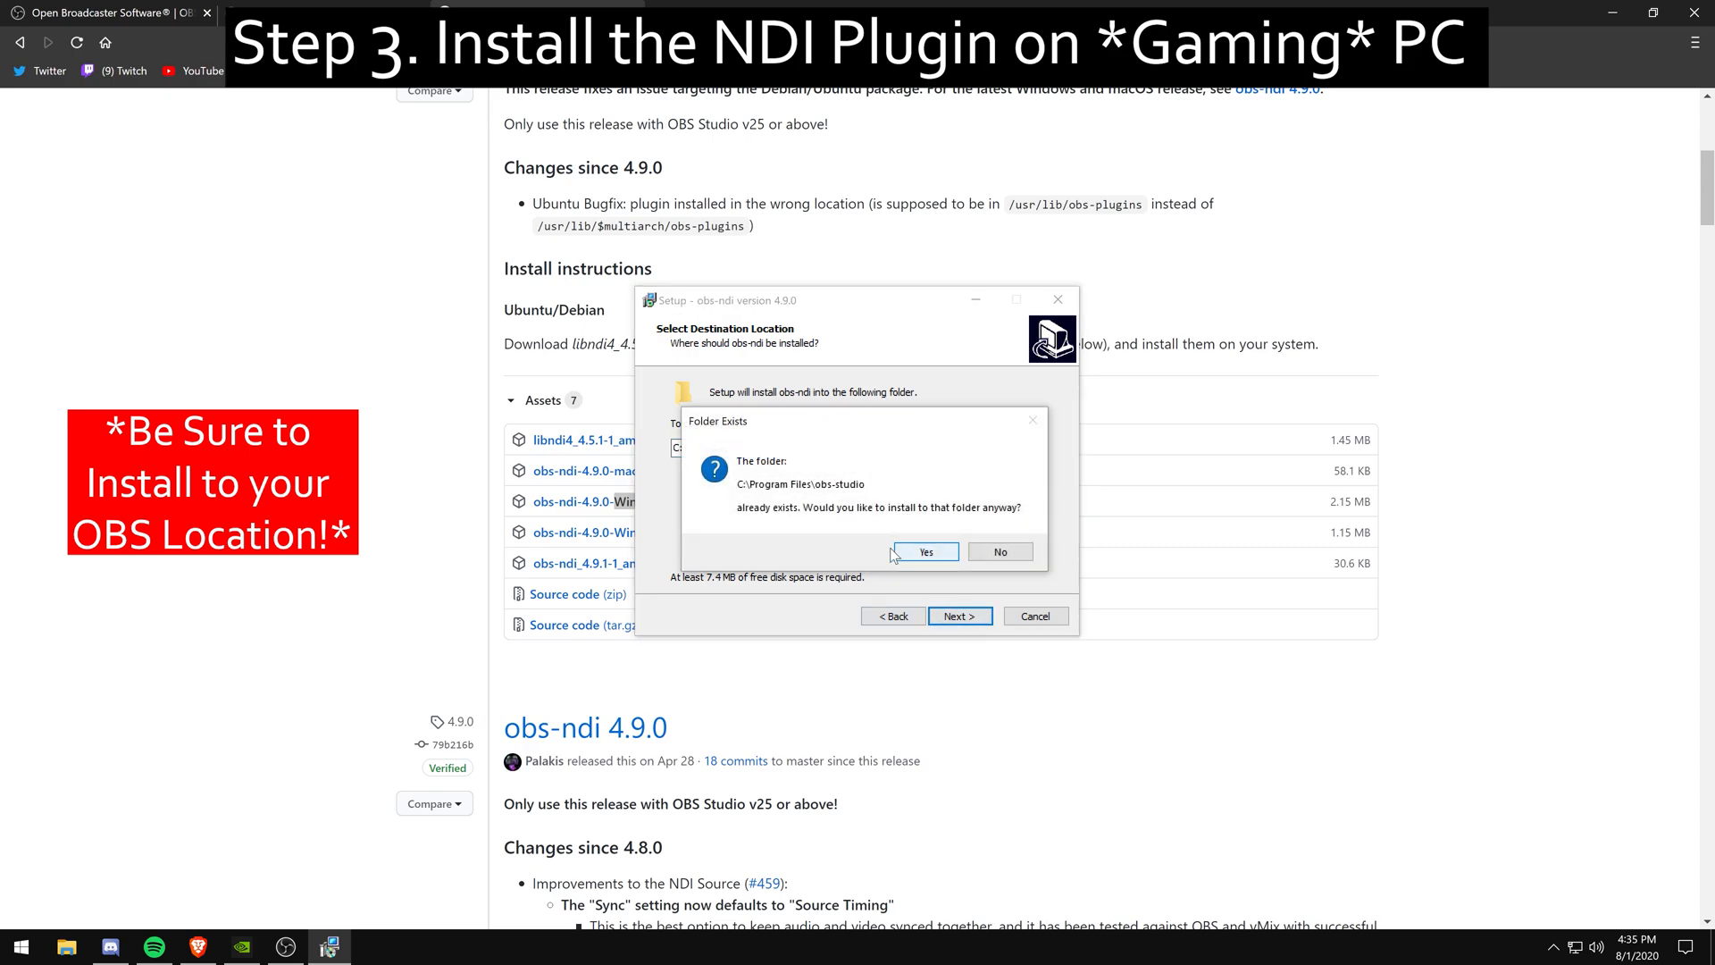
pyautogui.click(925, 551)
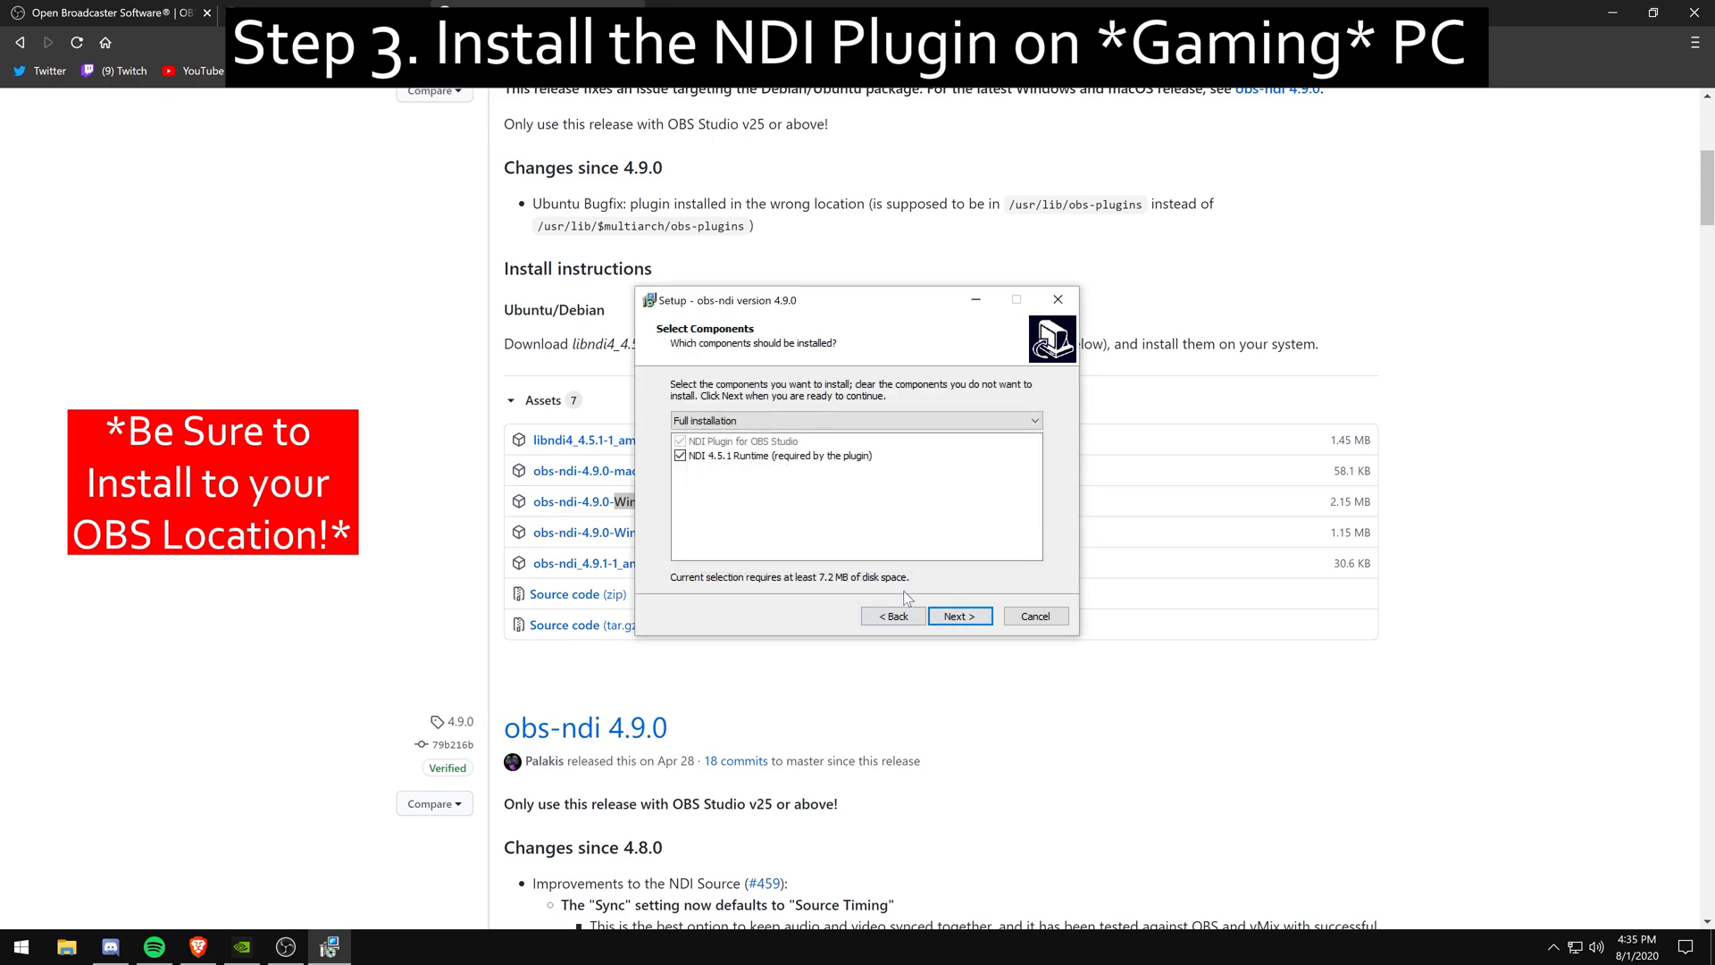
pyautogui.click(958, 615)
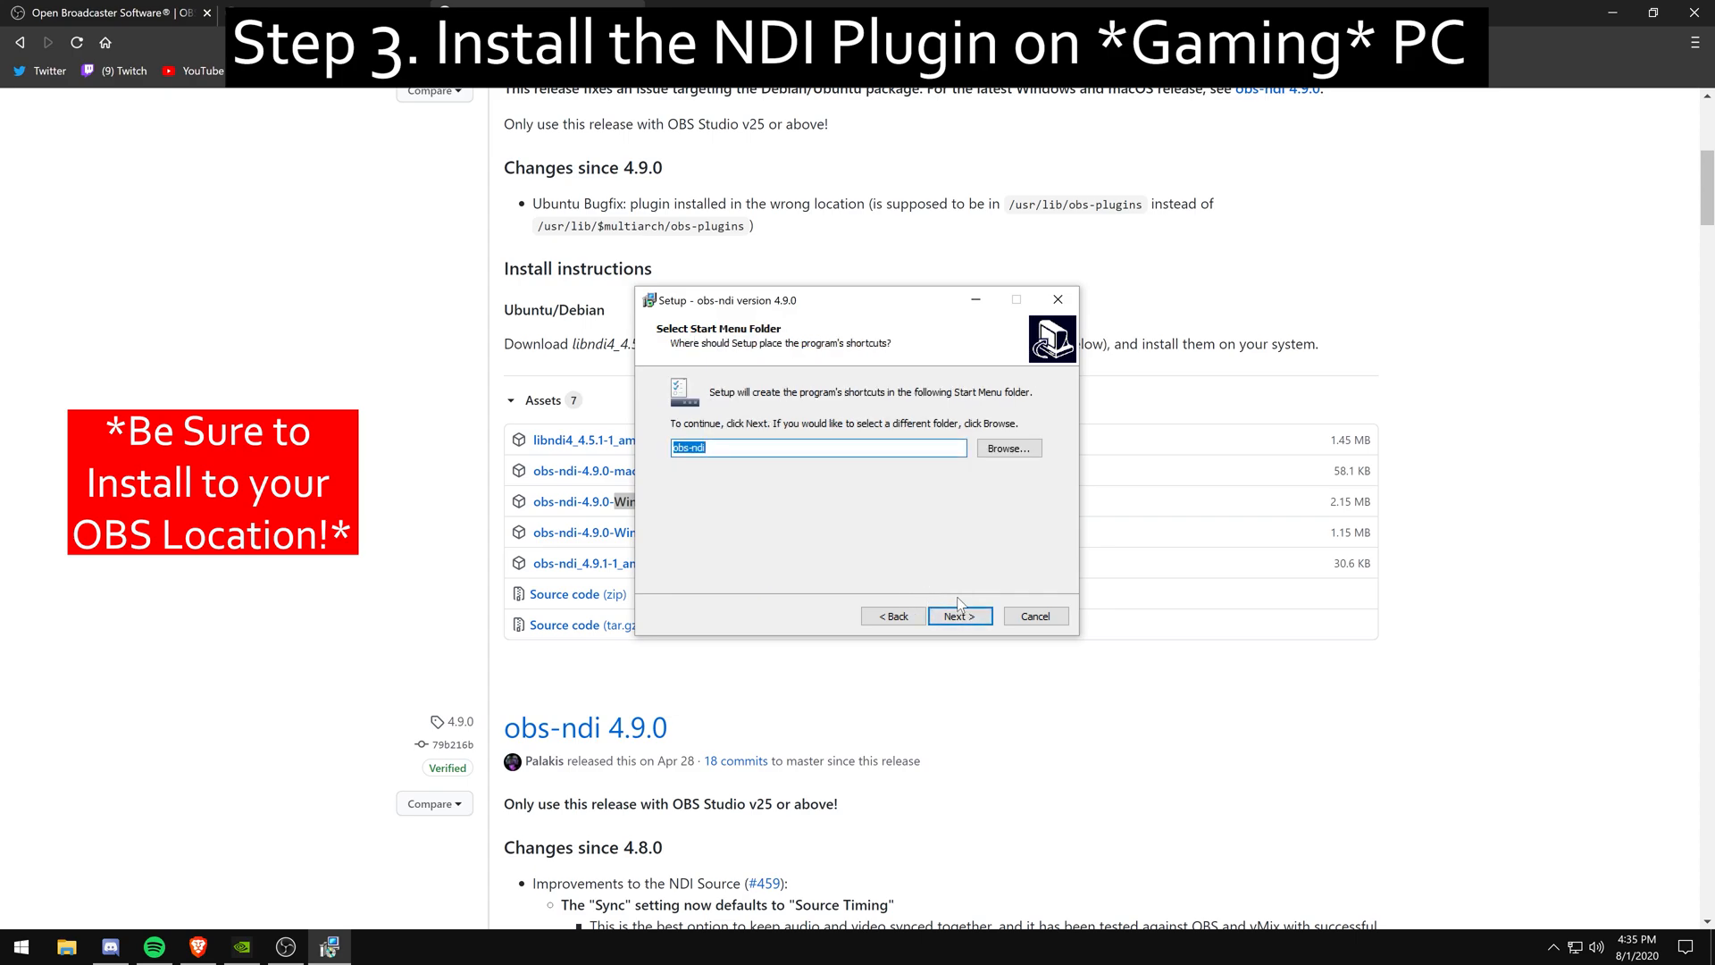
pyautogui.click(958, 615)
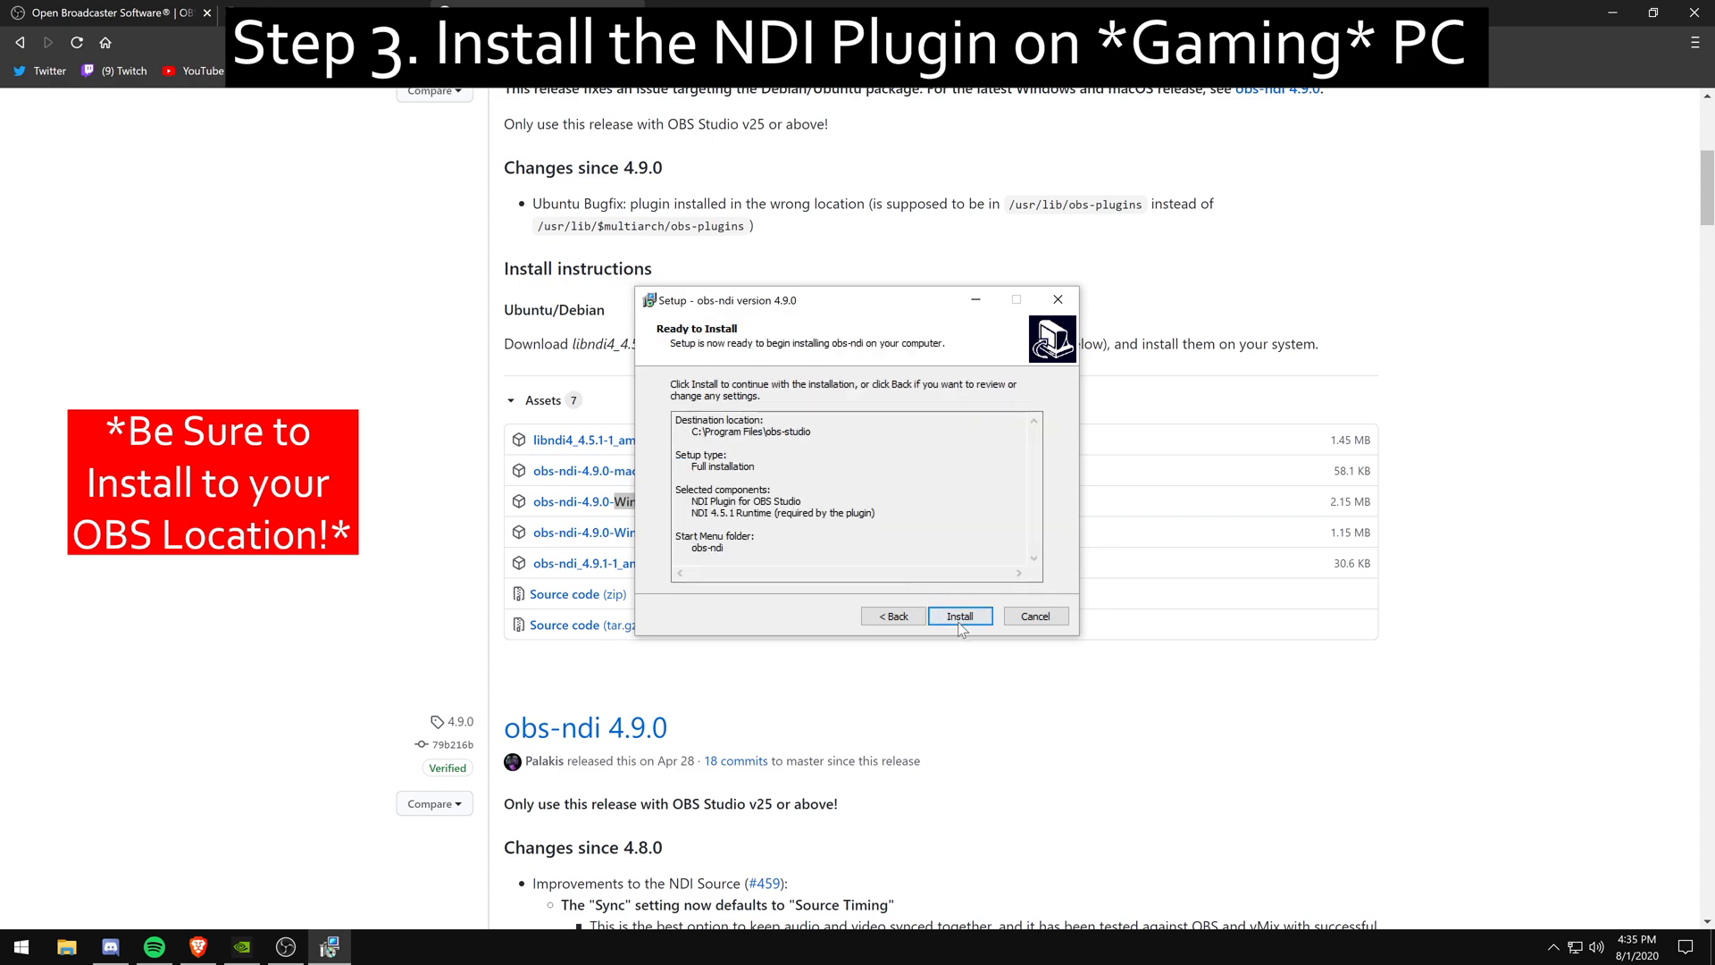
pyautogui.click(959, 615)
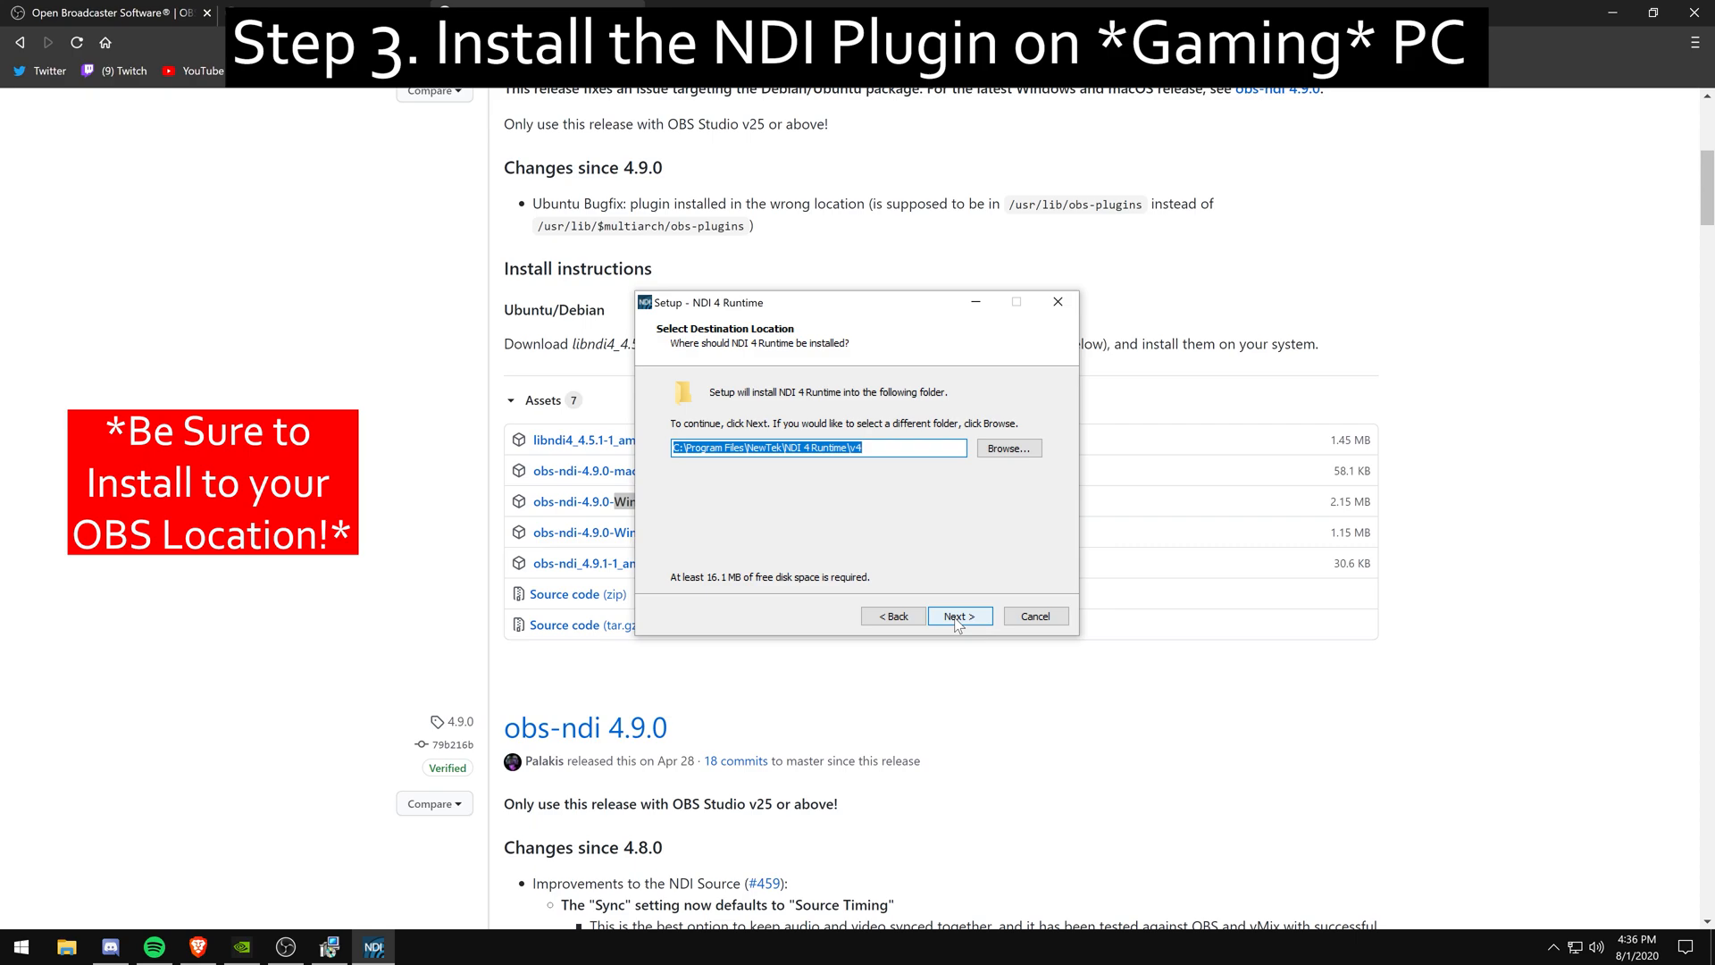
# - Install the NDI 4 Runtime into its existing folder, then finish both setup wizards
pyautogui.click(959, 615)
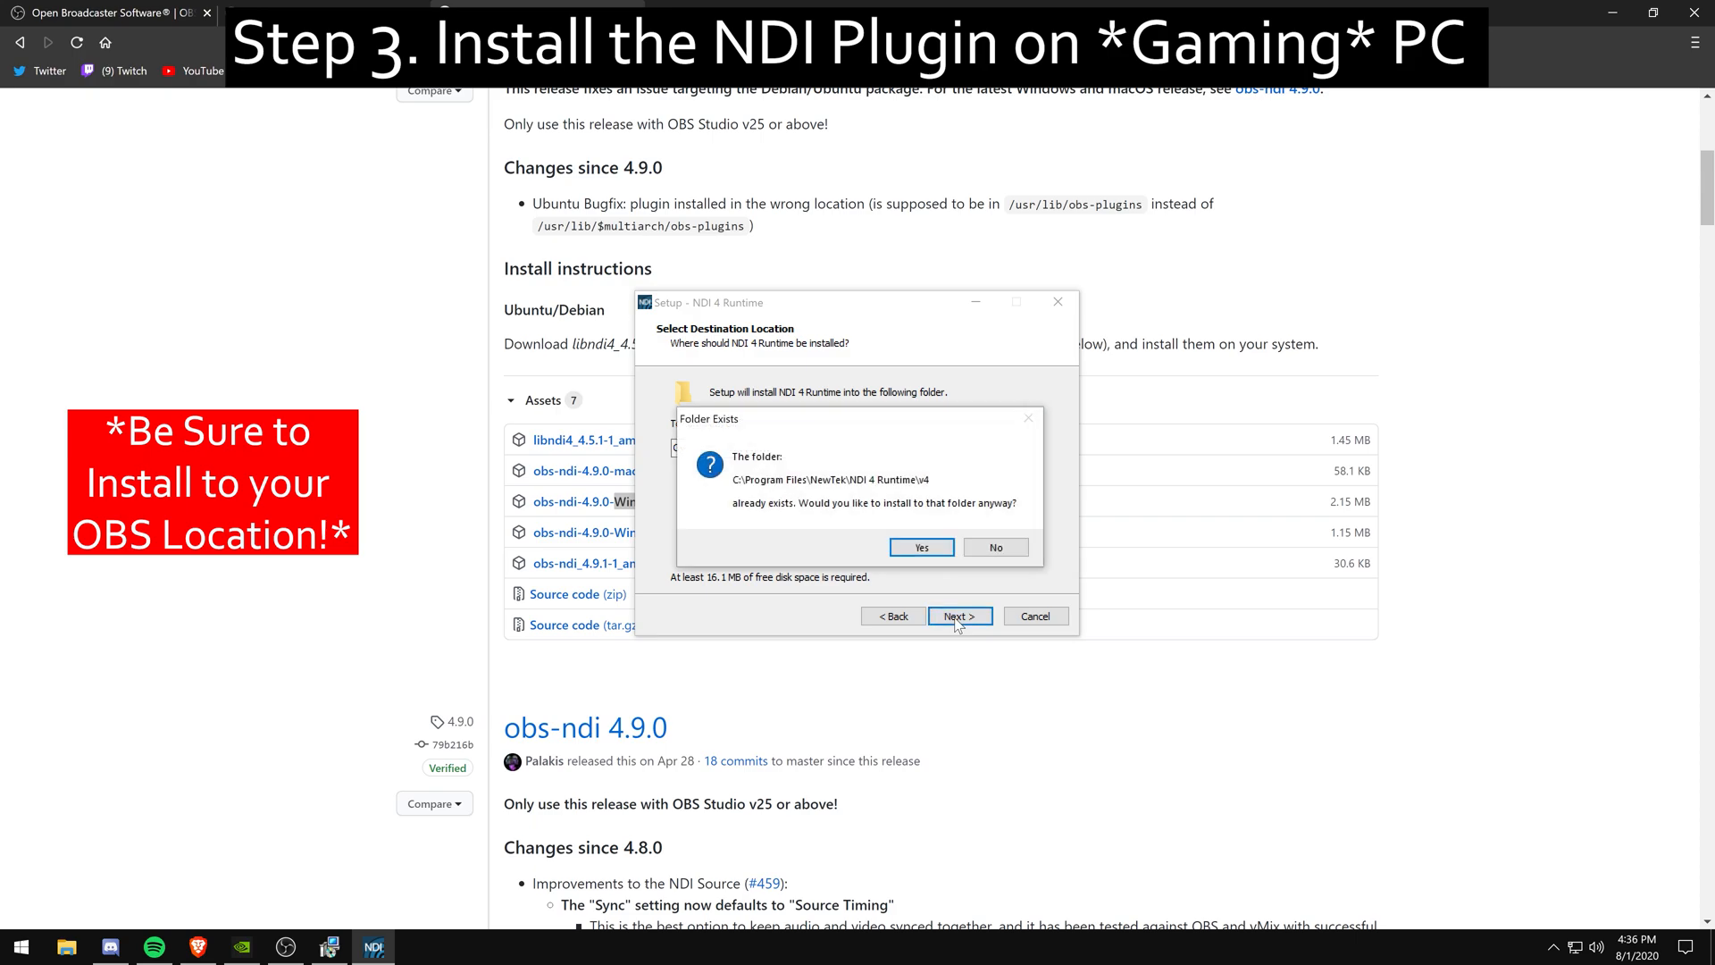
pyautogui.click(920, 547)
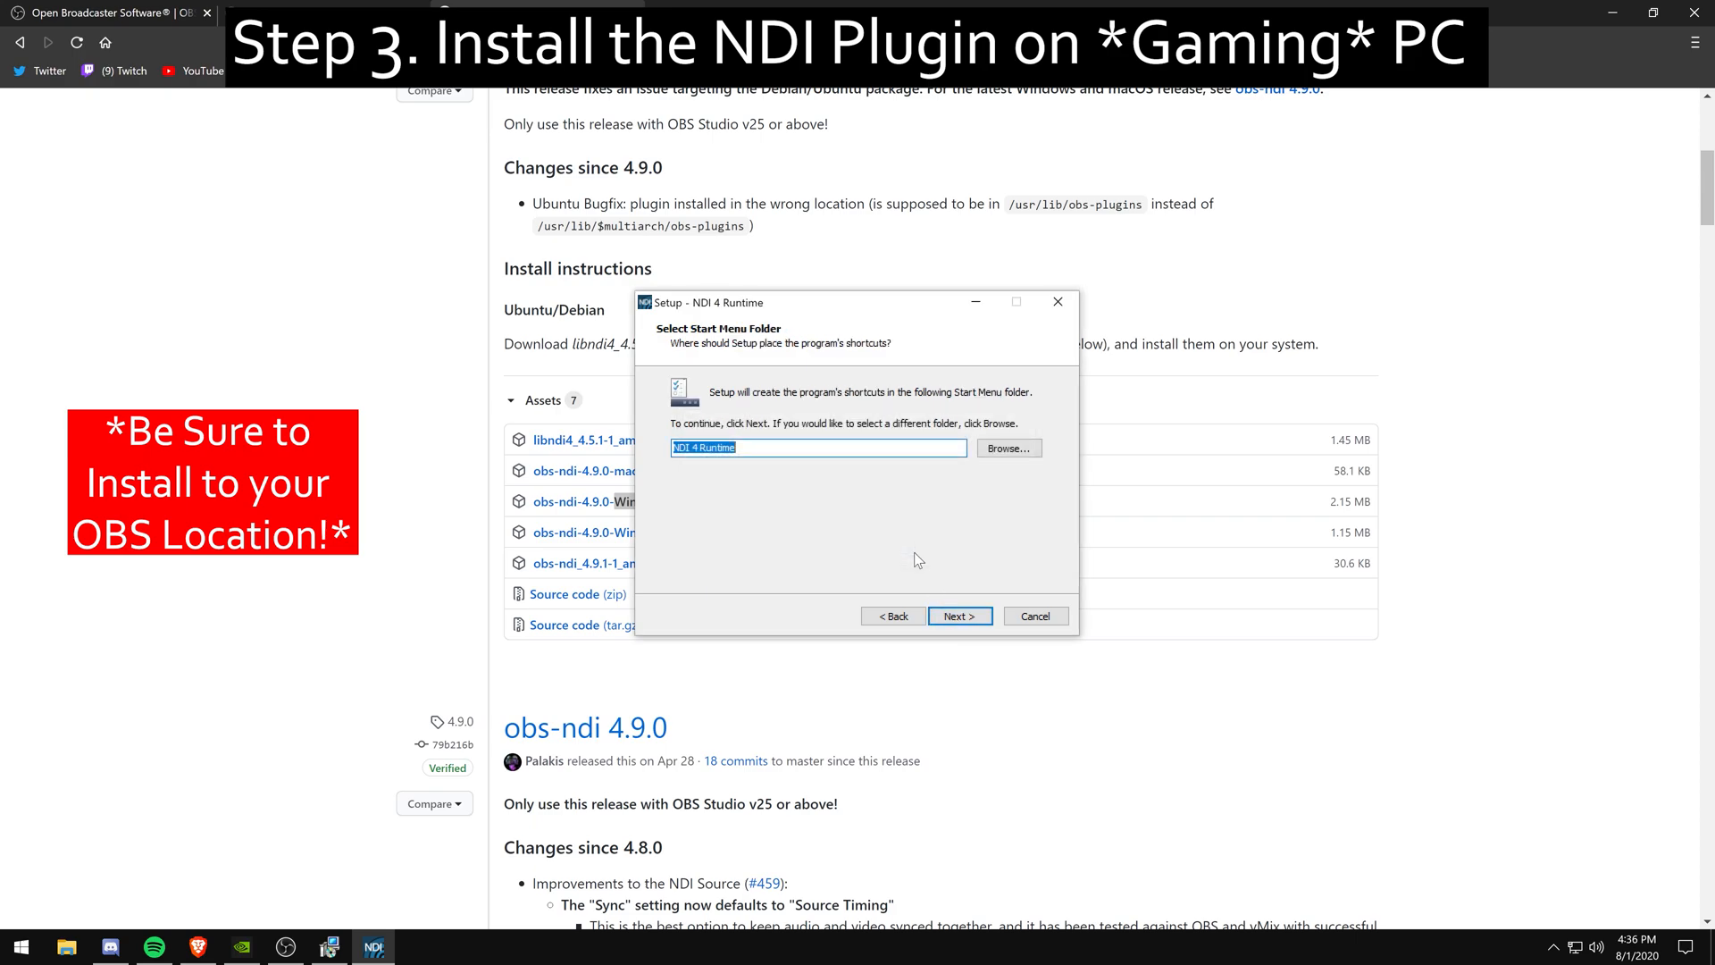
pyautogui.click(957, 615)
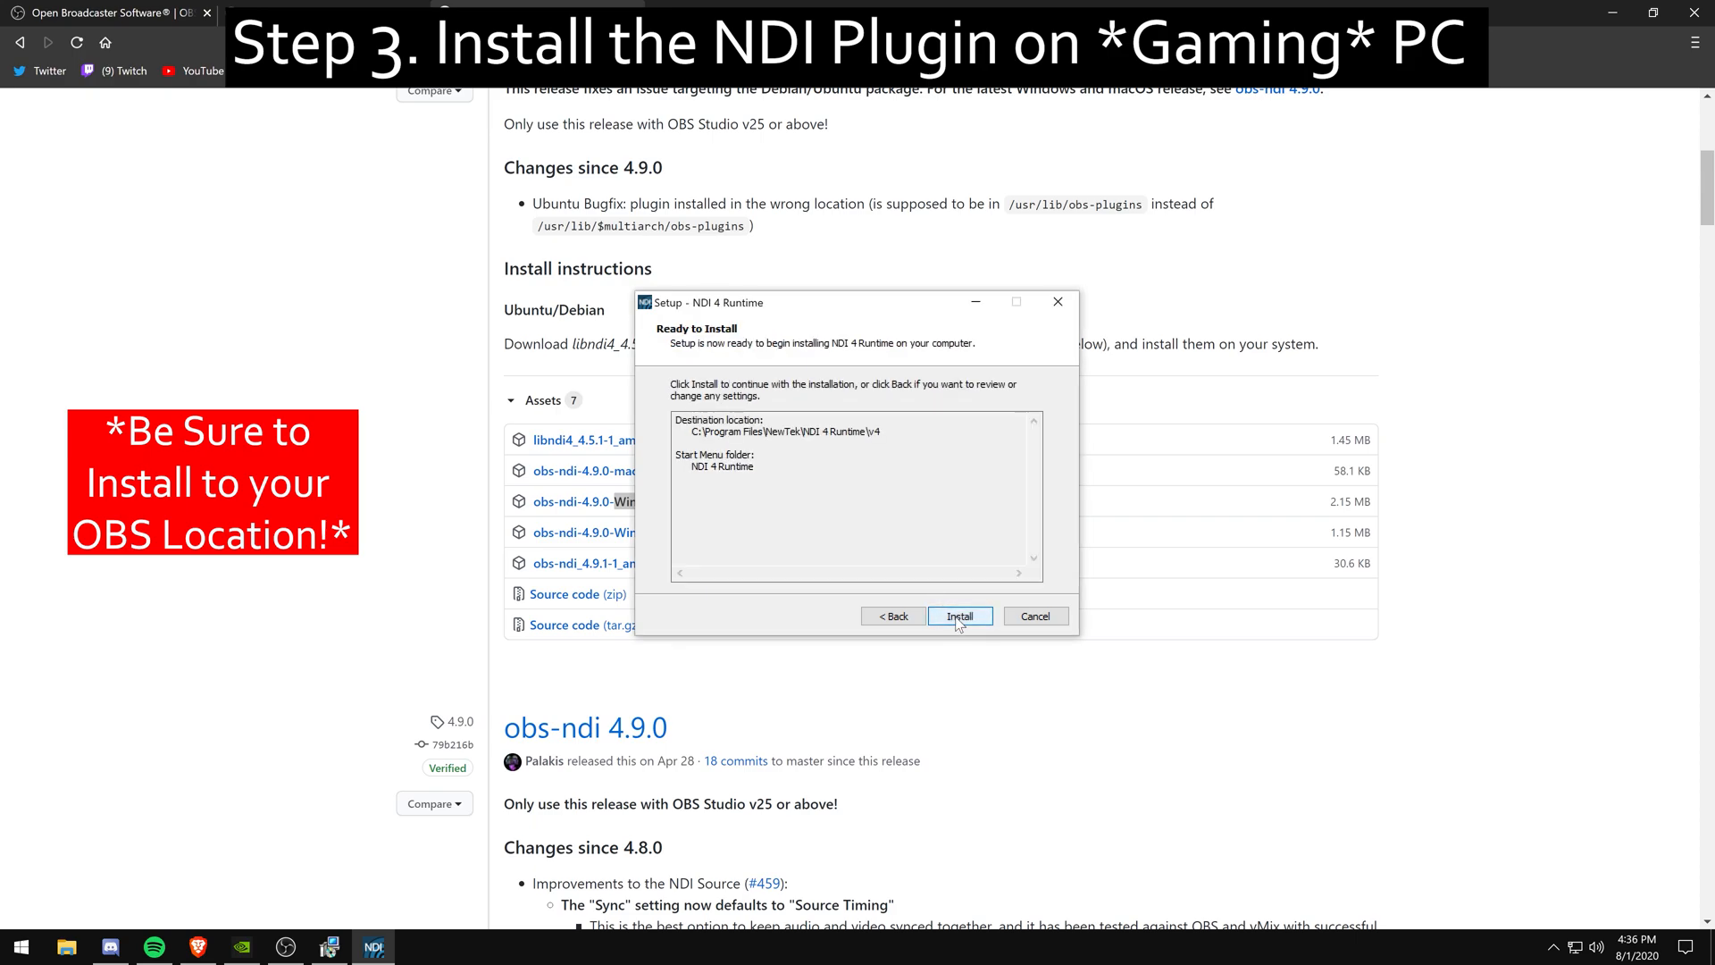
pyautogui.click(958, 616)
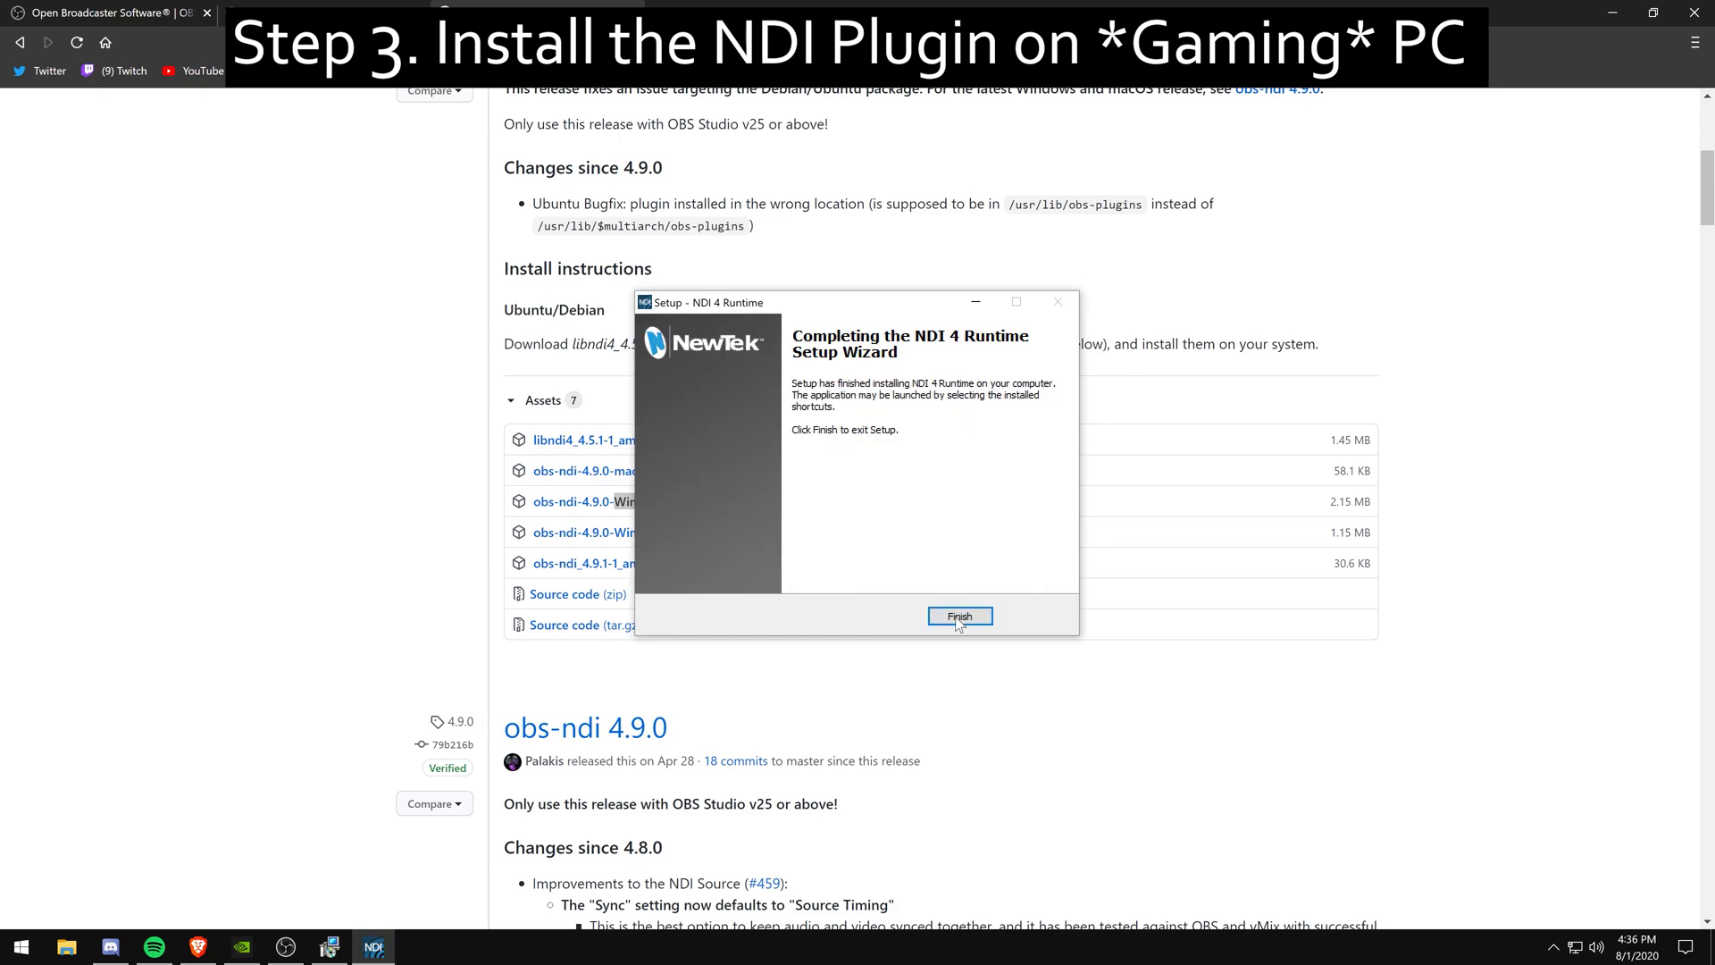
pyautogui.click(959, 616)
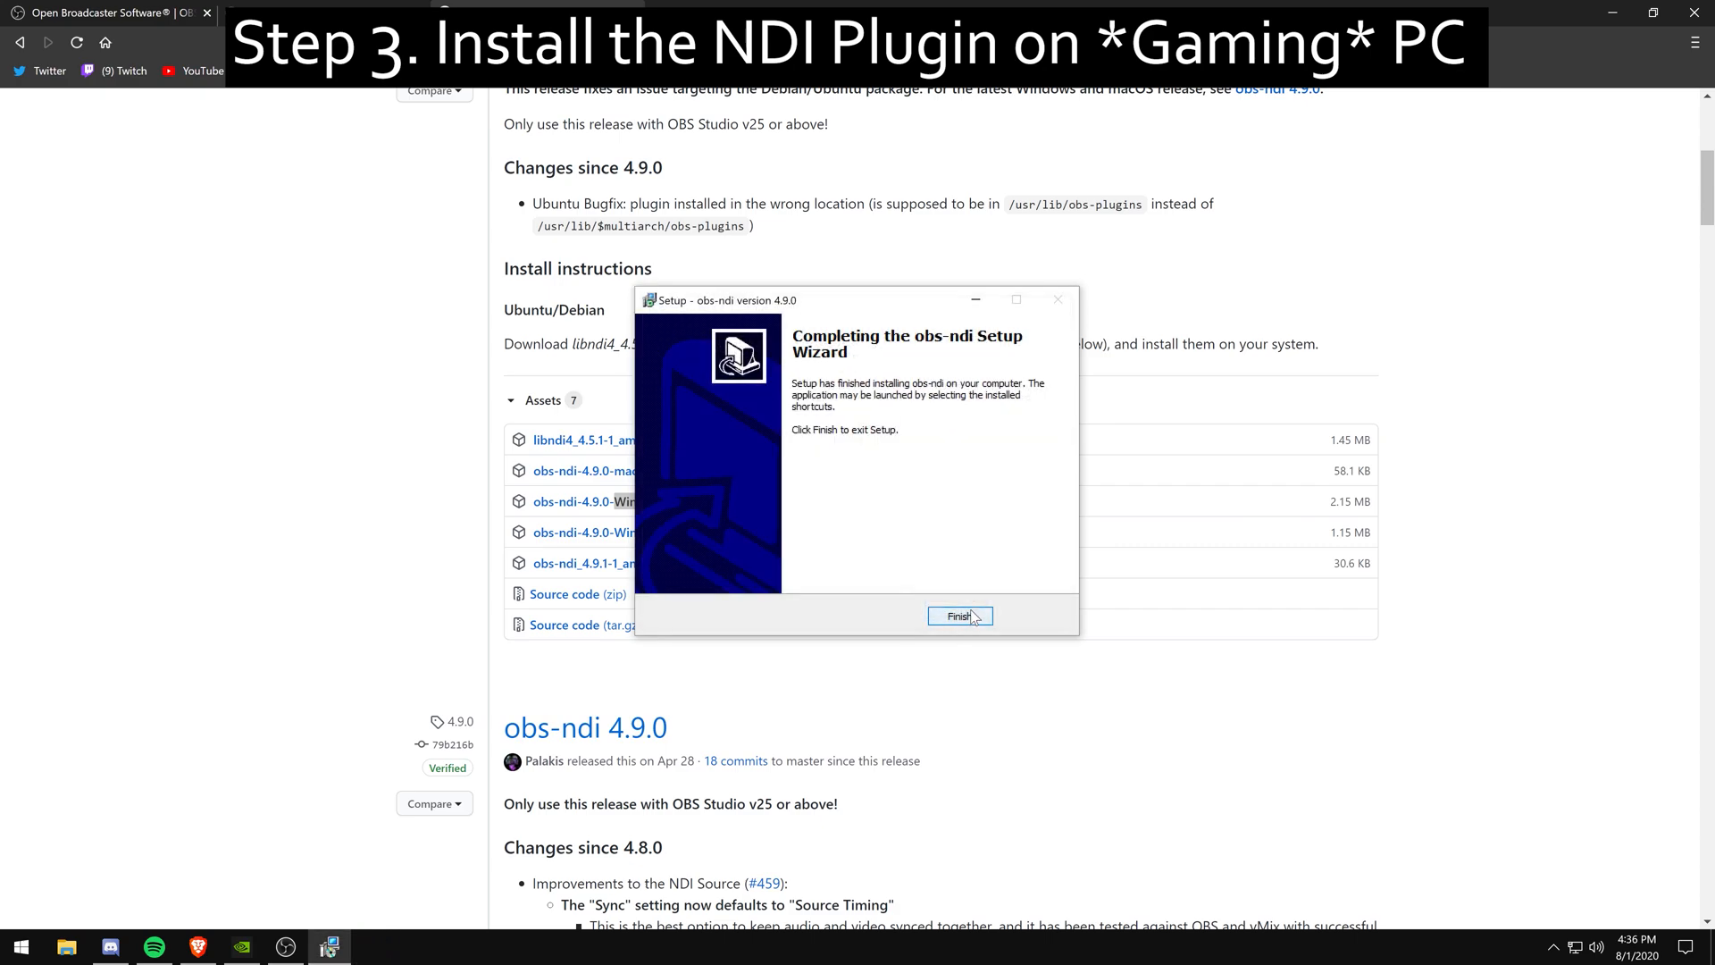
pyautogui.click(959, 615)
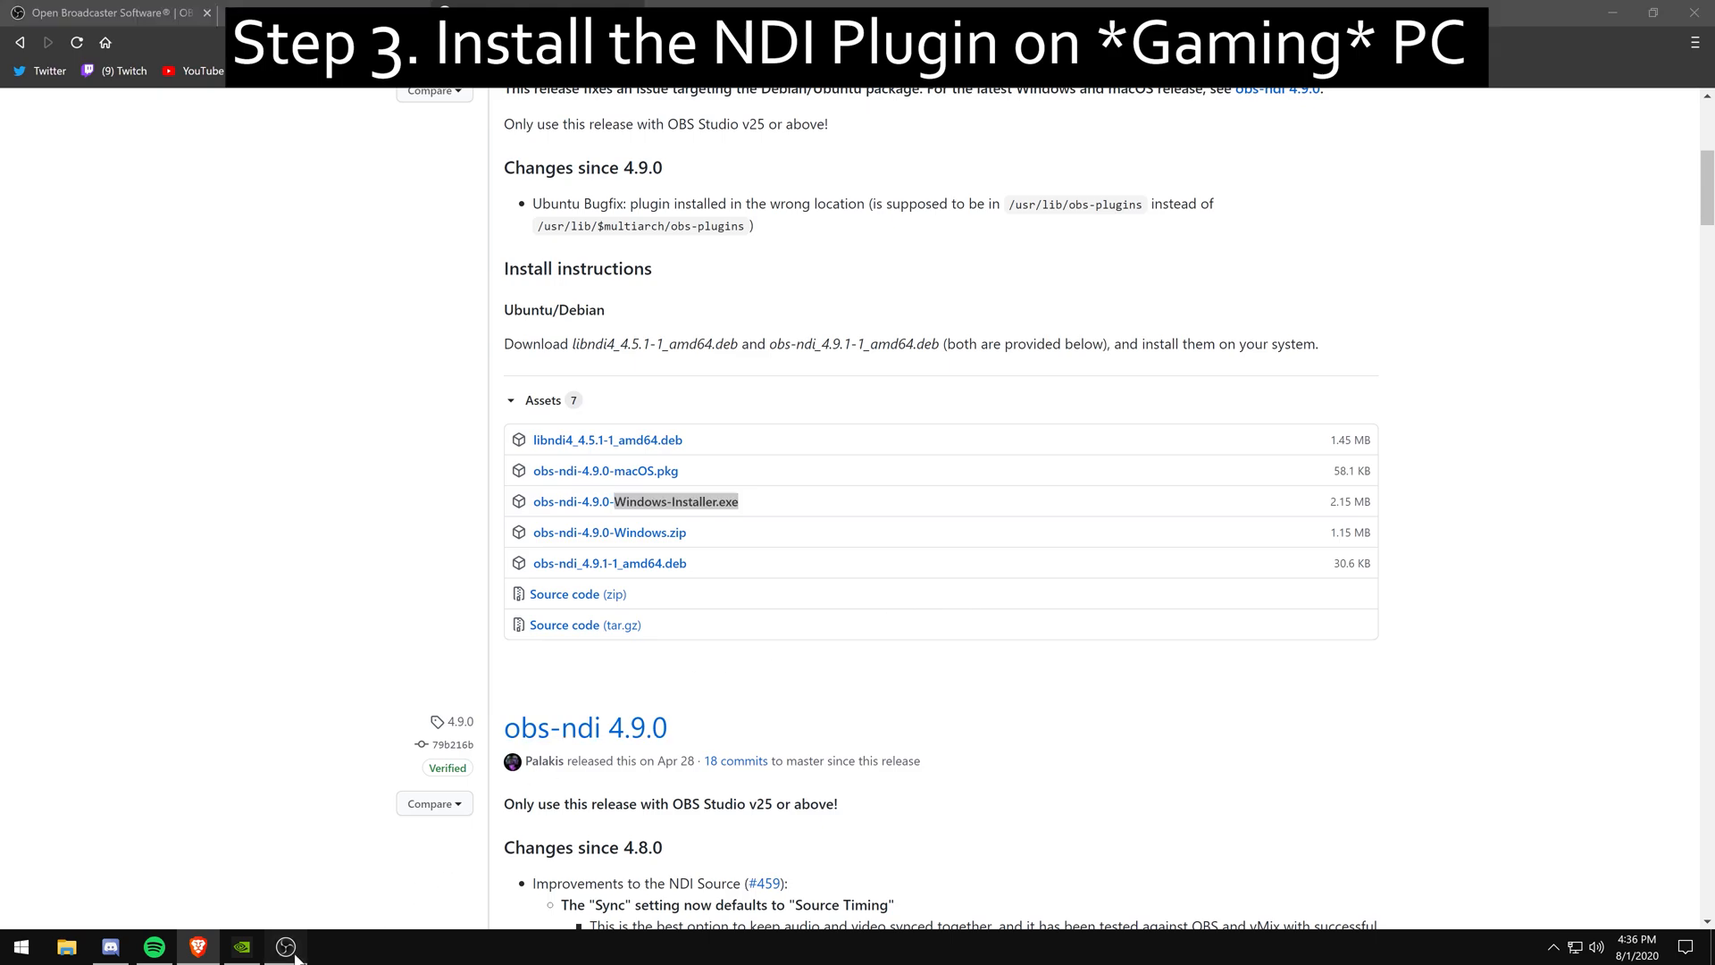
# - Run OBS Studio (64bit) as administrator from its taskbar icon's jump list
pyautogui.click(286, 946)
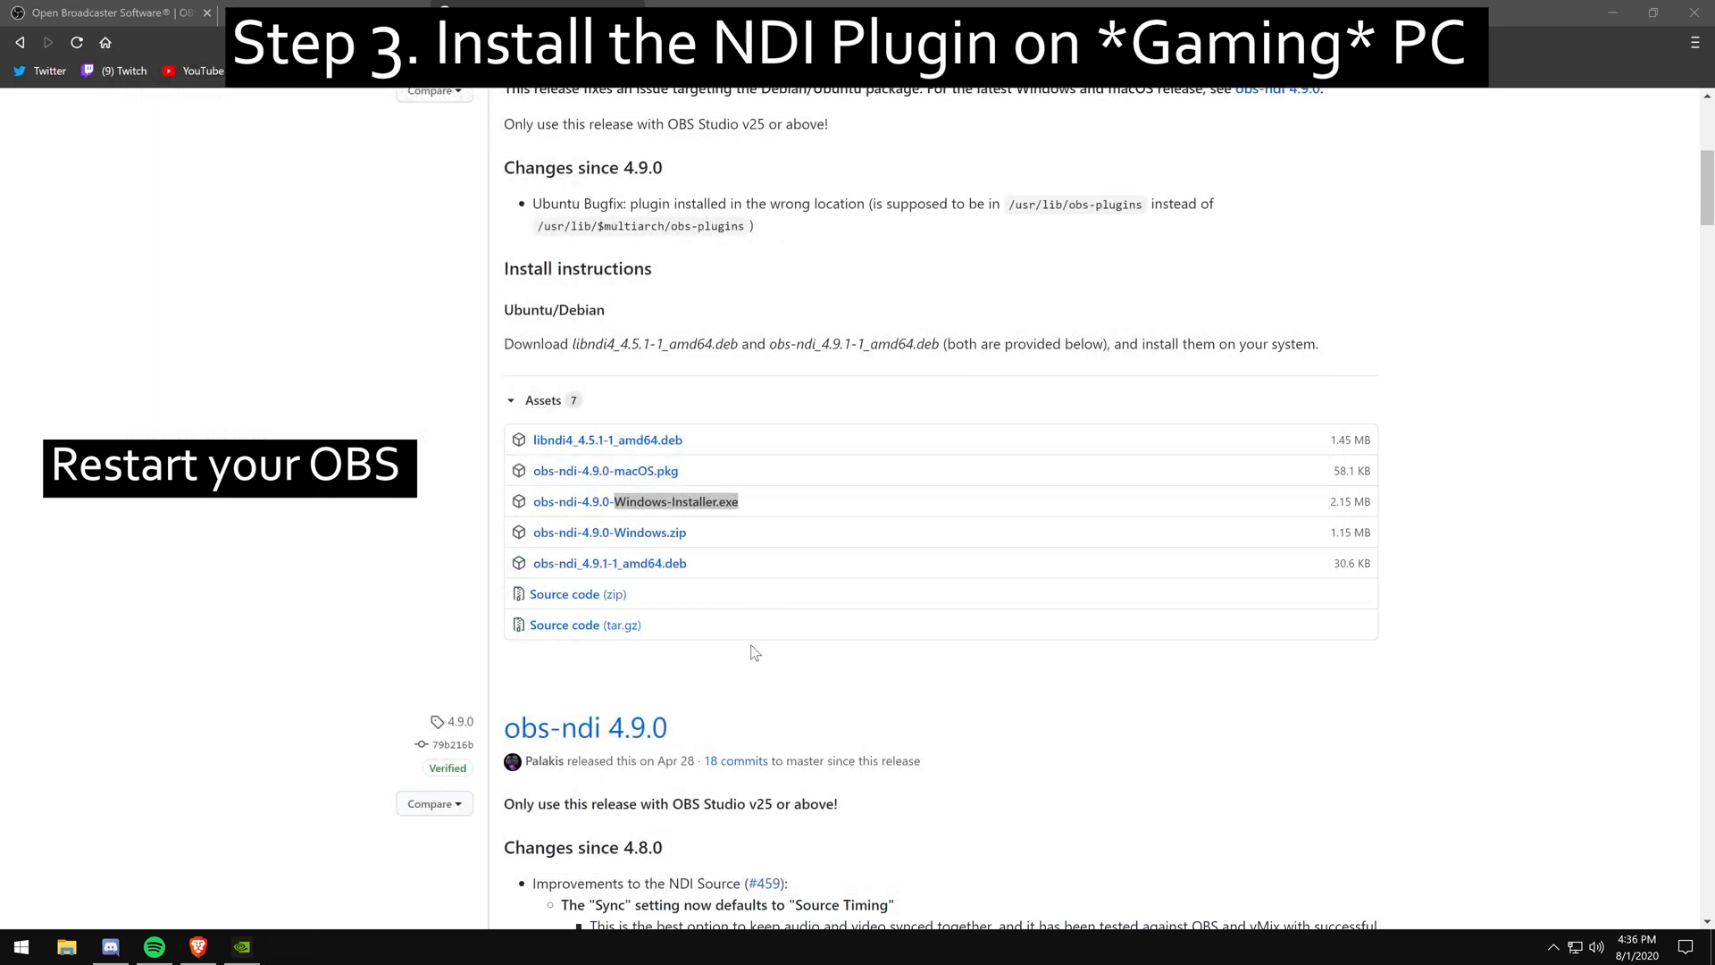
pyautogui.rightClick(286, 946)
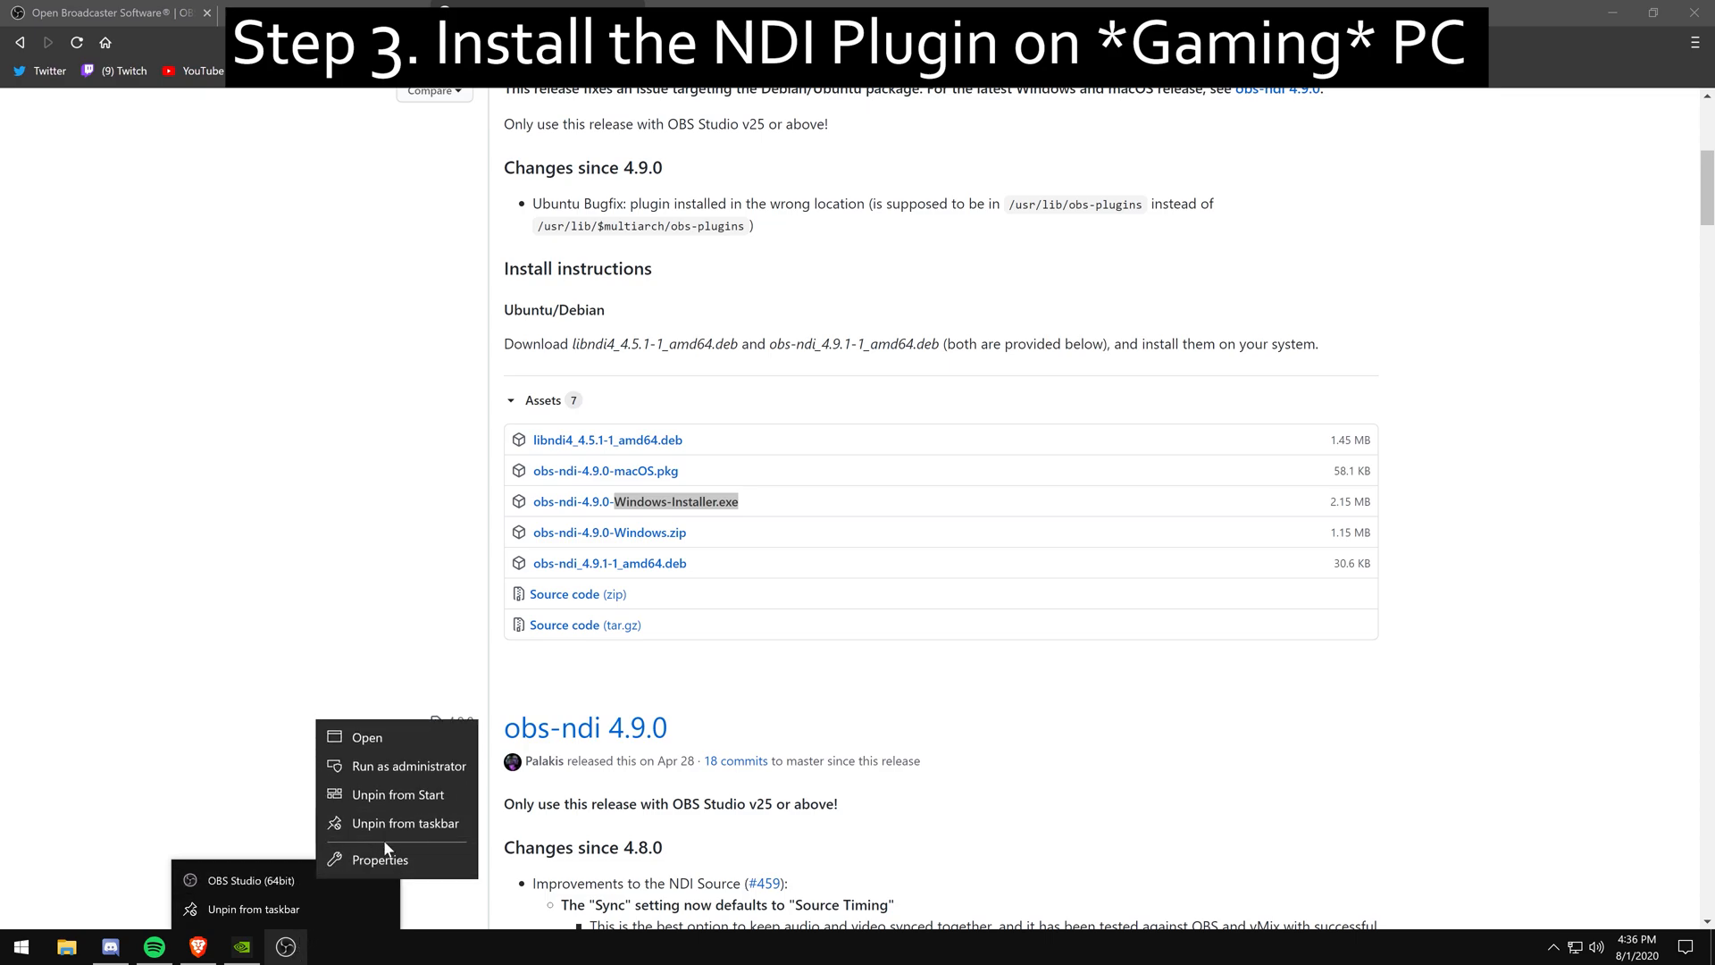
pyautogui.click(410, 765)
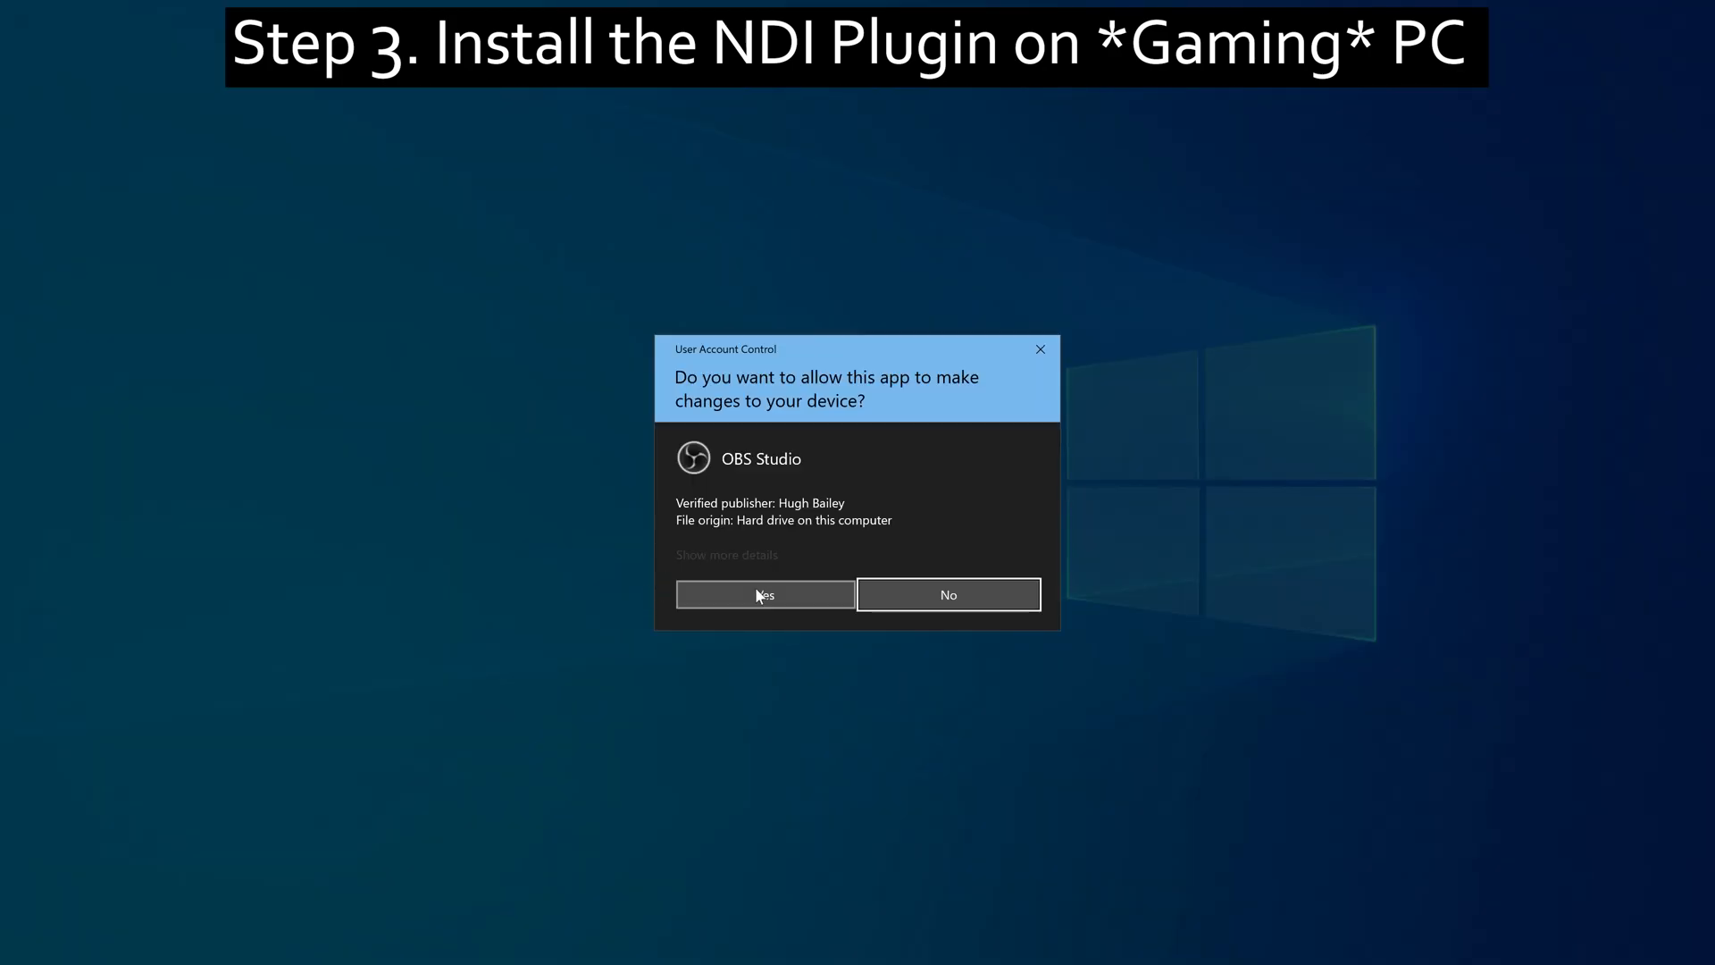
# - Accept the UAC prompt and allow OBS Studio firewall access on private networks only
pyautogui.click(765, 594)
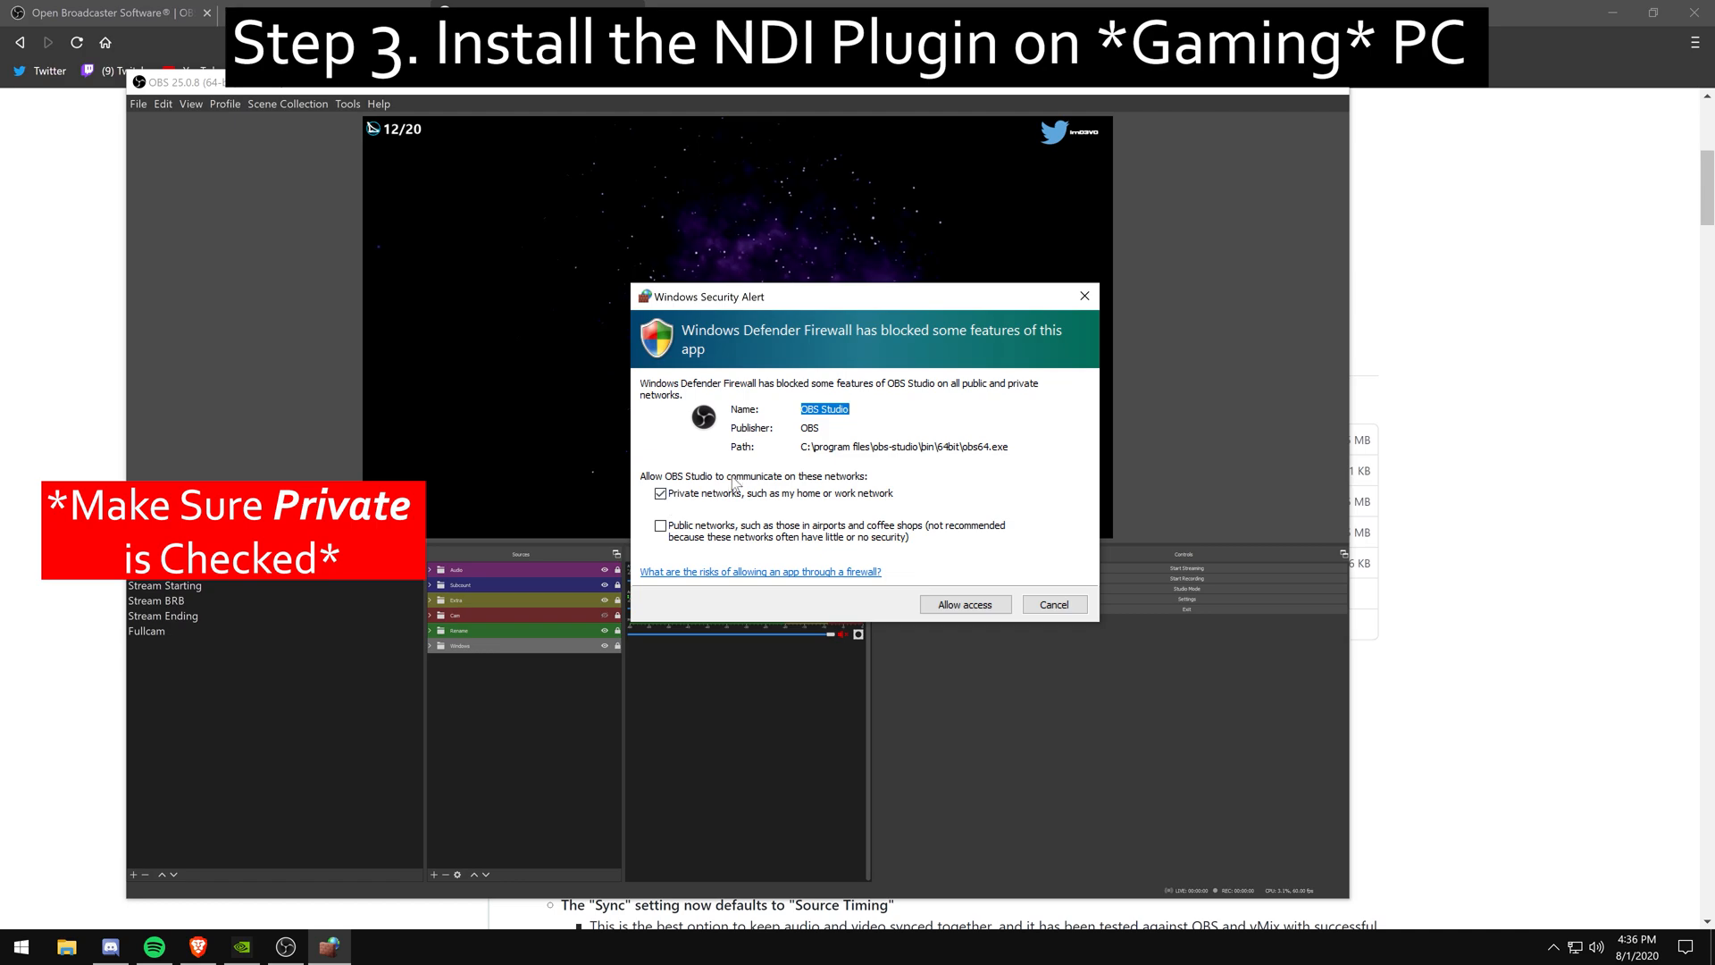
pyautogui.click(659, 492)
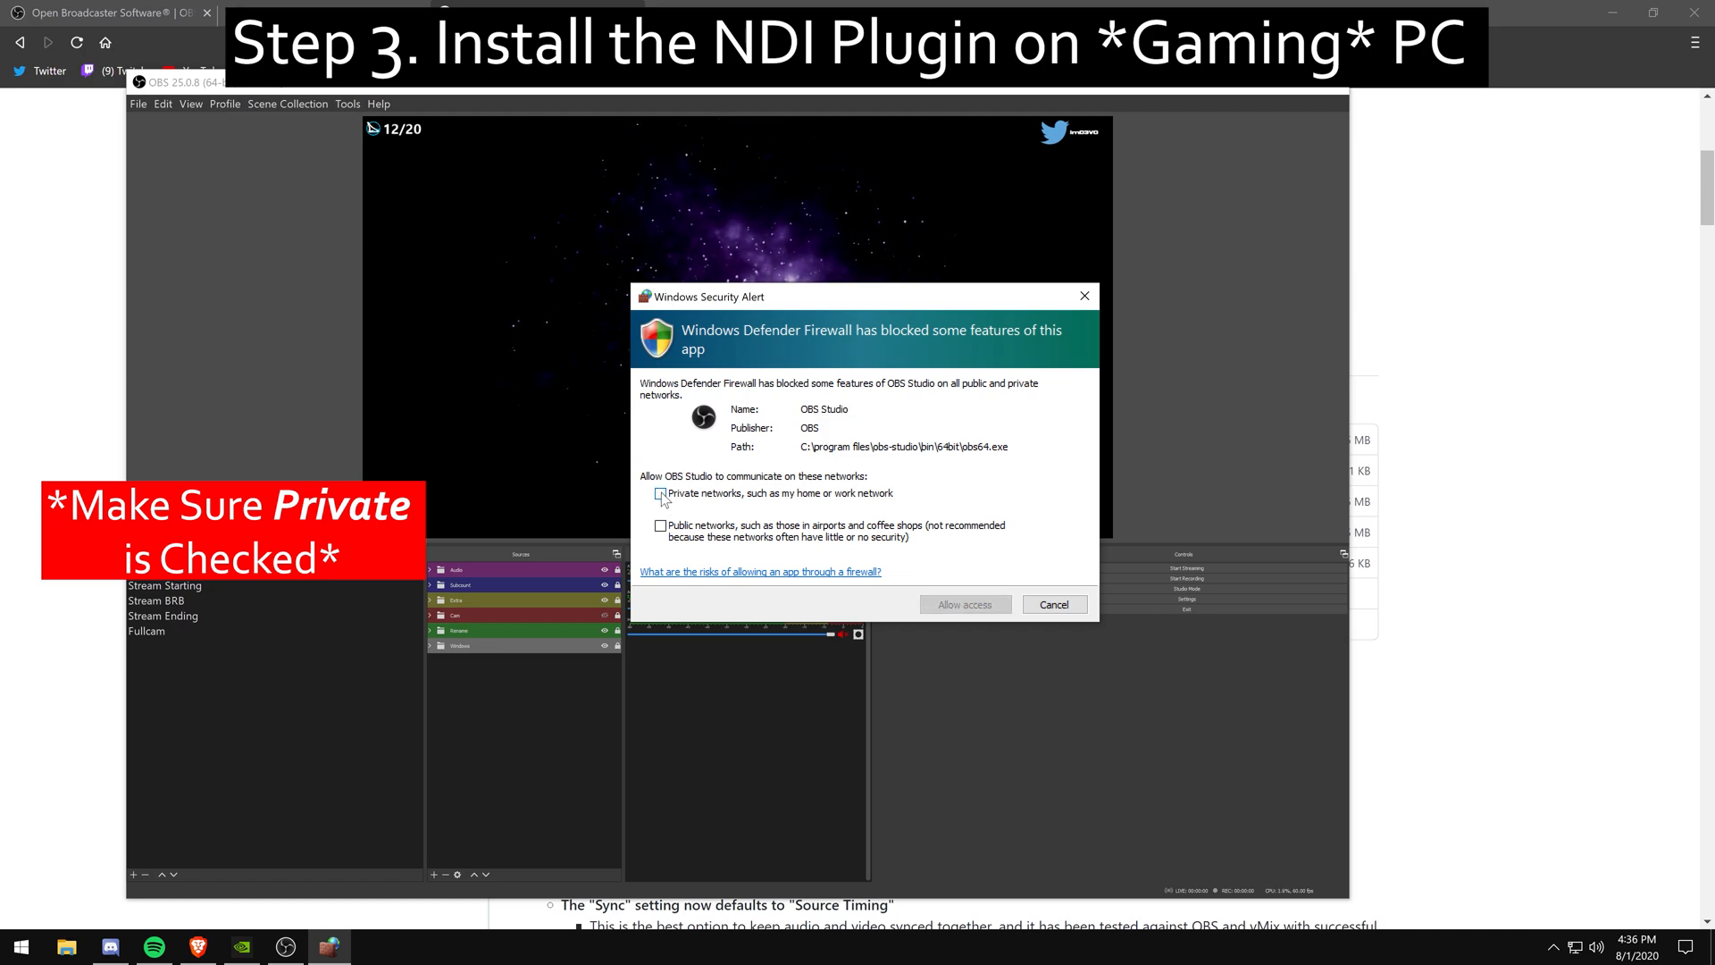
pyautogui.click(660, 493)
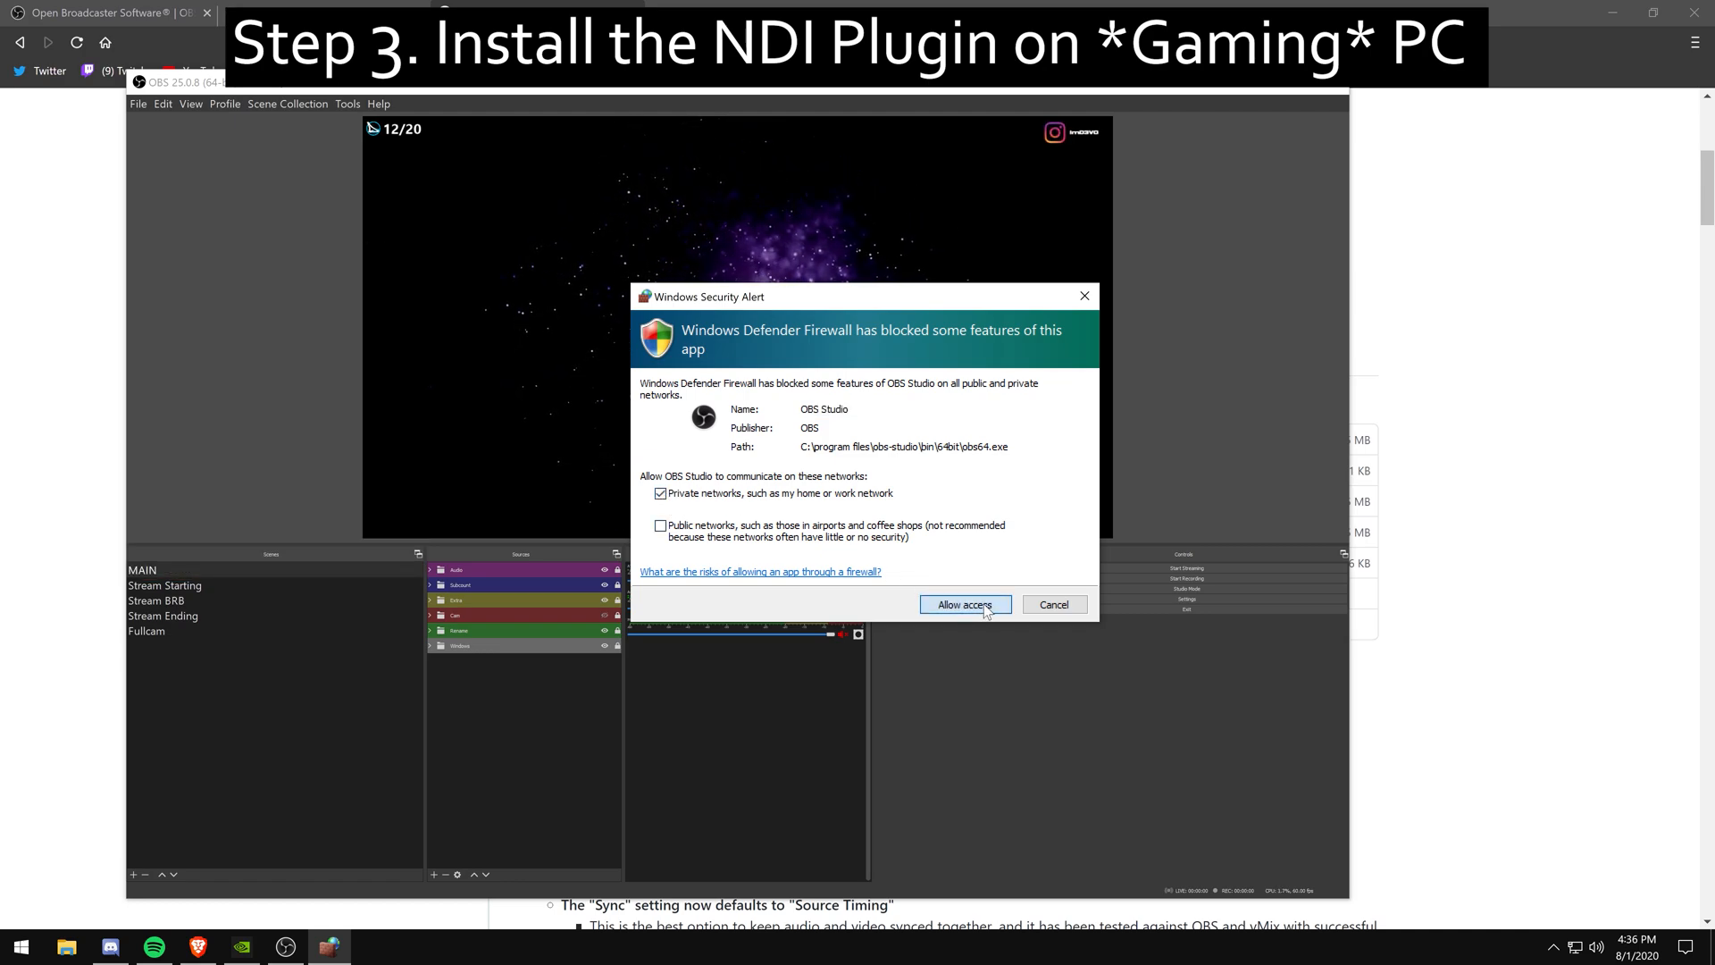
pyautogui.click(963, 603)
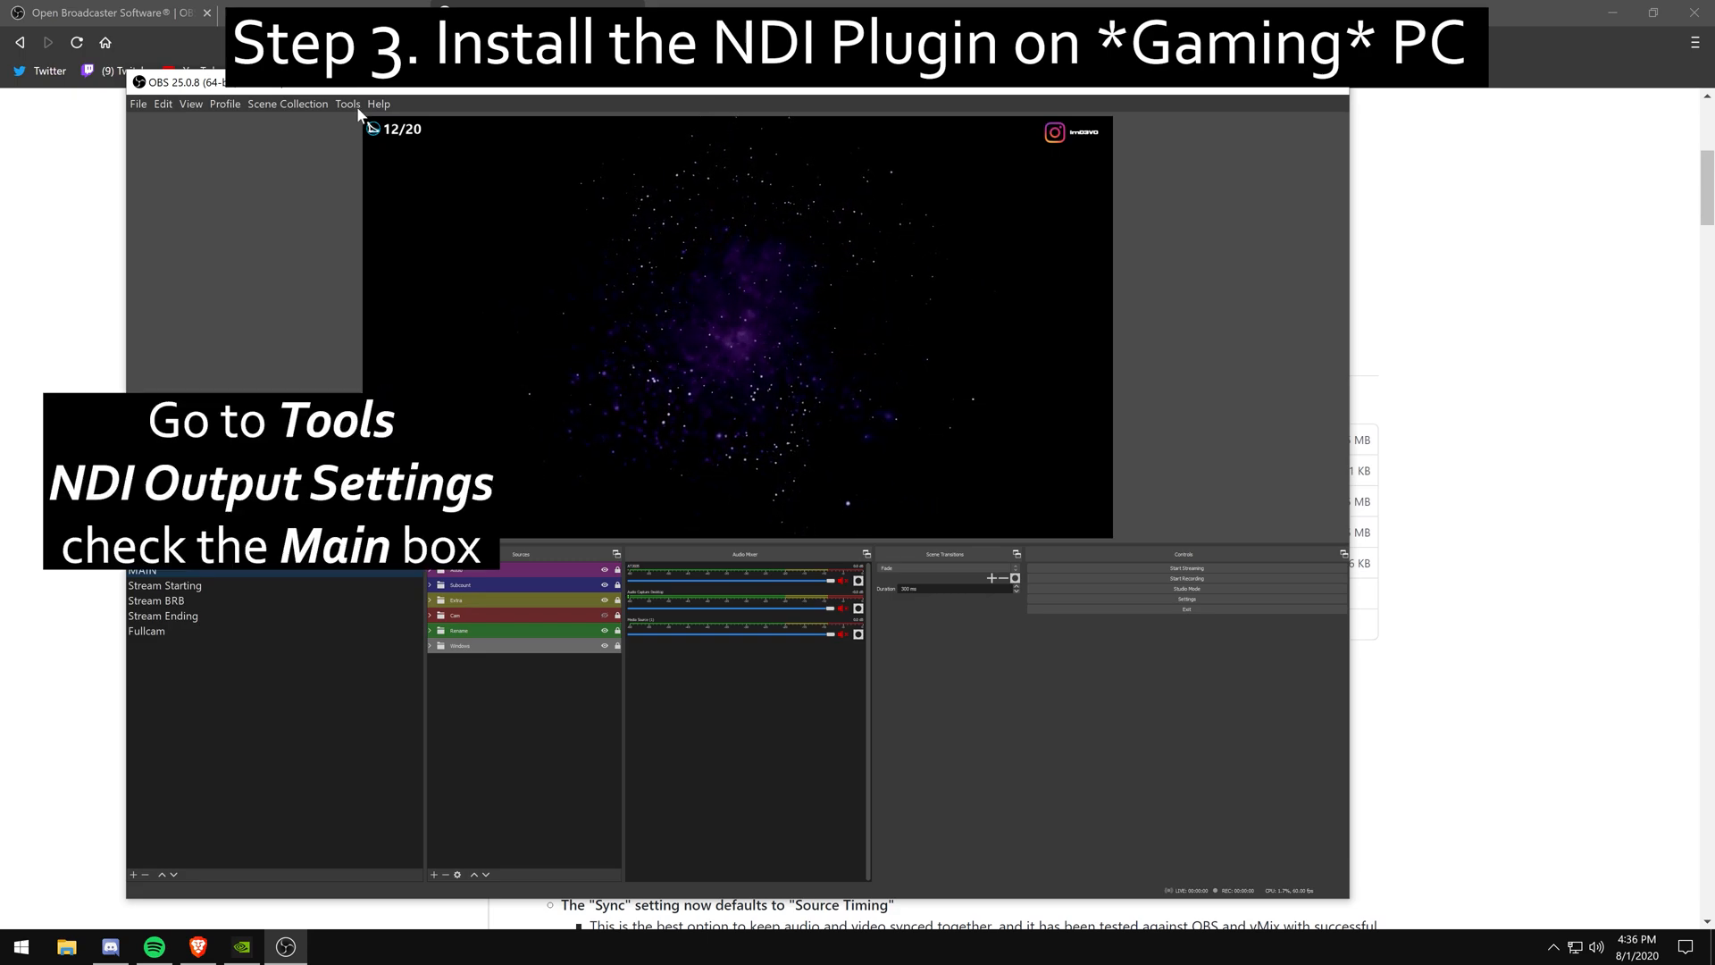
# - Tick Main Output in Tools > NDI Output settings and confirm with OK
pyautogui.click(348, 104)
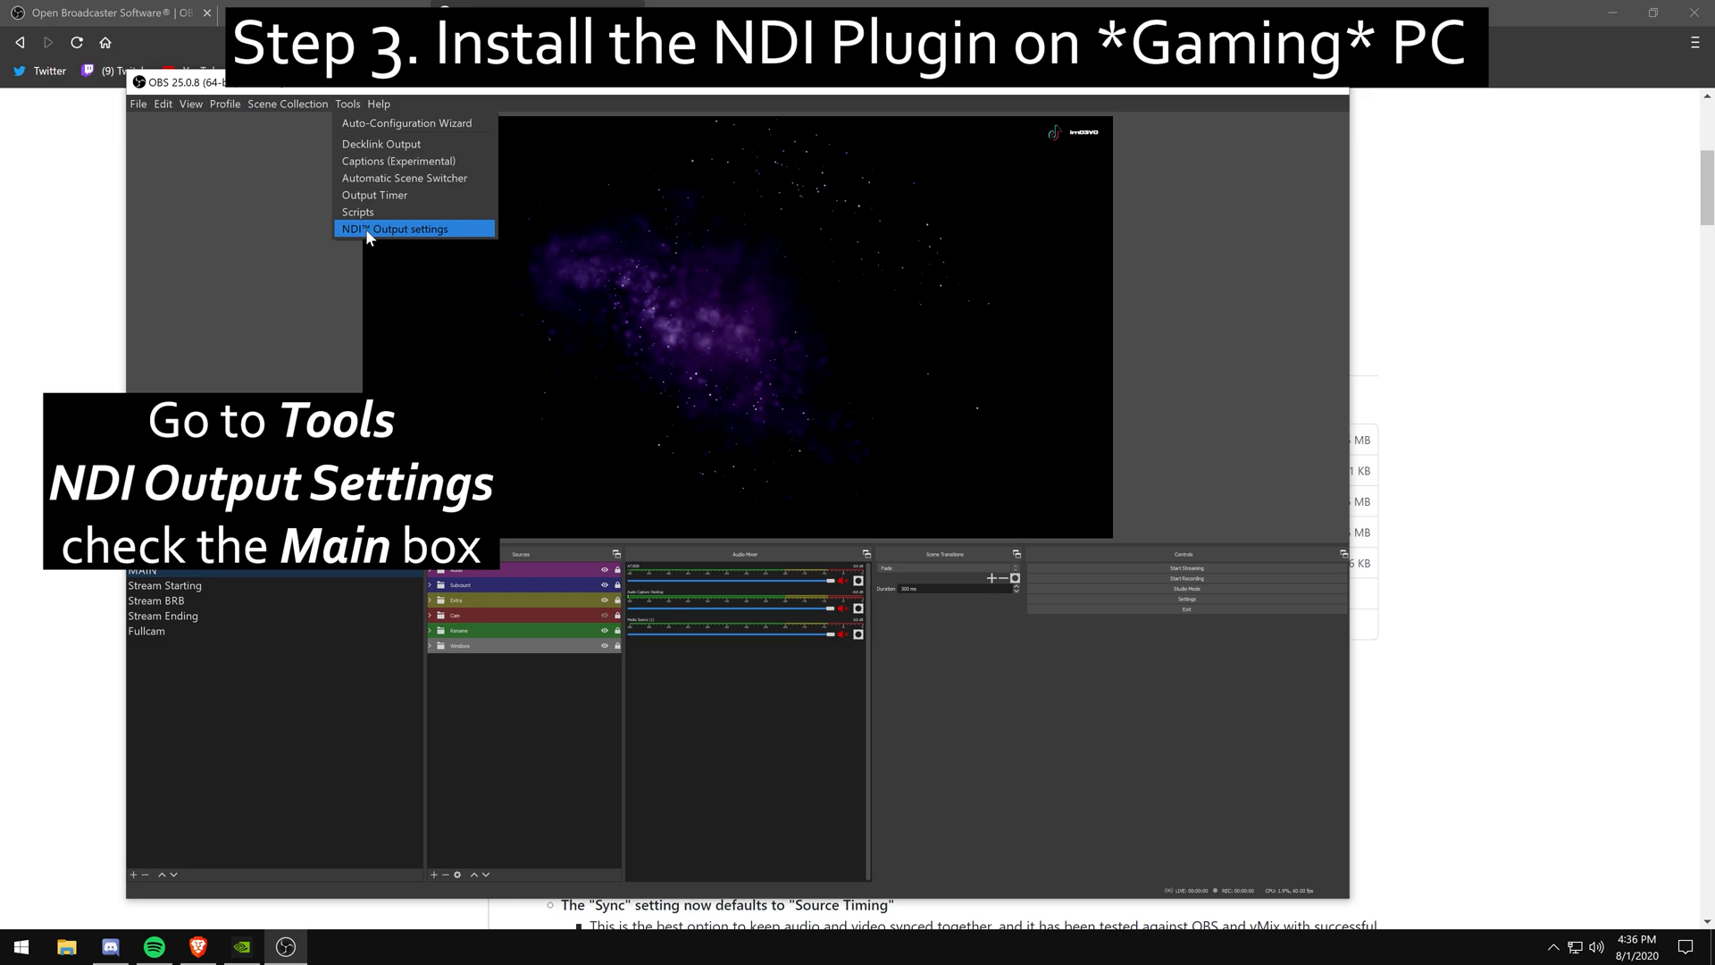
pyautogui.click(395, 229)
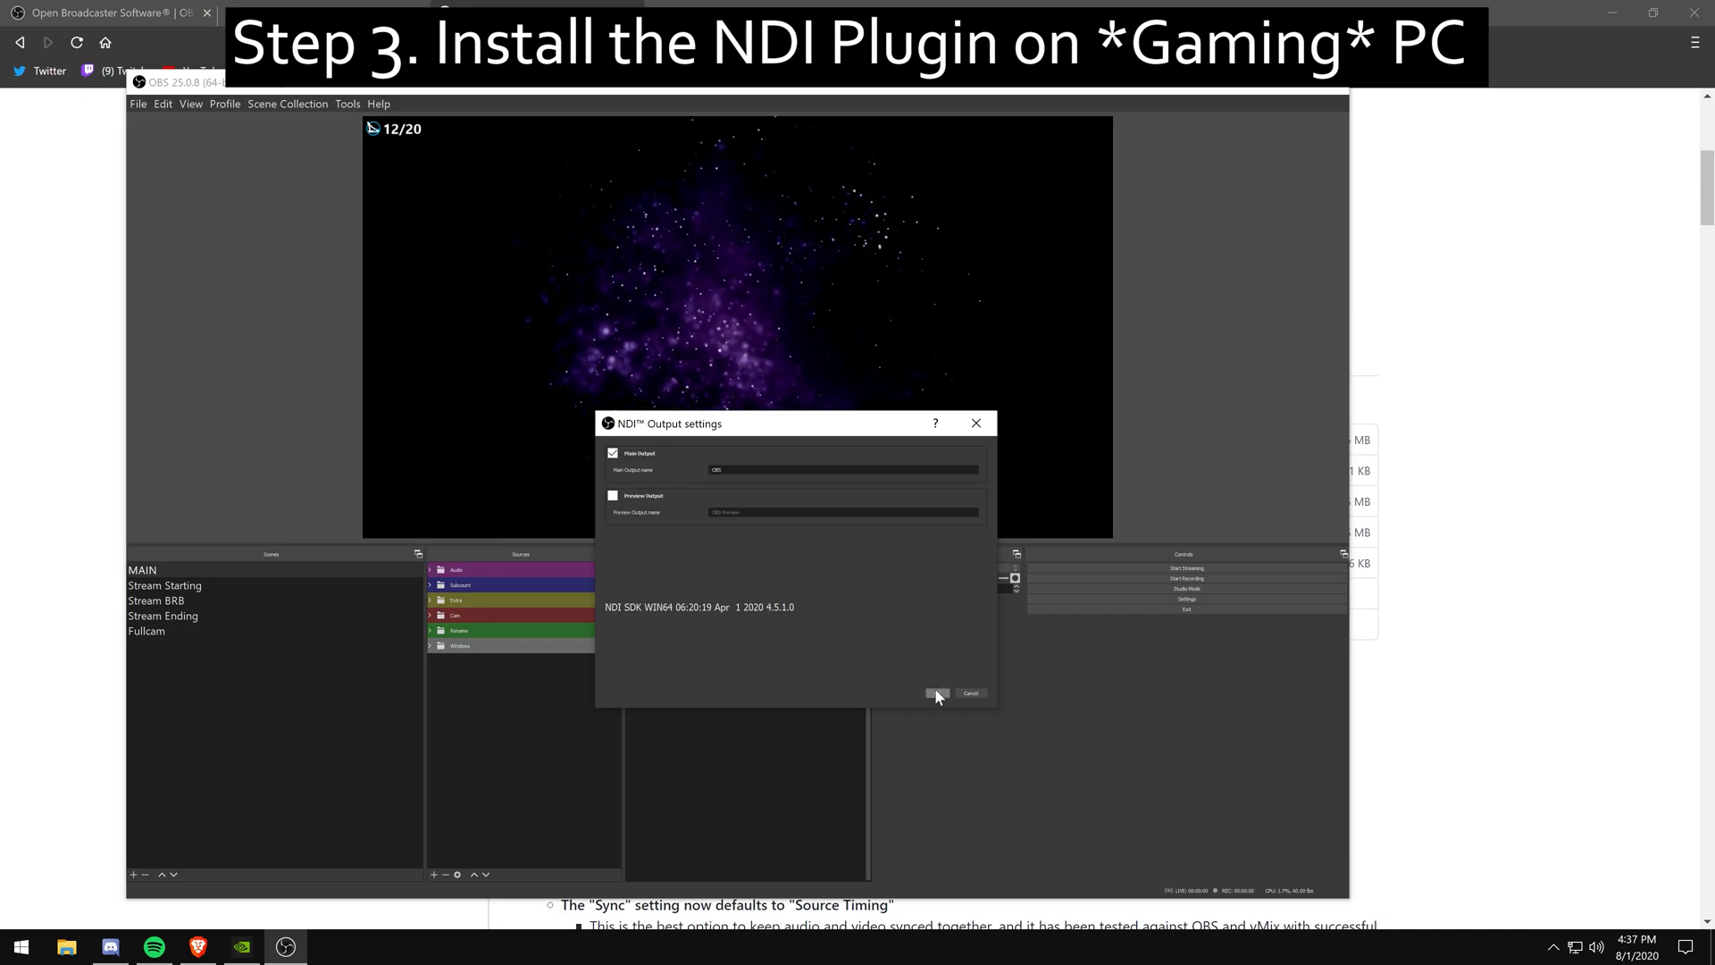
pyautogui.click(936, 693)
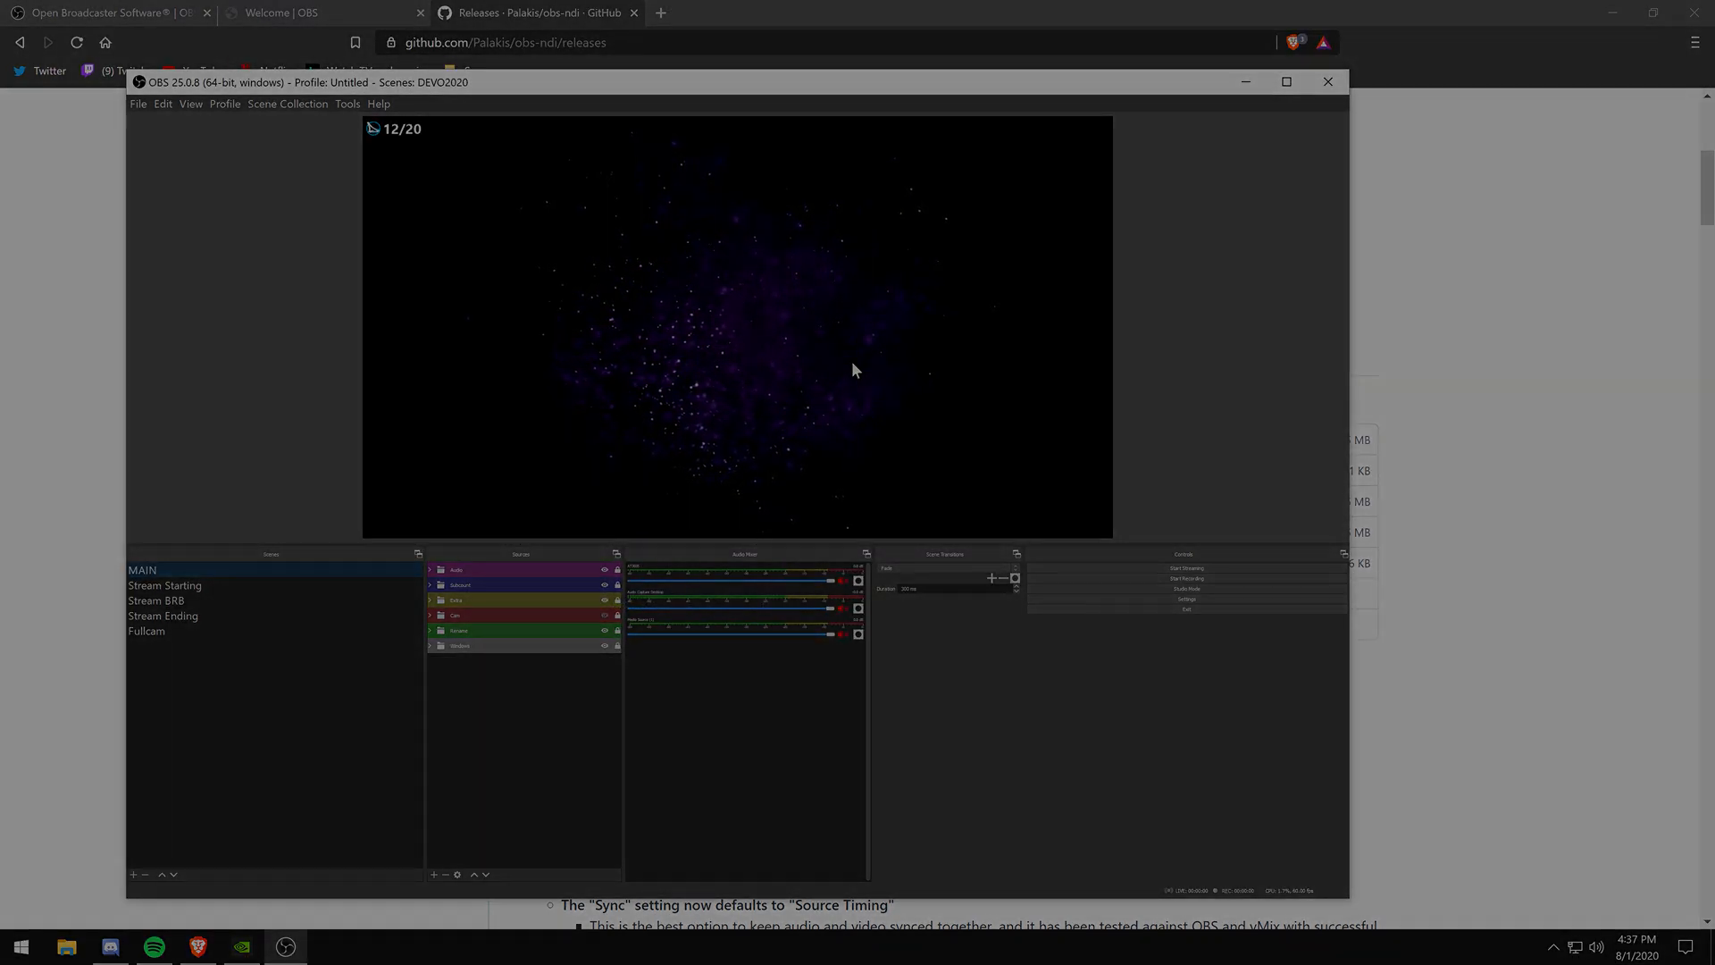
pyautogui.rightClick(330, 946)
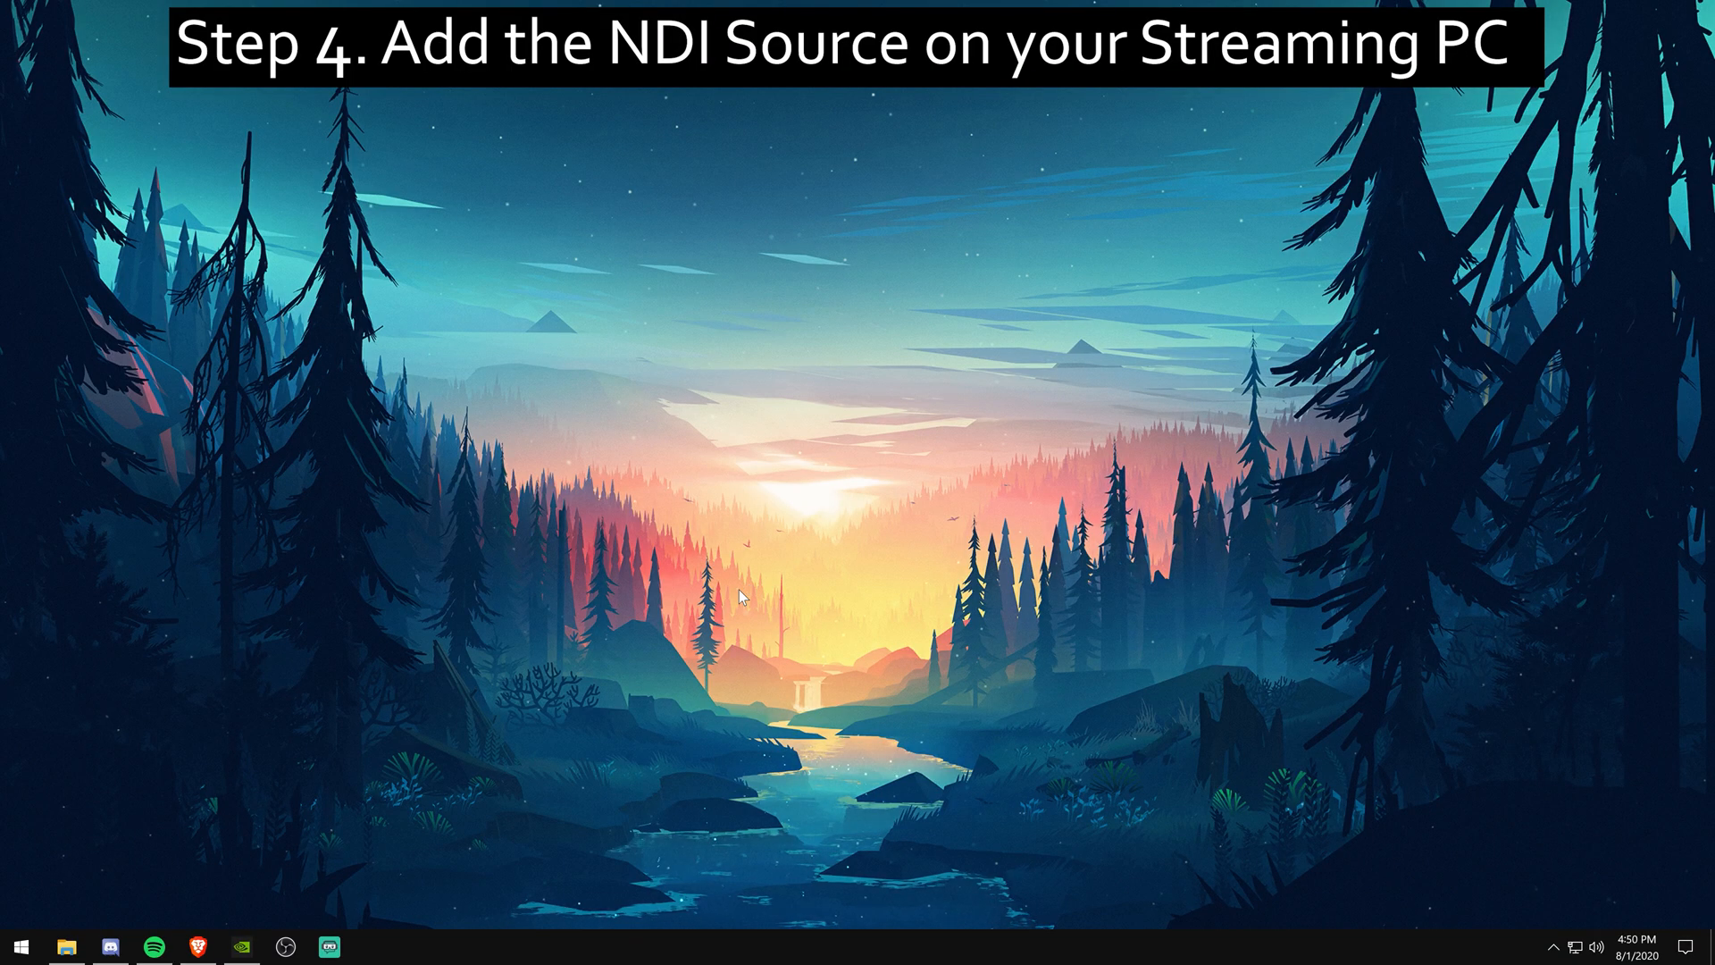
# - In Streamlabs OBS Sources, choose the NDI source type and click Add Source
pyautogui.click(330, 946)
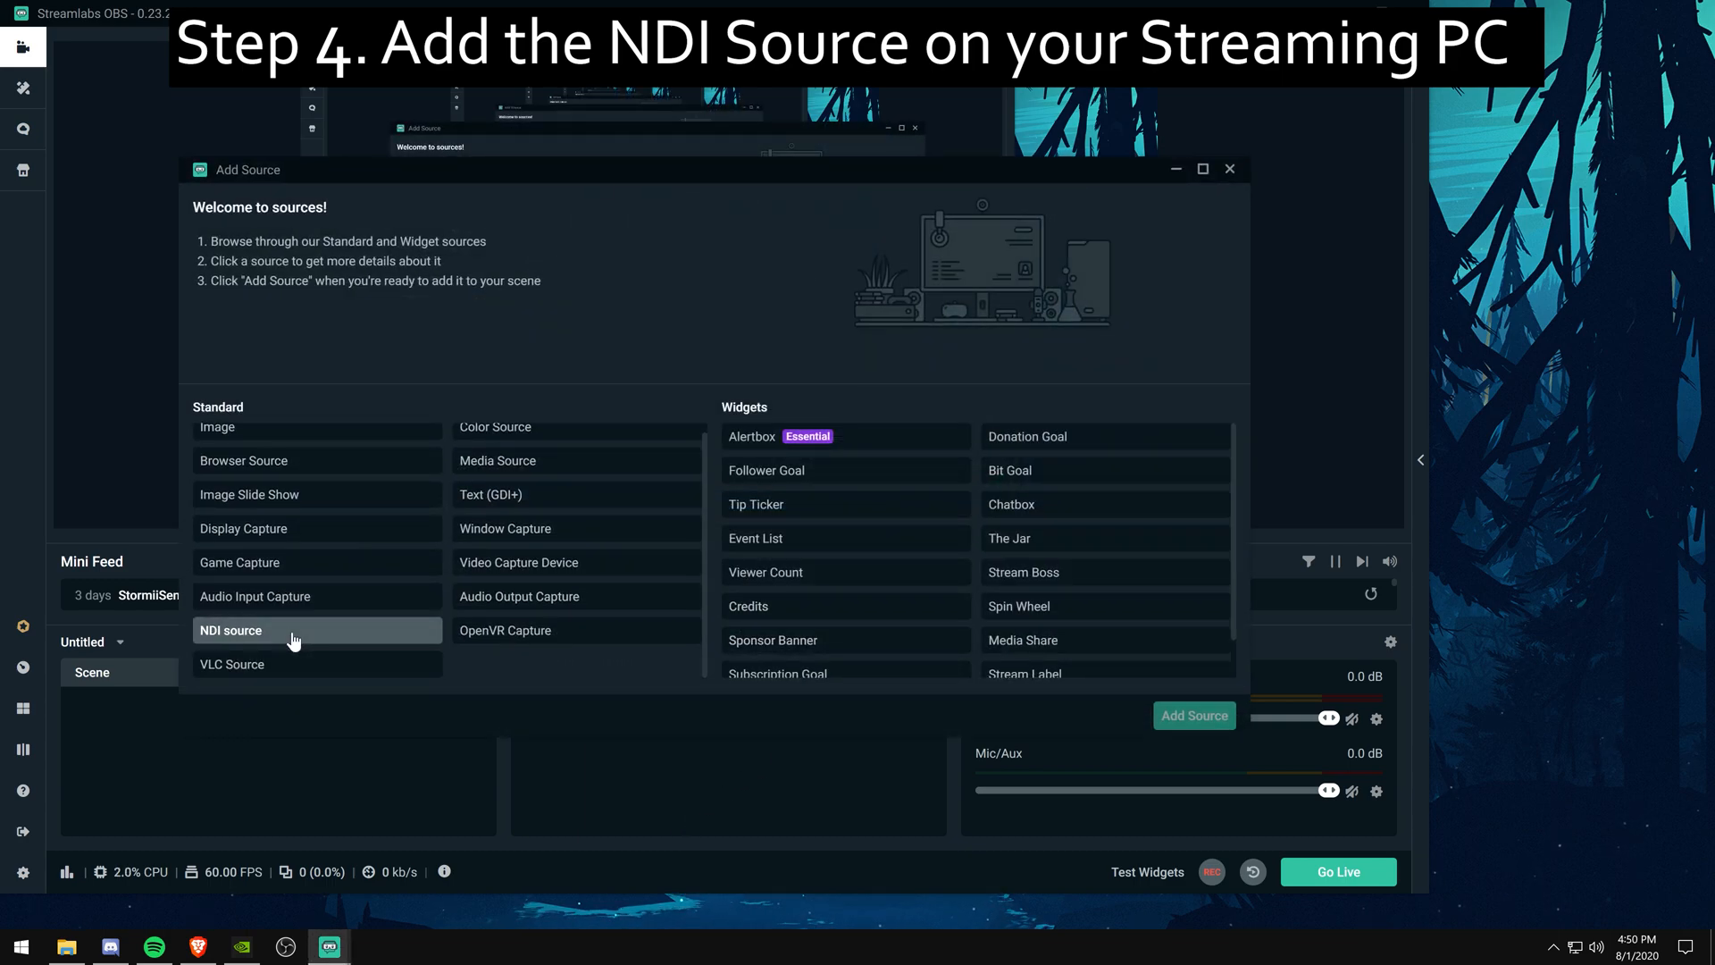
pyautogui.click(232, 629)
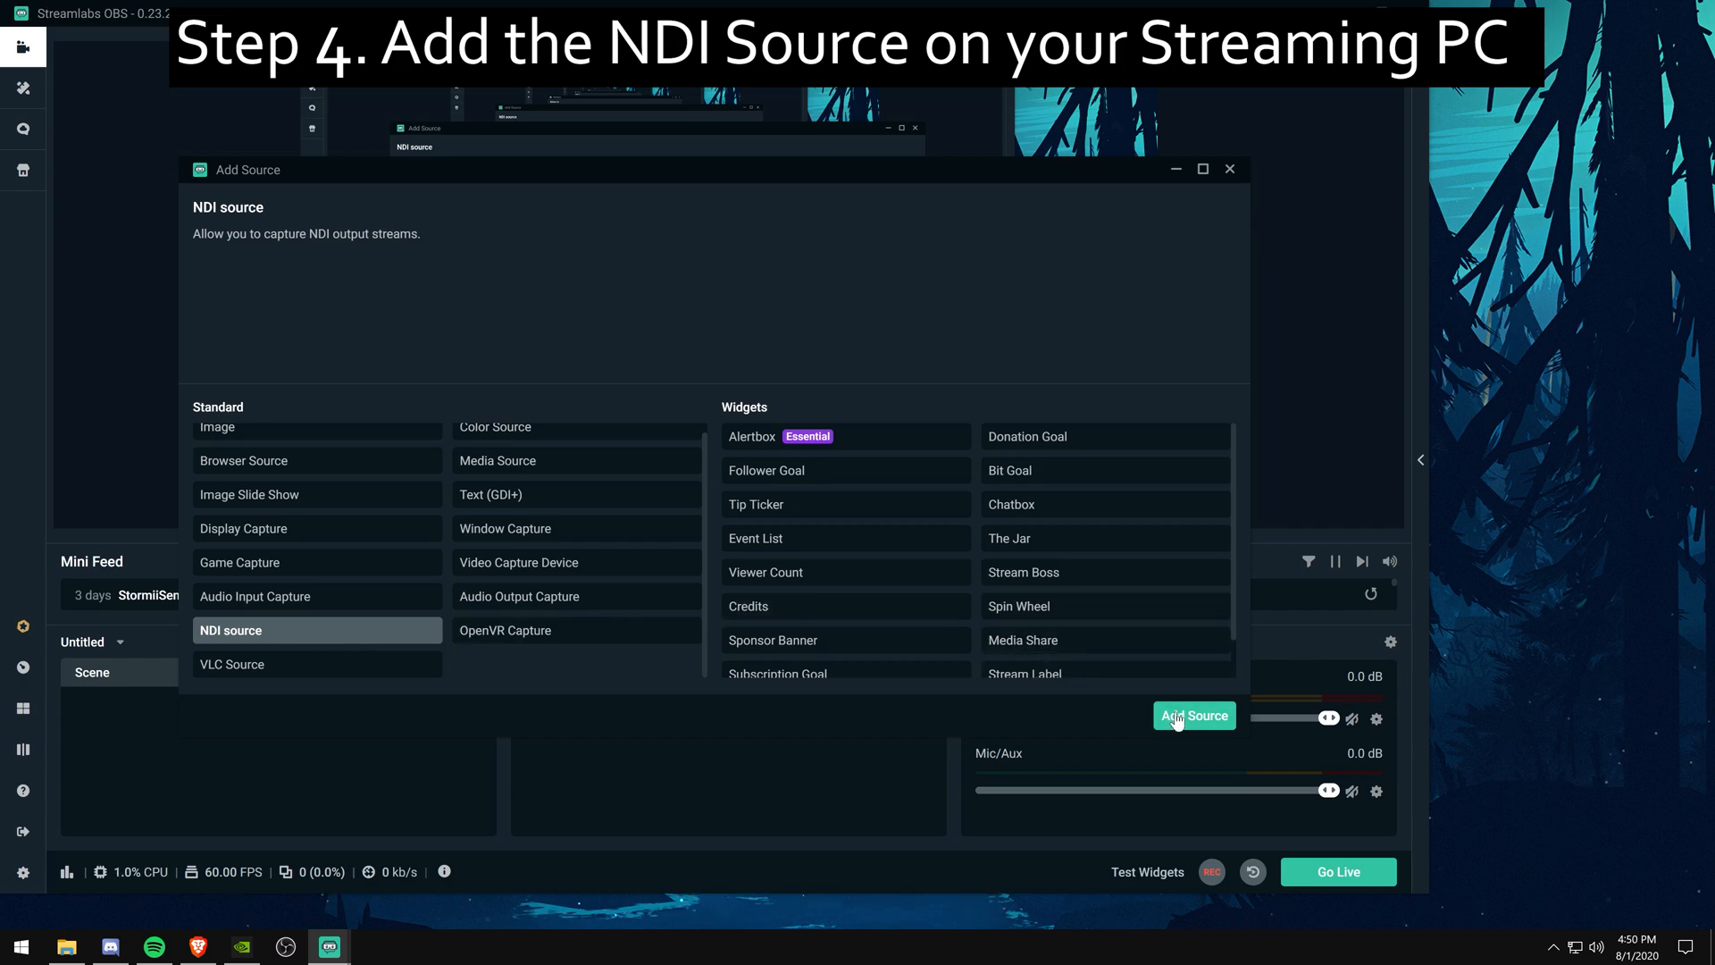
pyautogui.click(1194, 716)
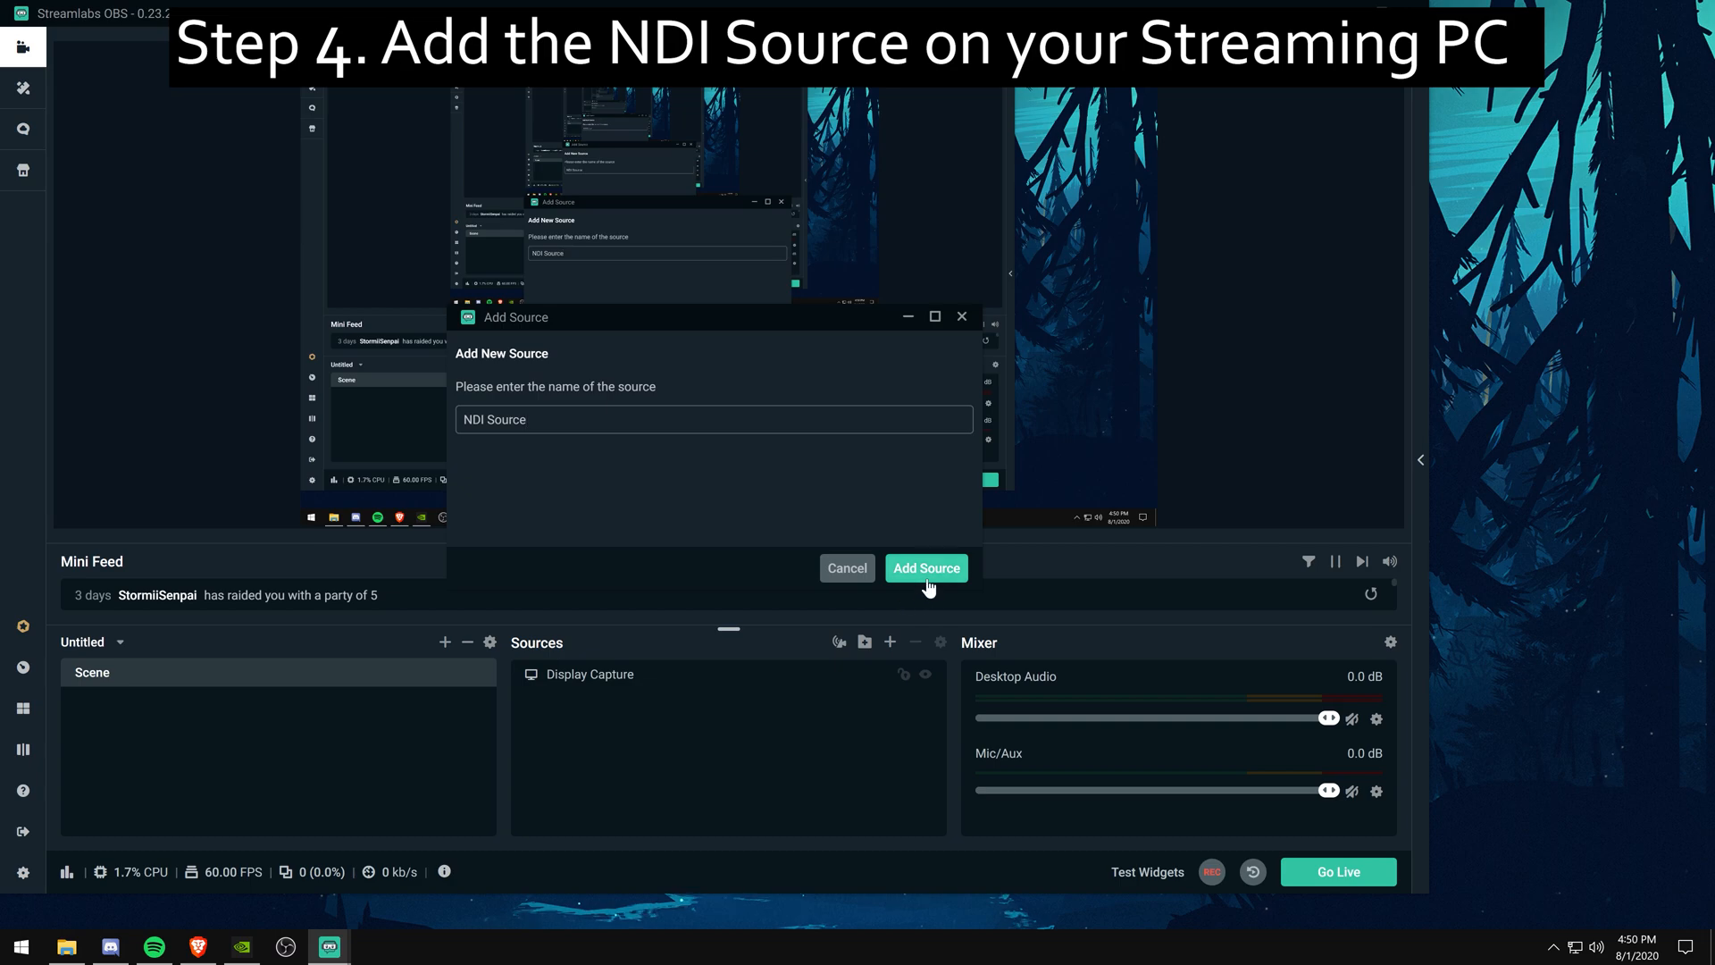
# - Add NDI Source receiving DESKTOP-MDJU6UE (OBS) at Highest bandwidth with Network sync
pyautogui.click(926, 568)
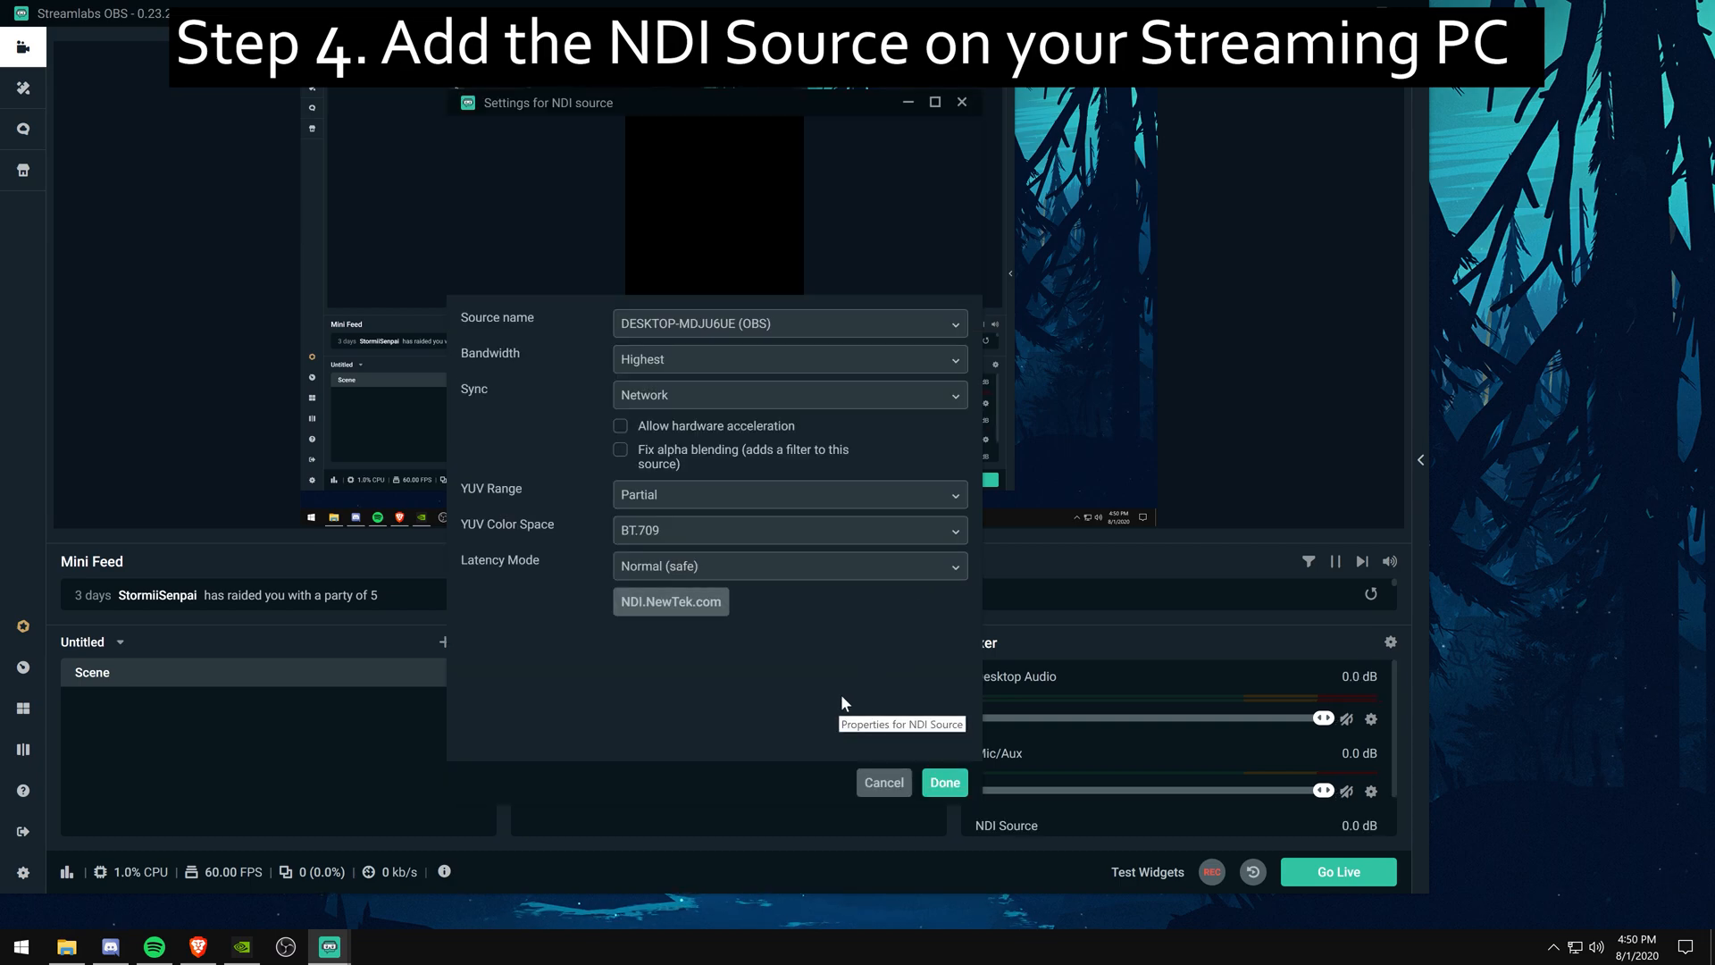
pyautogui.click(788, 323)
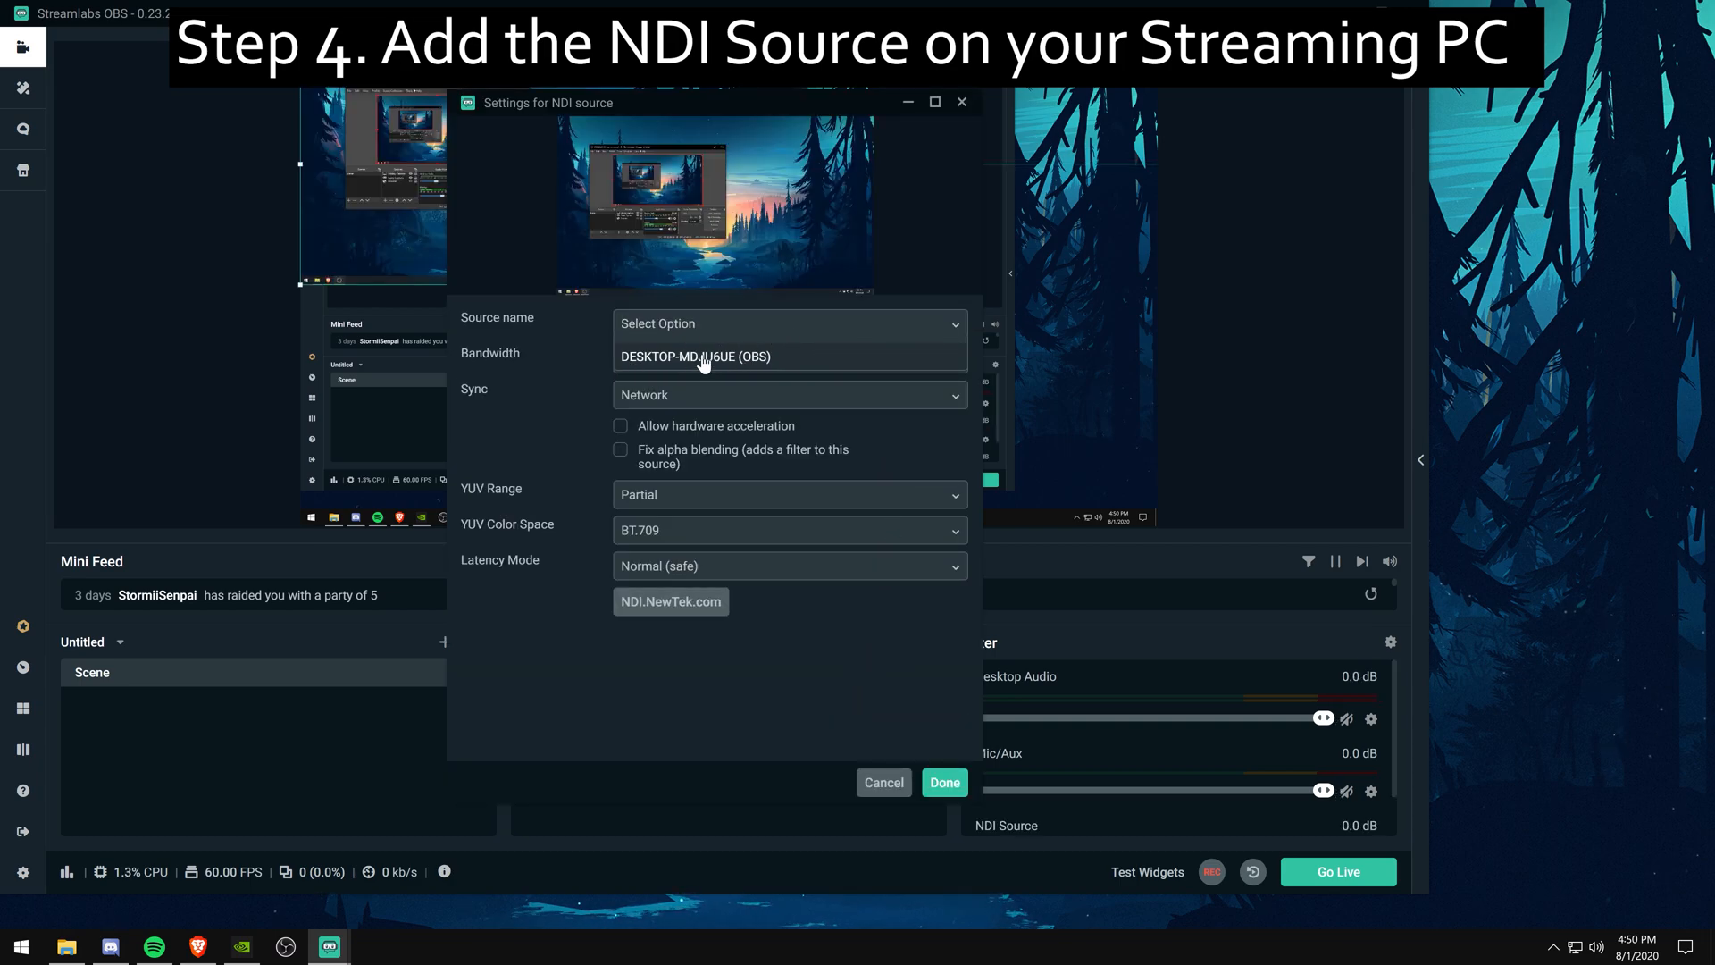
pyautogui.click(696, 355)
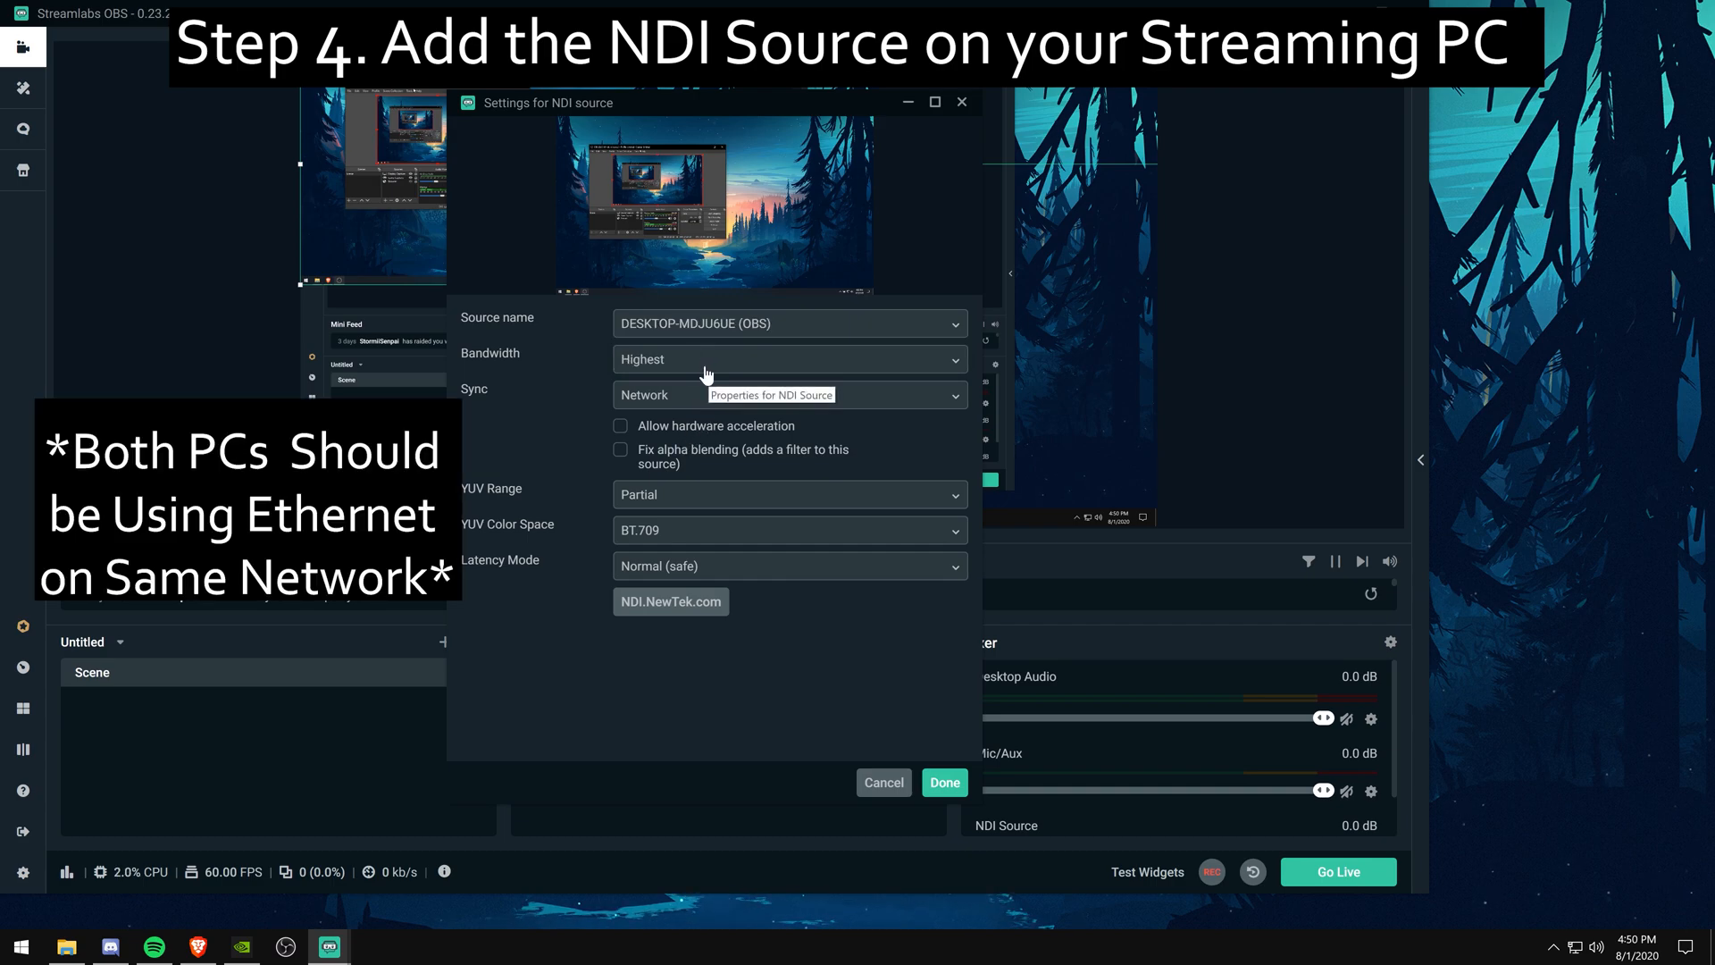
pyautogui.click(788, 359)
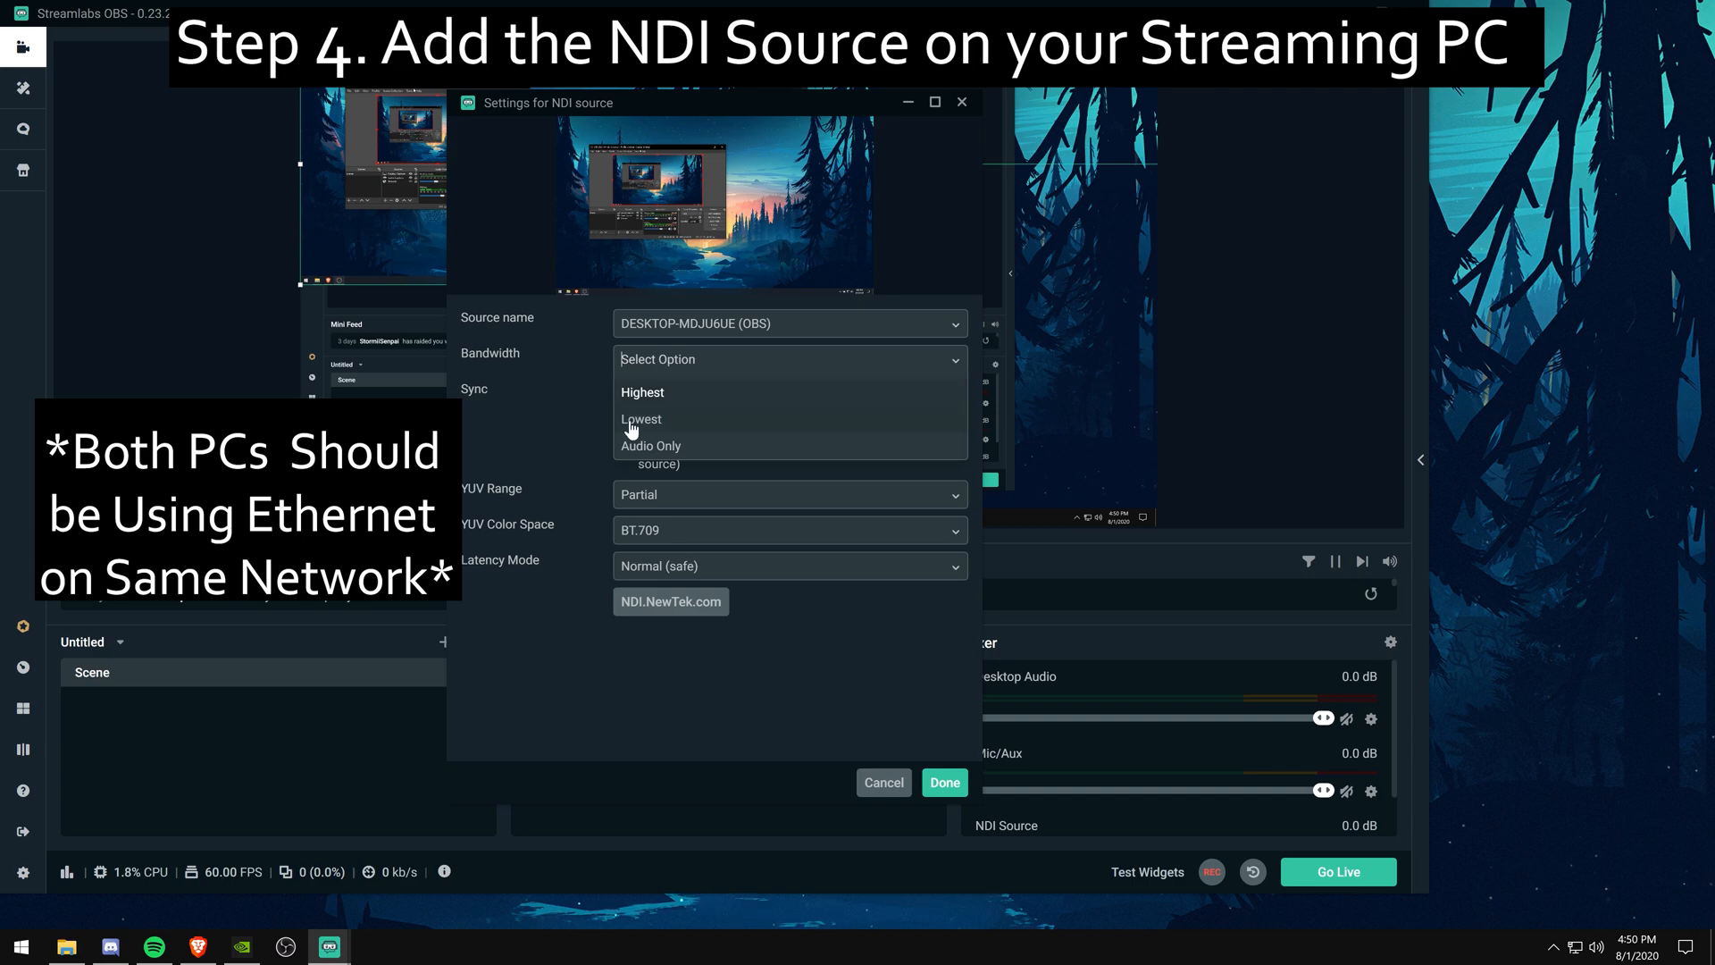
pyautogui.click(642, 391)
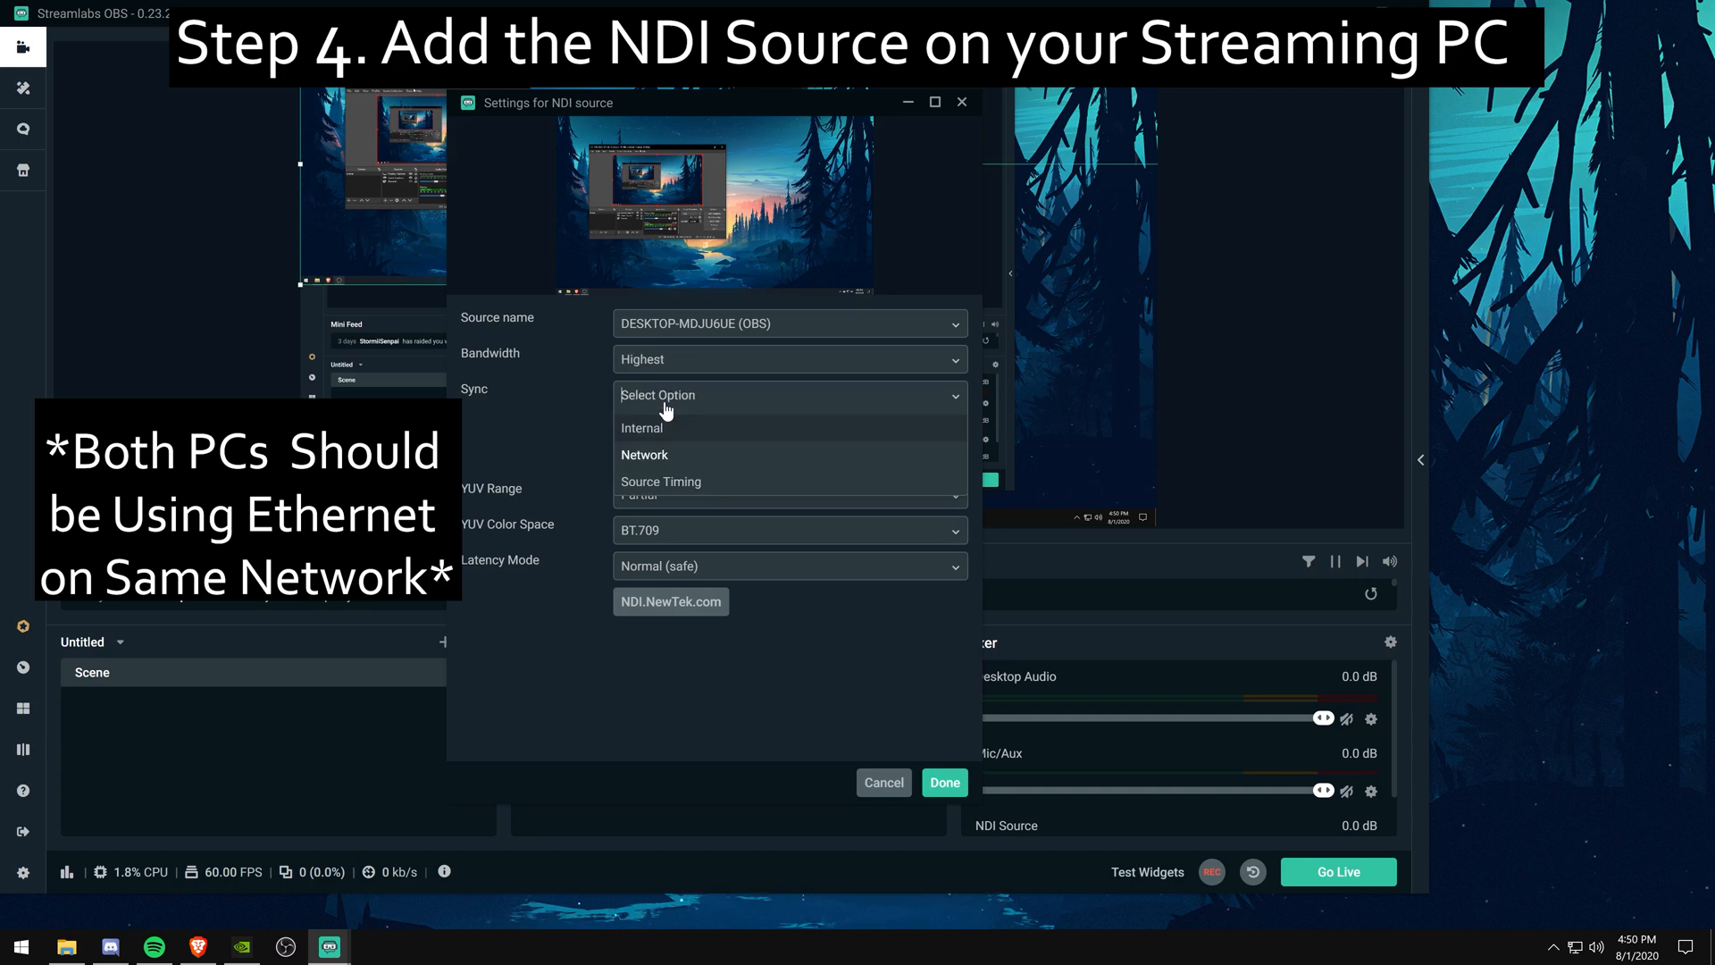
pyautogui.click(644, 454)
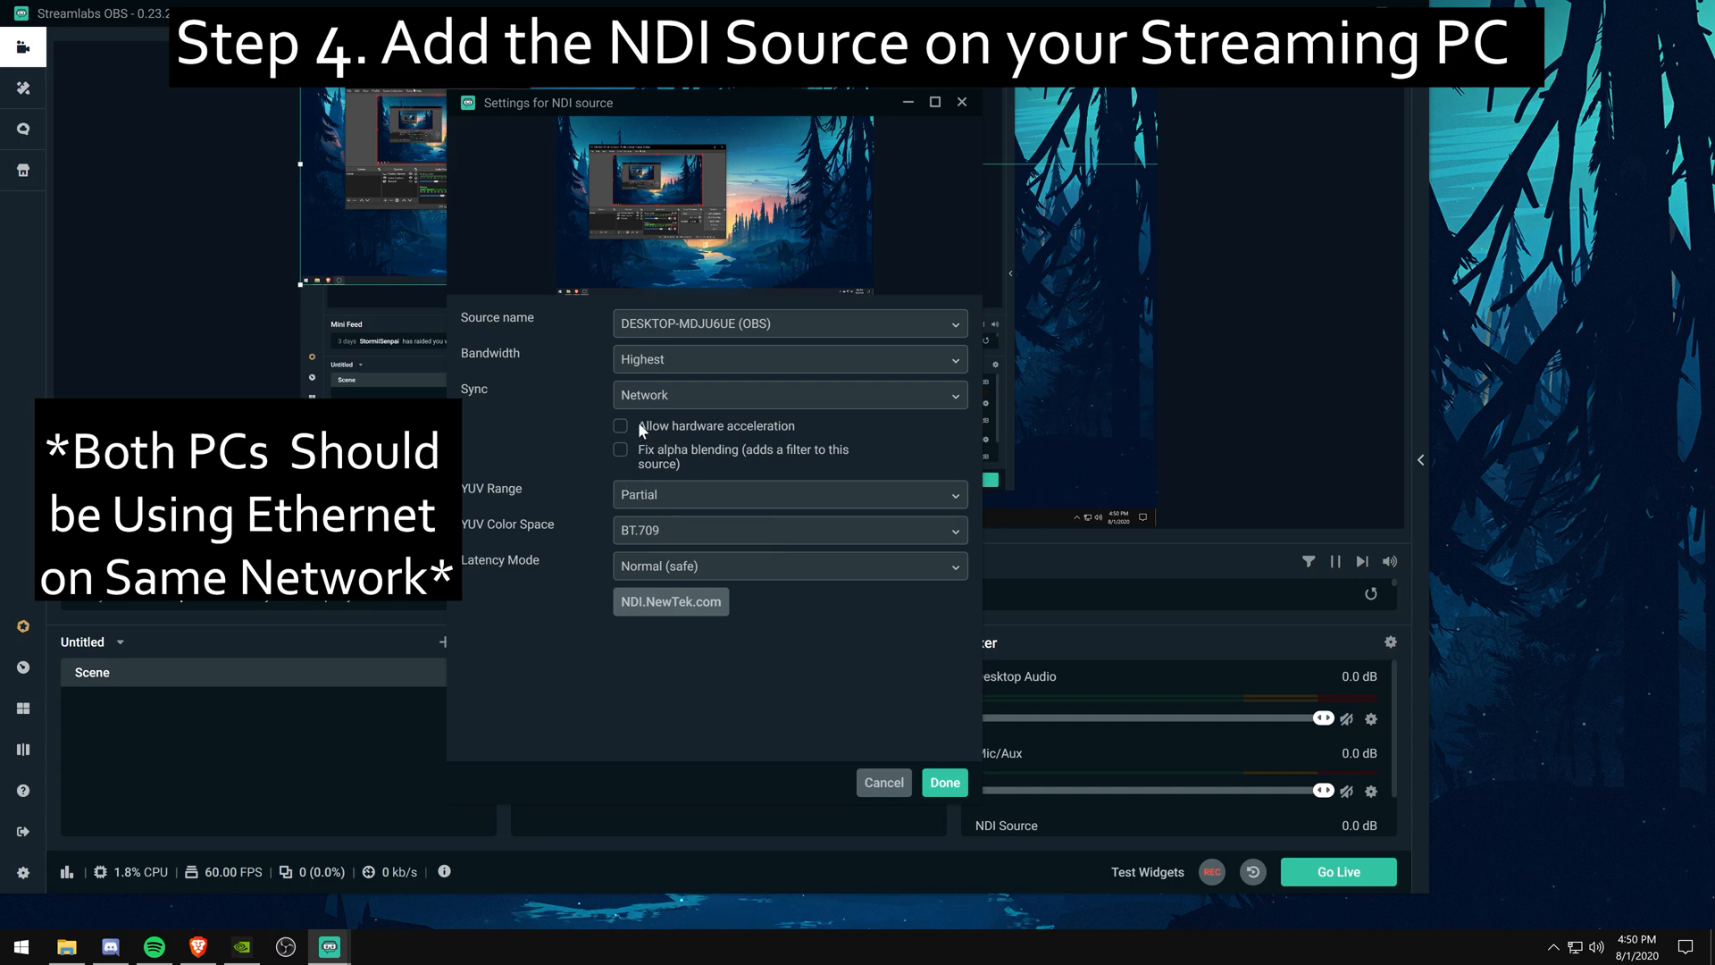
pyautogui.moveTo(623, 609)
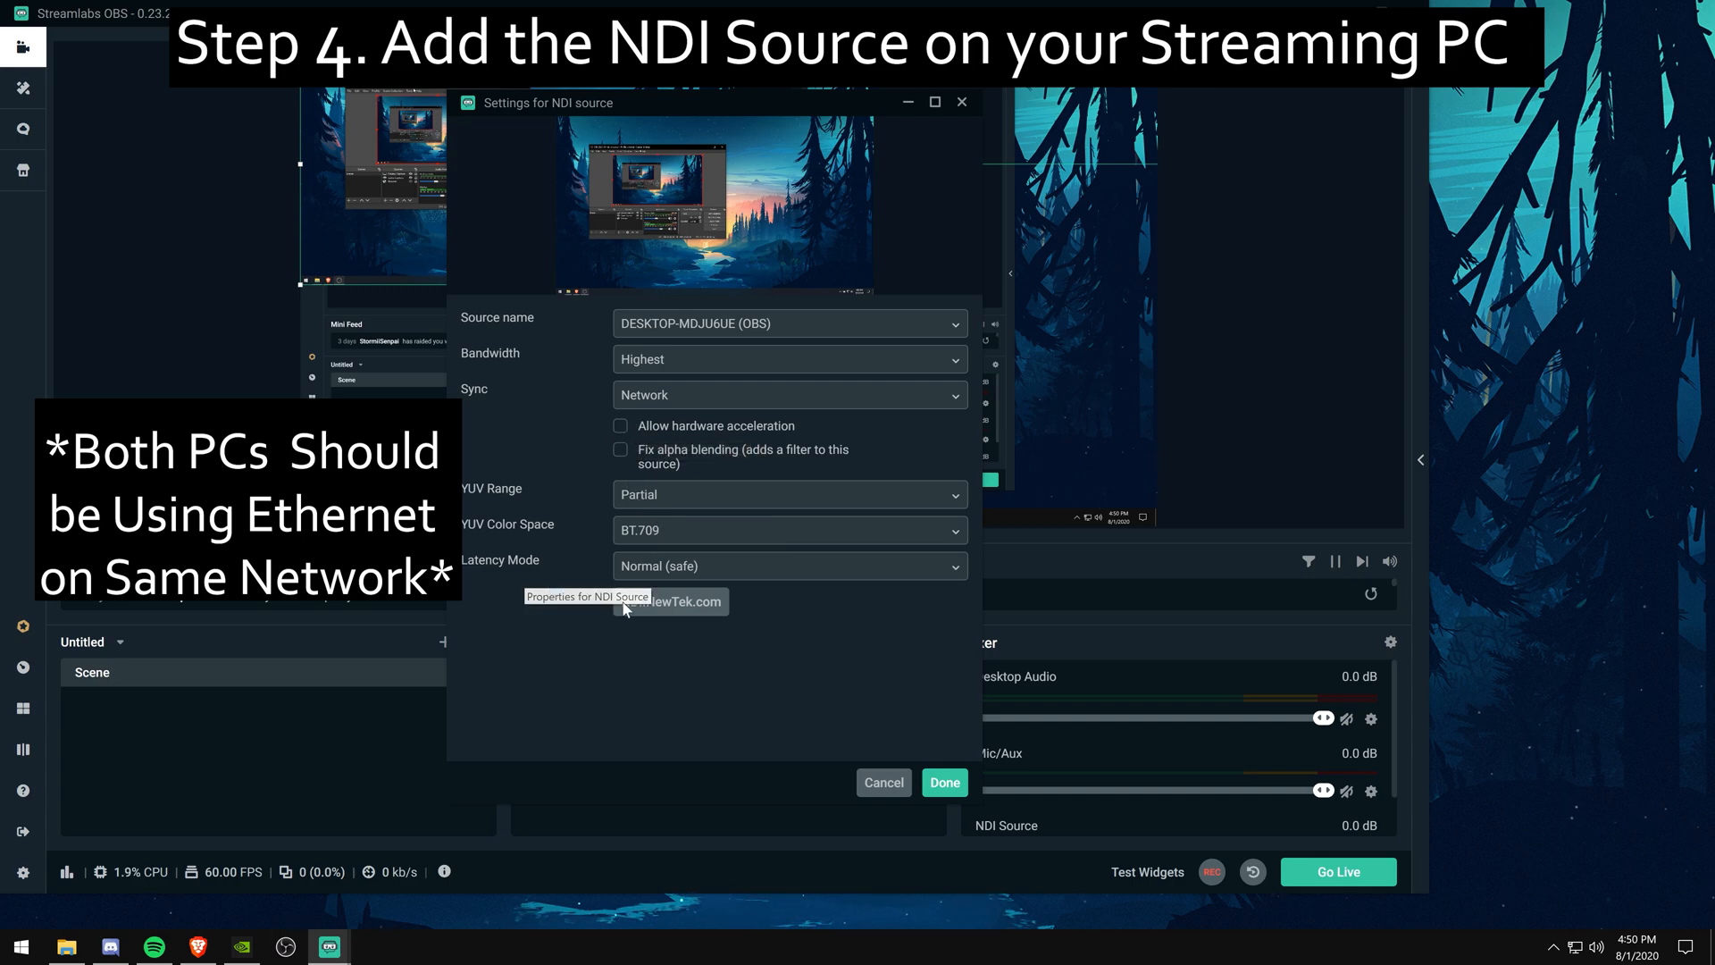
pyautogui.click(943, 783)
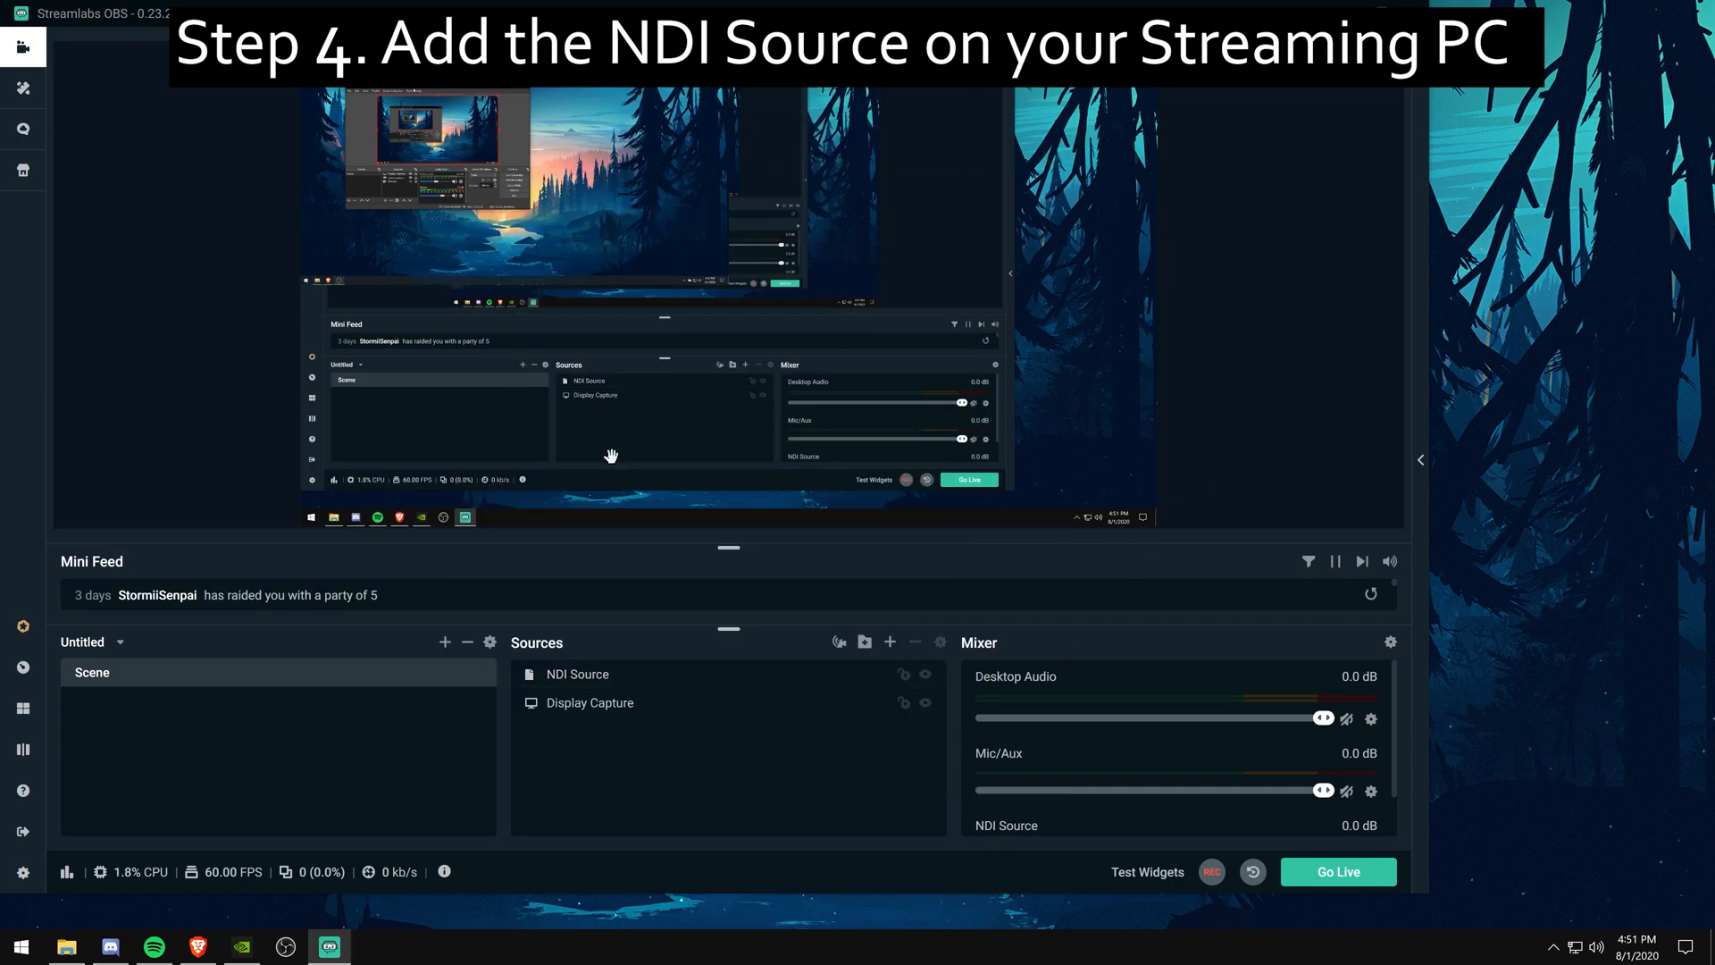
# - Select NDI Source and open its context menu to fit it to screen
pyautogui.click(577, 673)
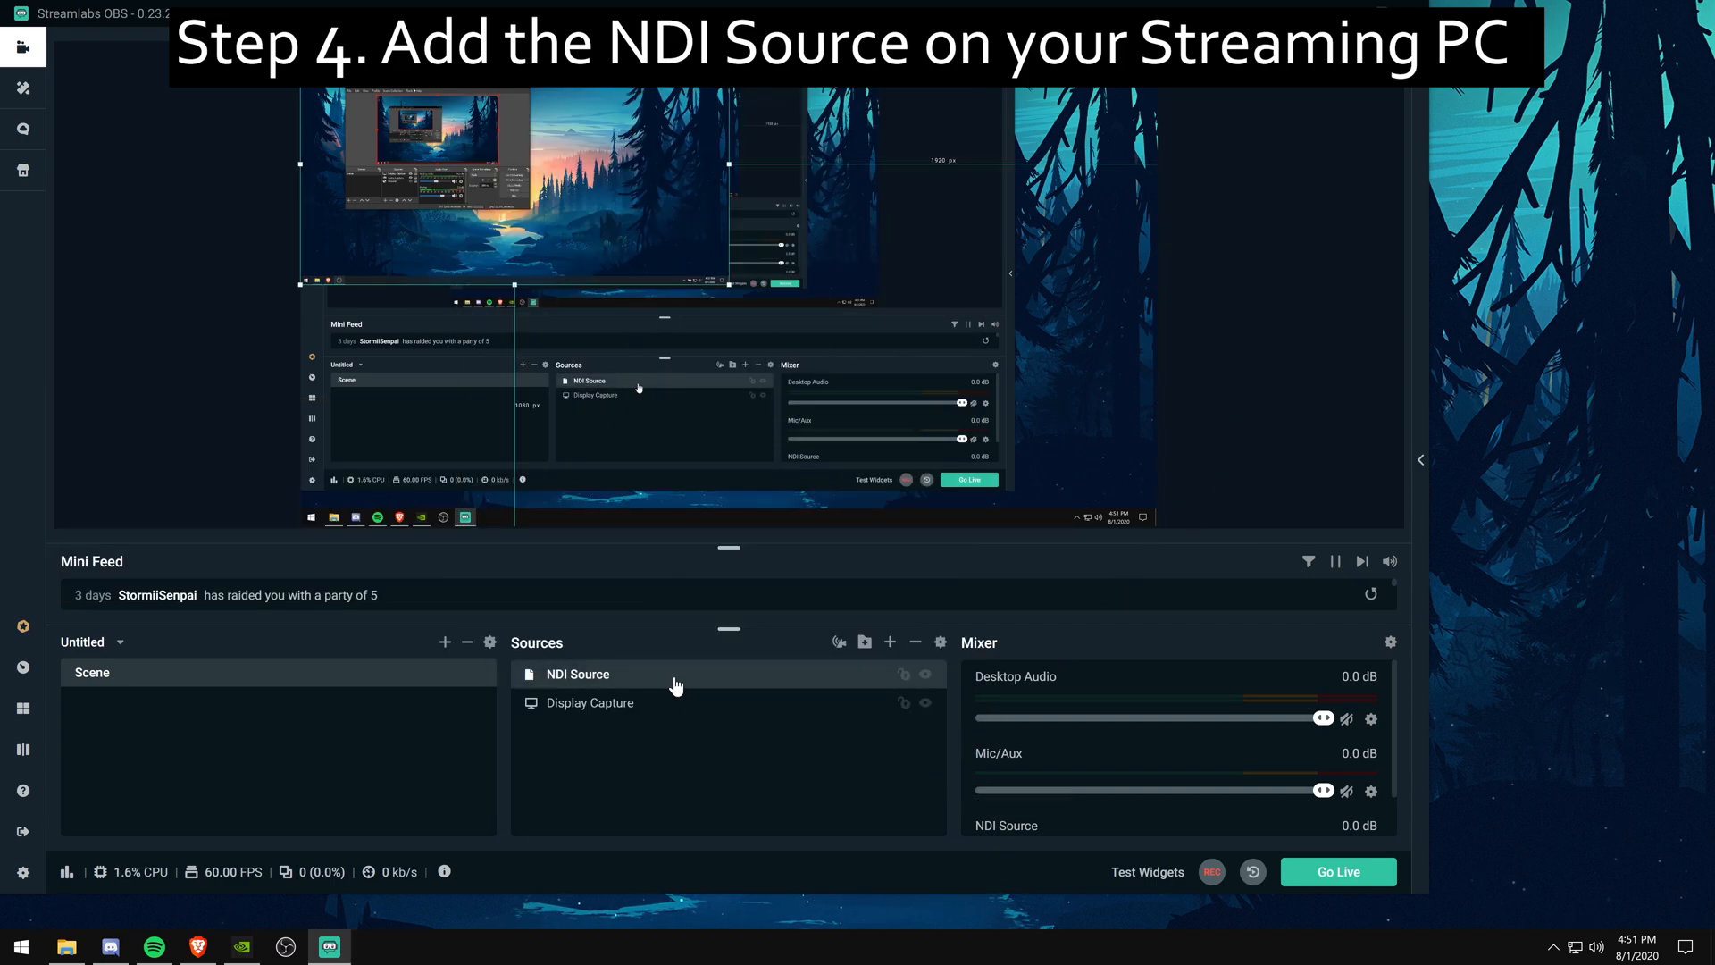
pyautogui.rightClick(578, 674)
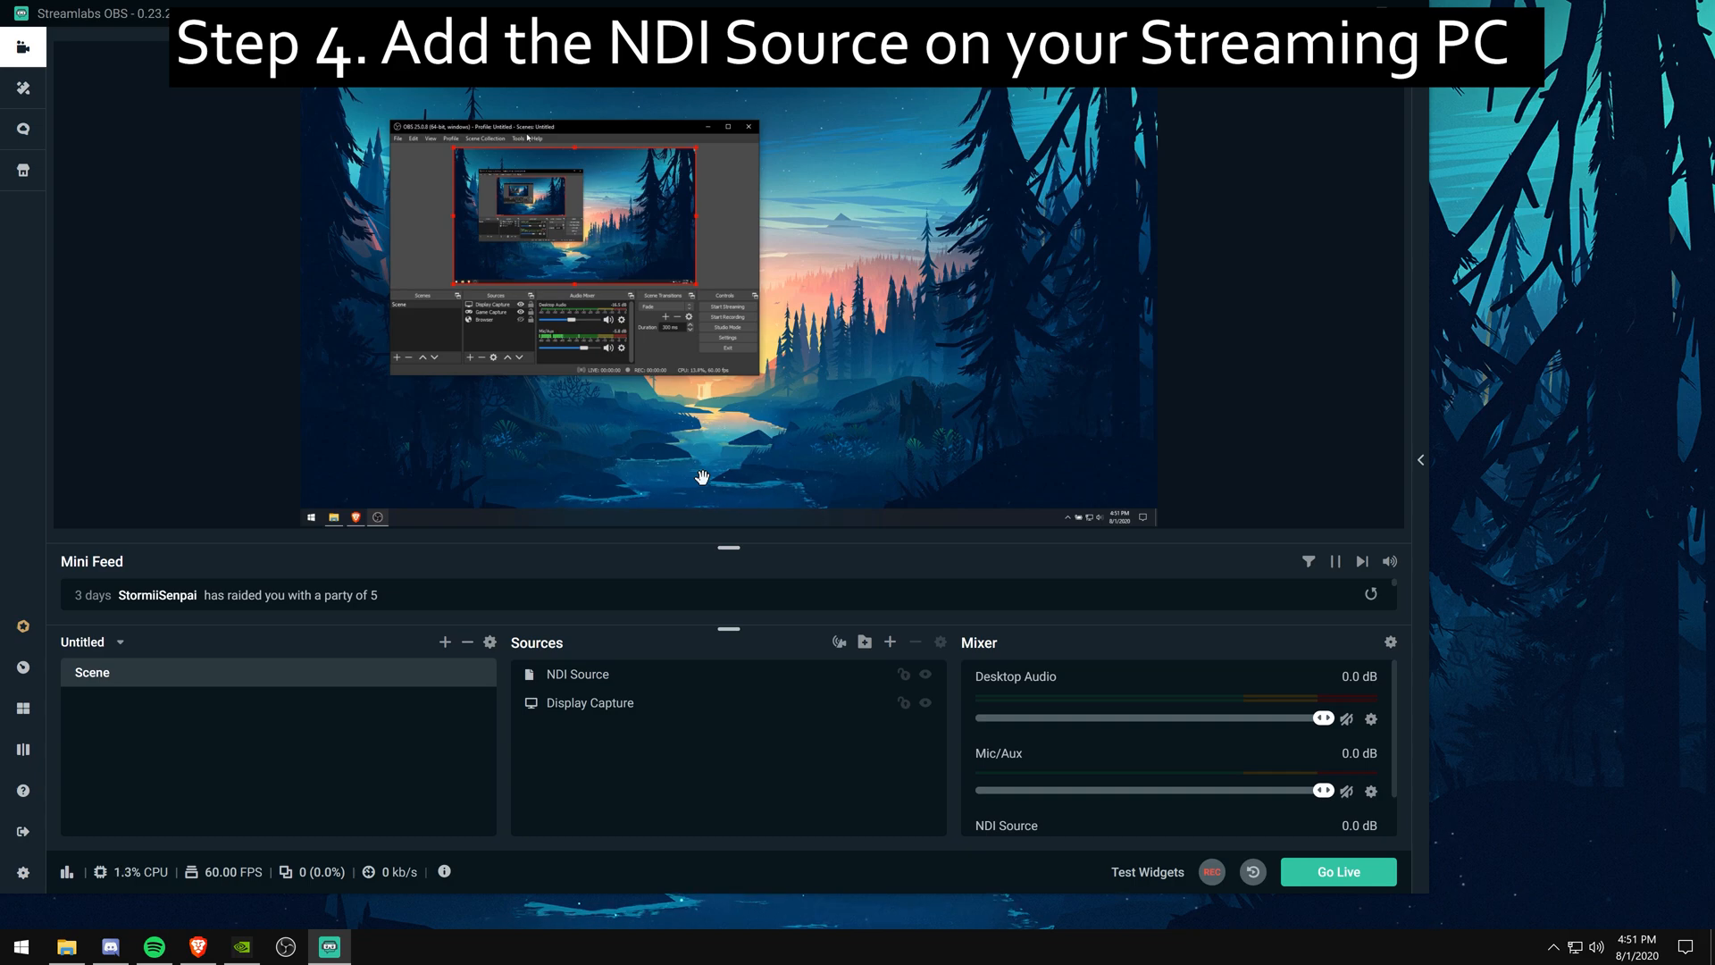
pyautogui.moveTo(696, 664)
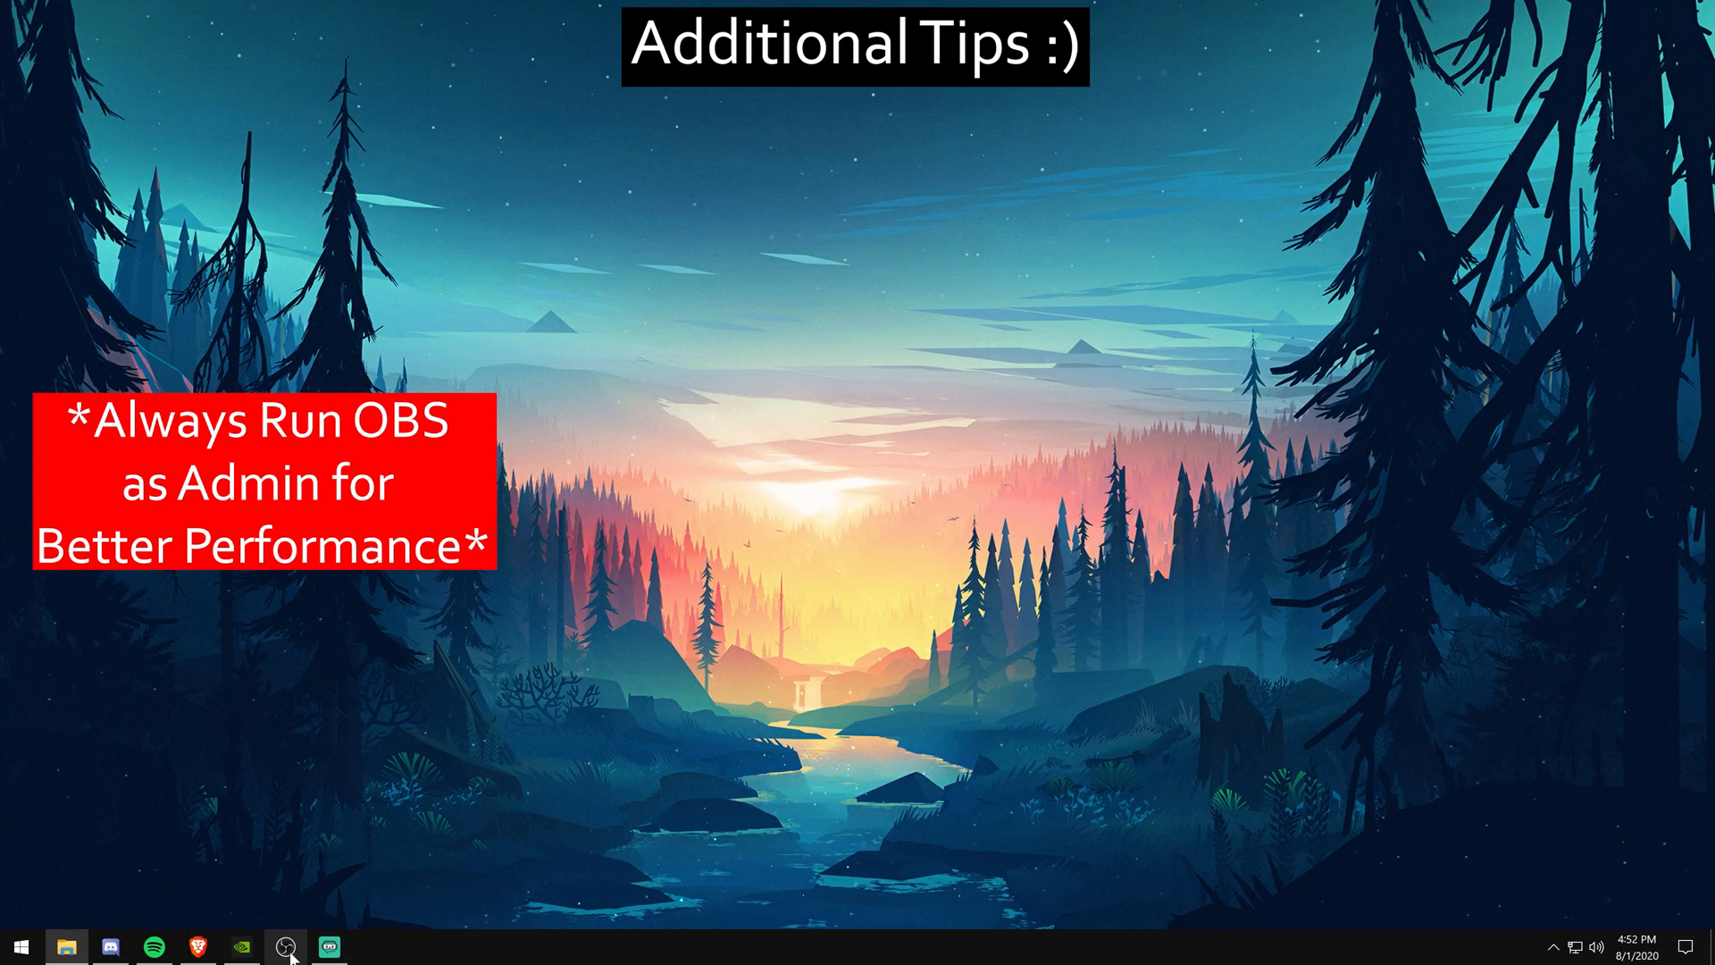
# - Tick 'Run this program as an administrator' in OBS Studio shortcut's Compatibility properties
pyautogui.rightClick(329, 945)
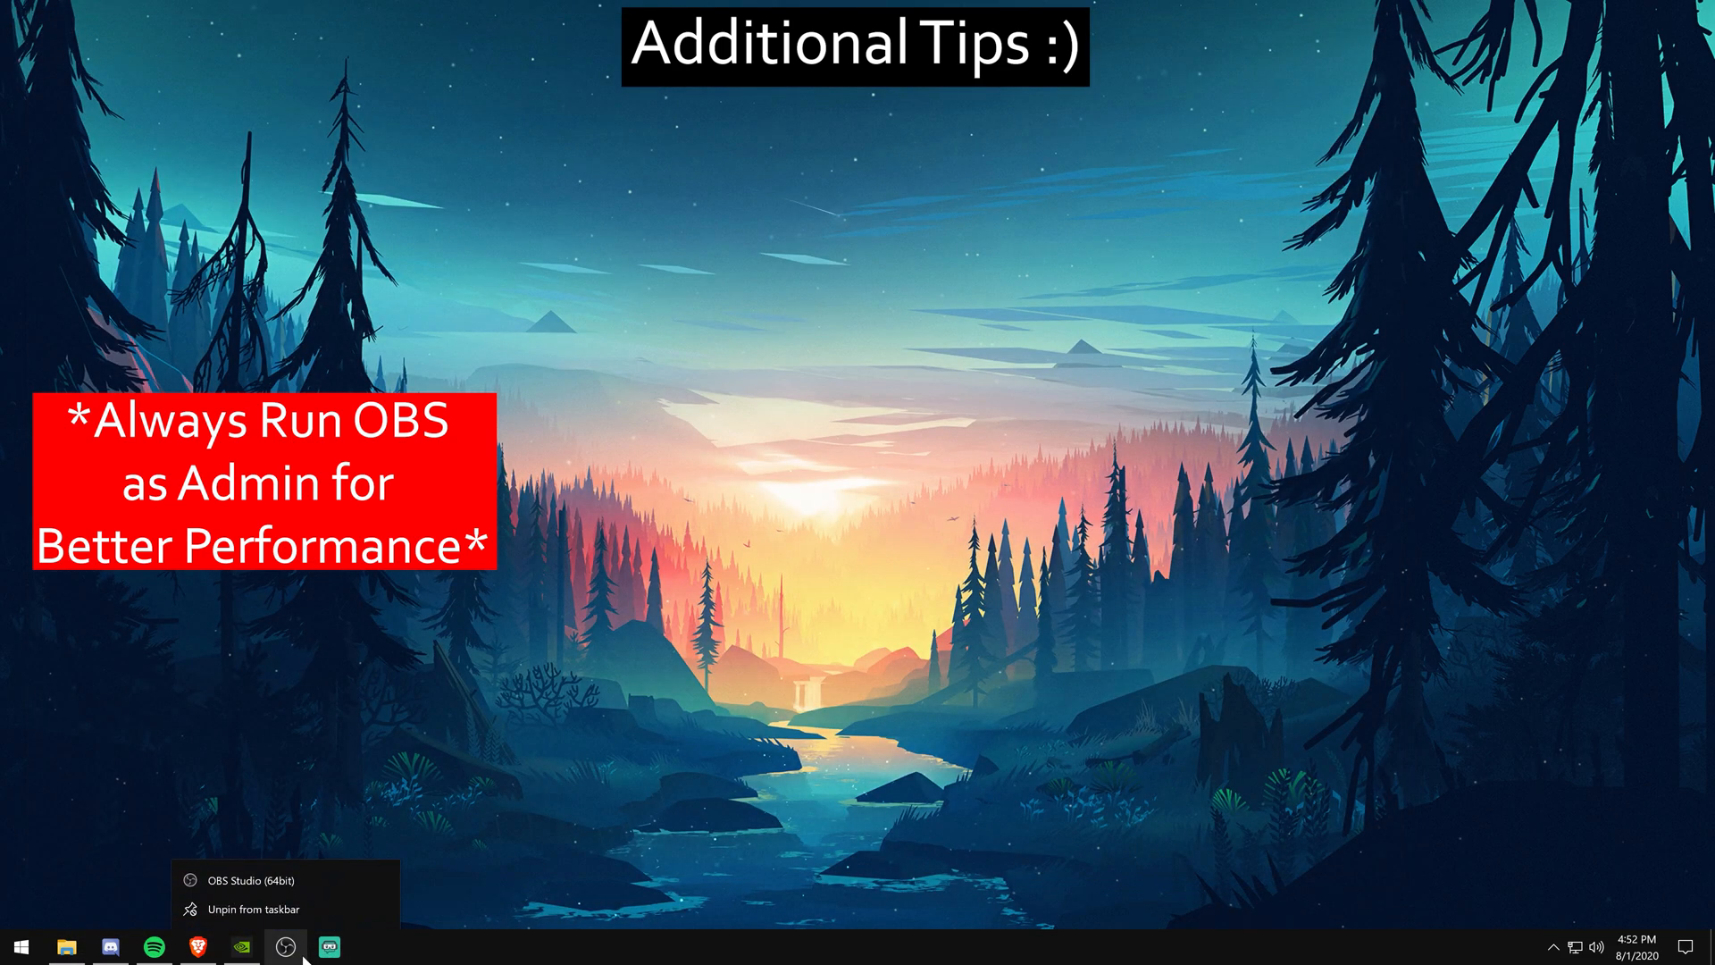
pyautogui.rightClick(284, 947)
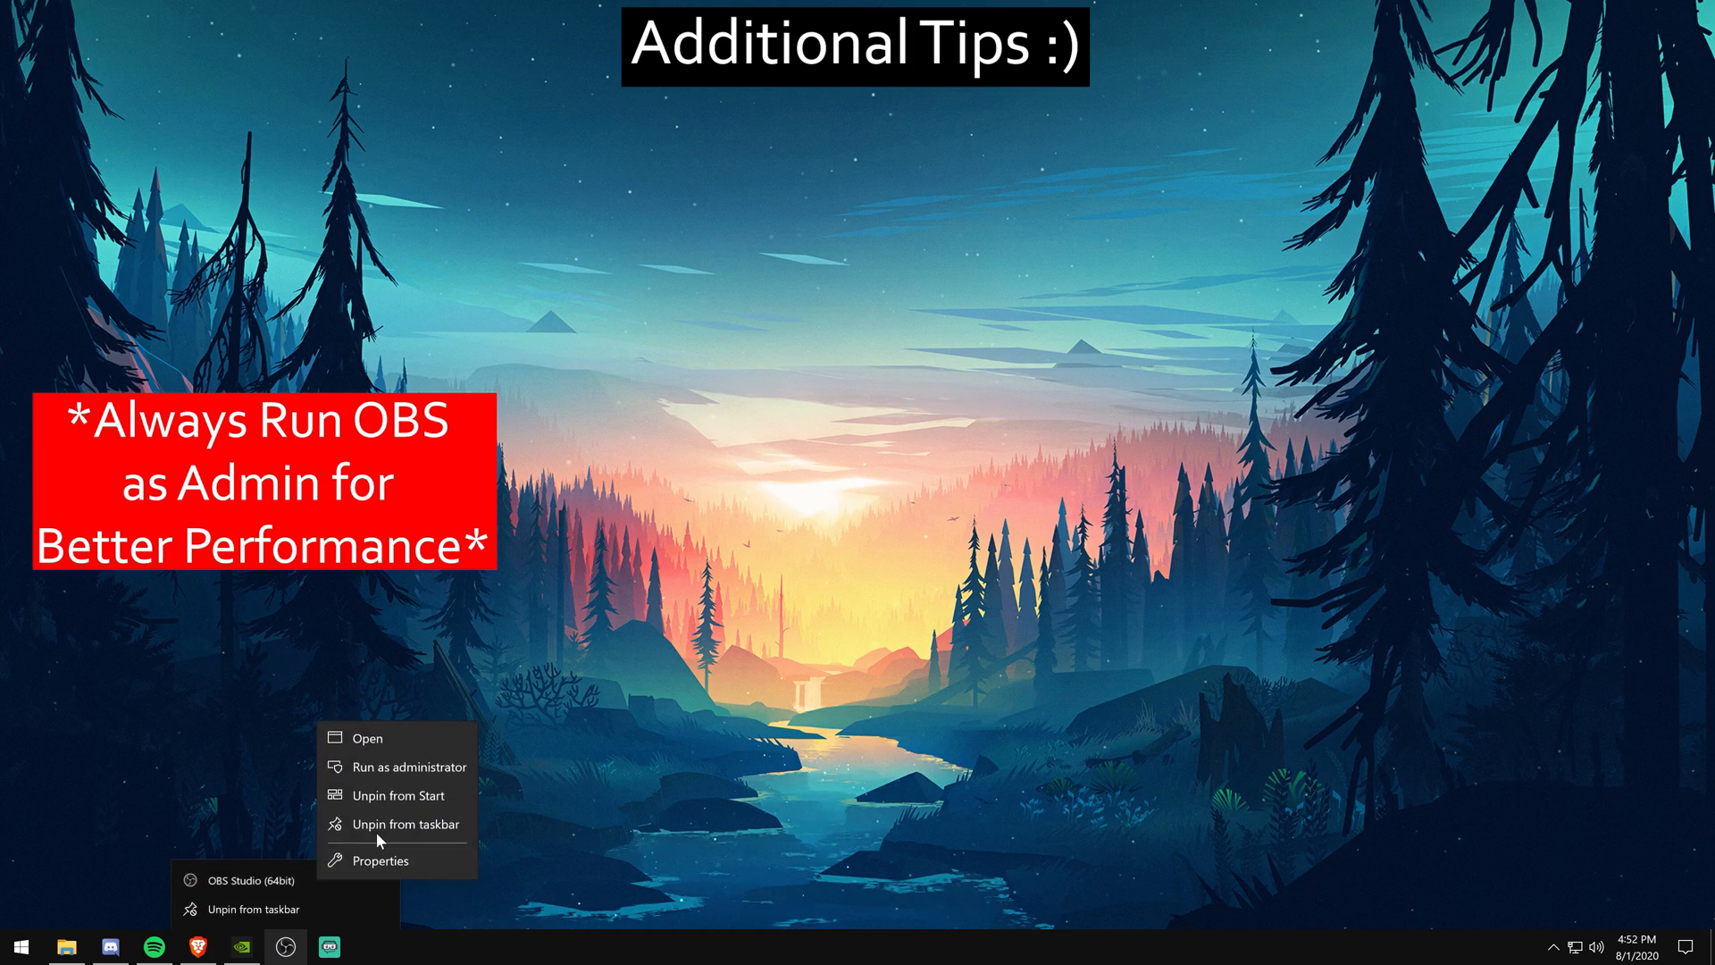
pyautogui.click(381, 861)
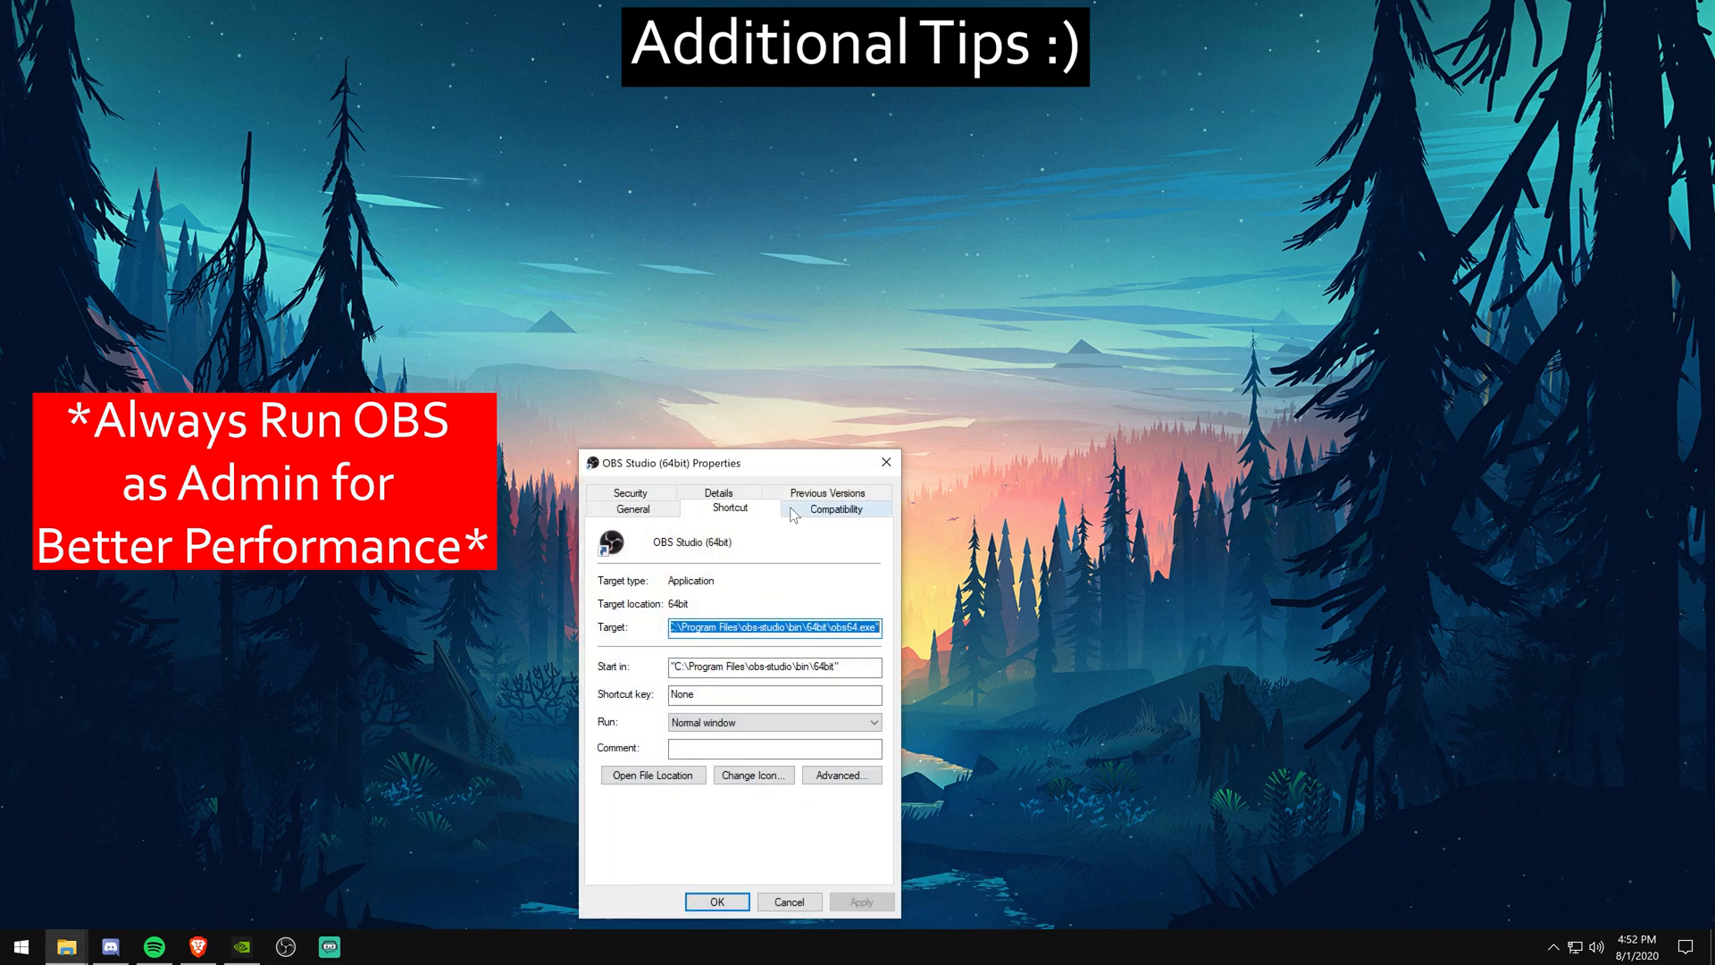
pyautogui.click(834, 508)
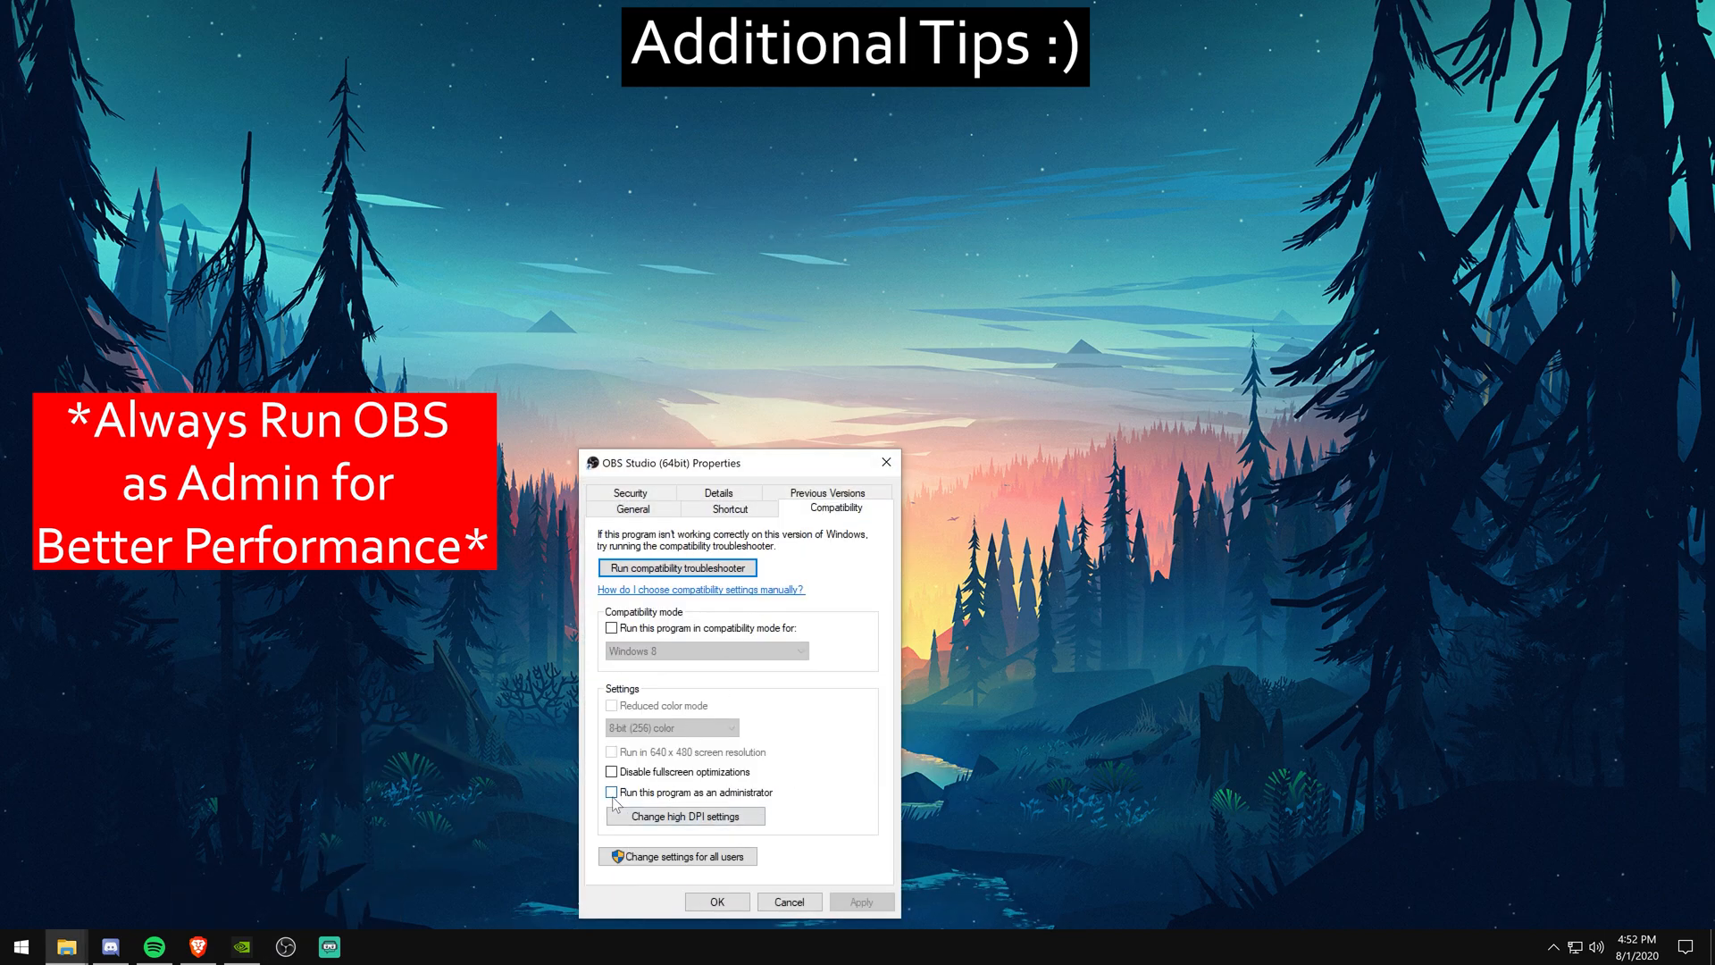
pyautogui.click(611, 793)
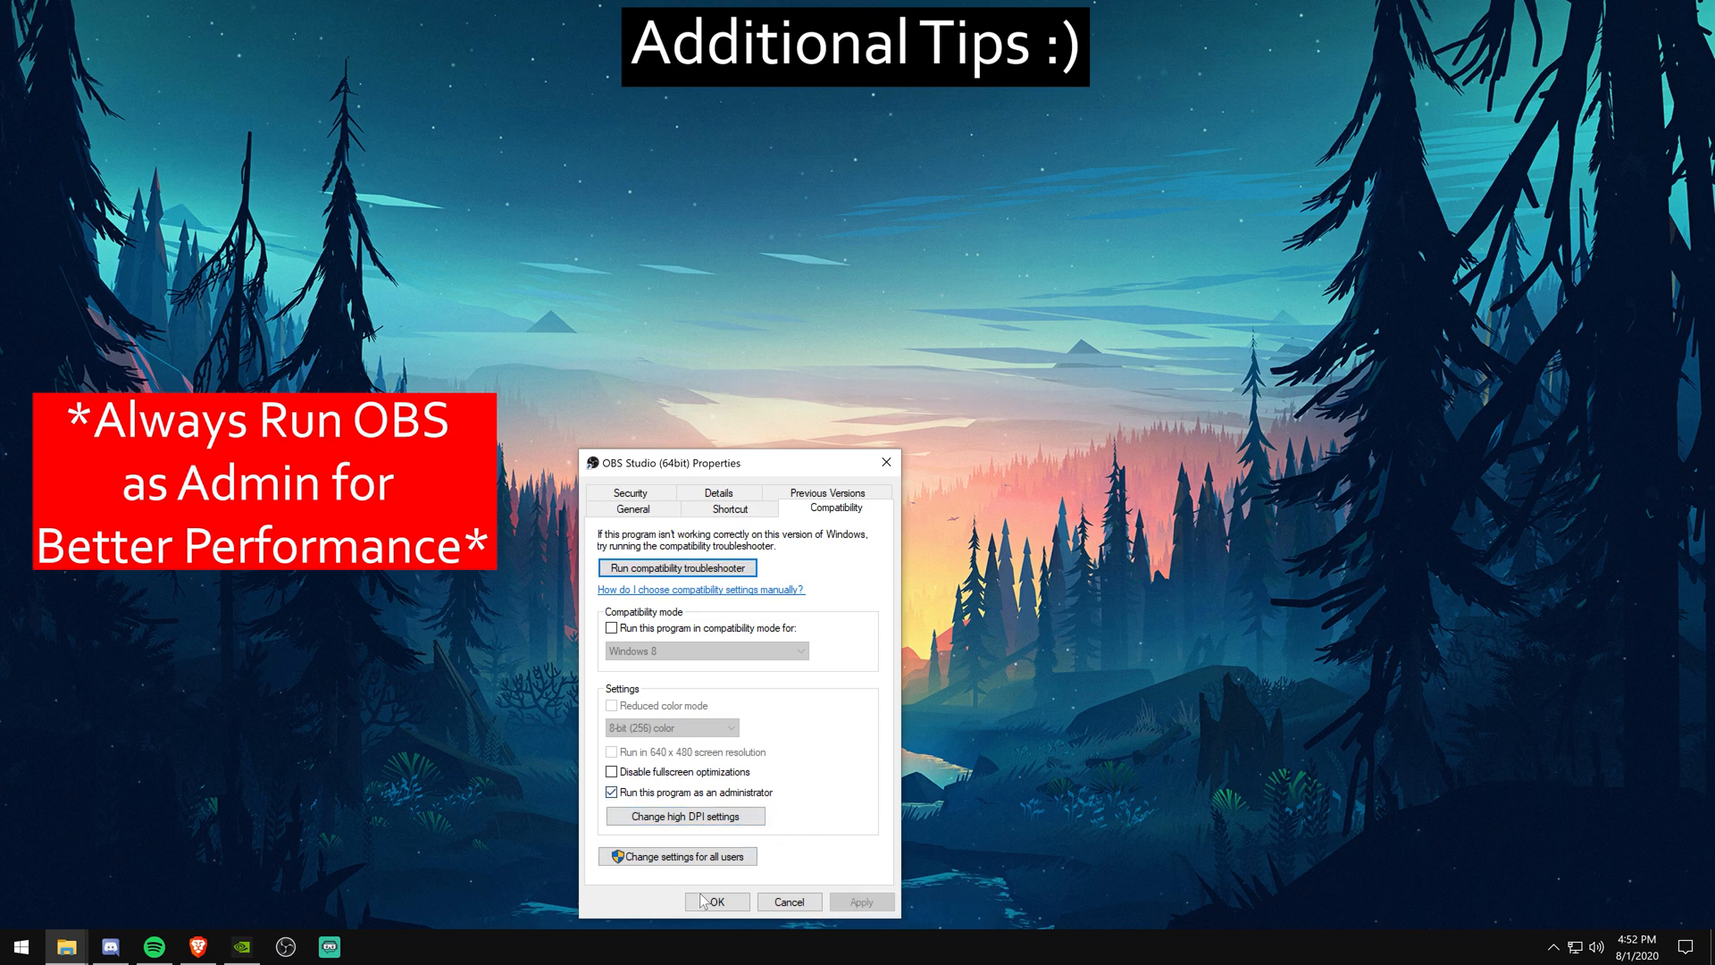
pyautogui.click(715, 901)
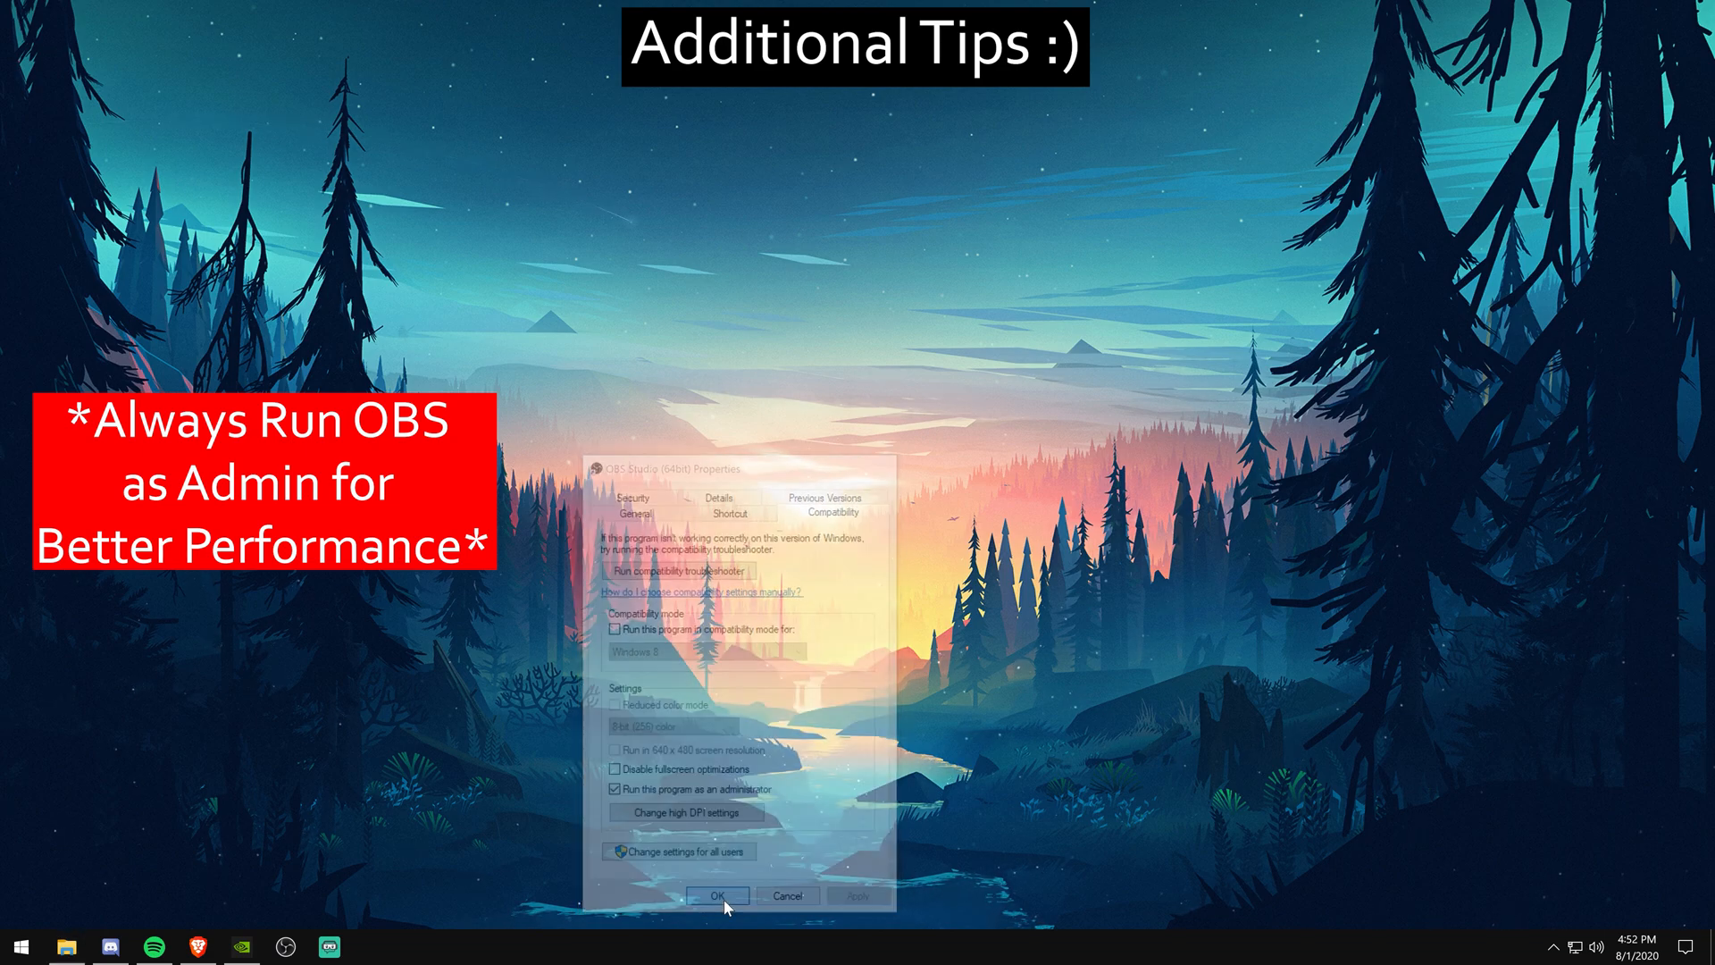
# - Tick 'Run this program as an administrator' in Streamlabs OBS shortcut's Compatibility properties
pyautogui.click(716, 895)
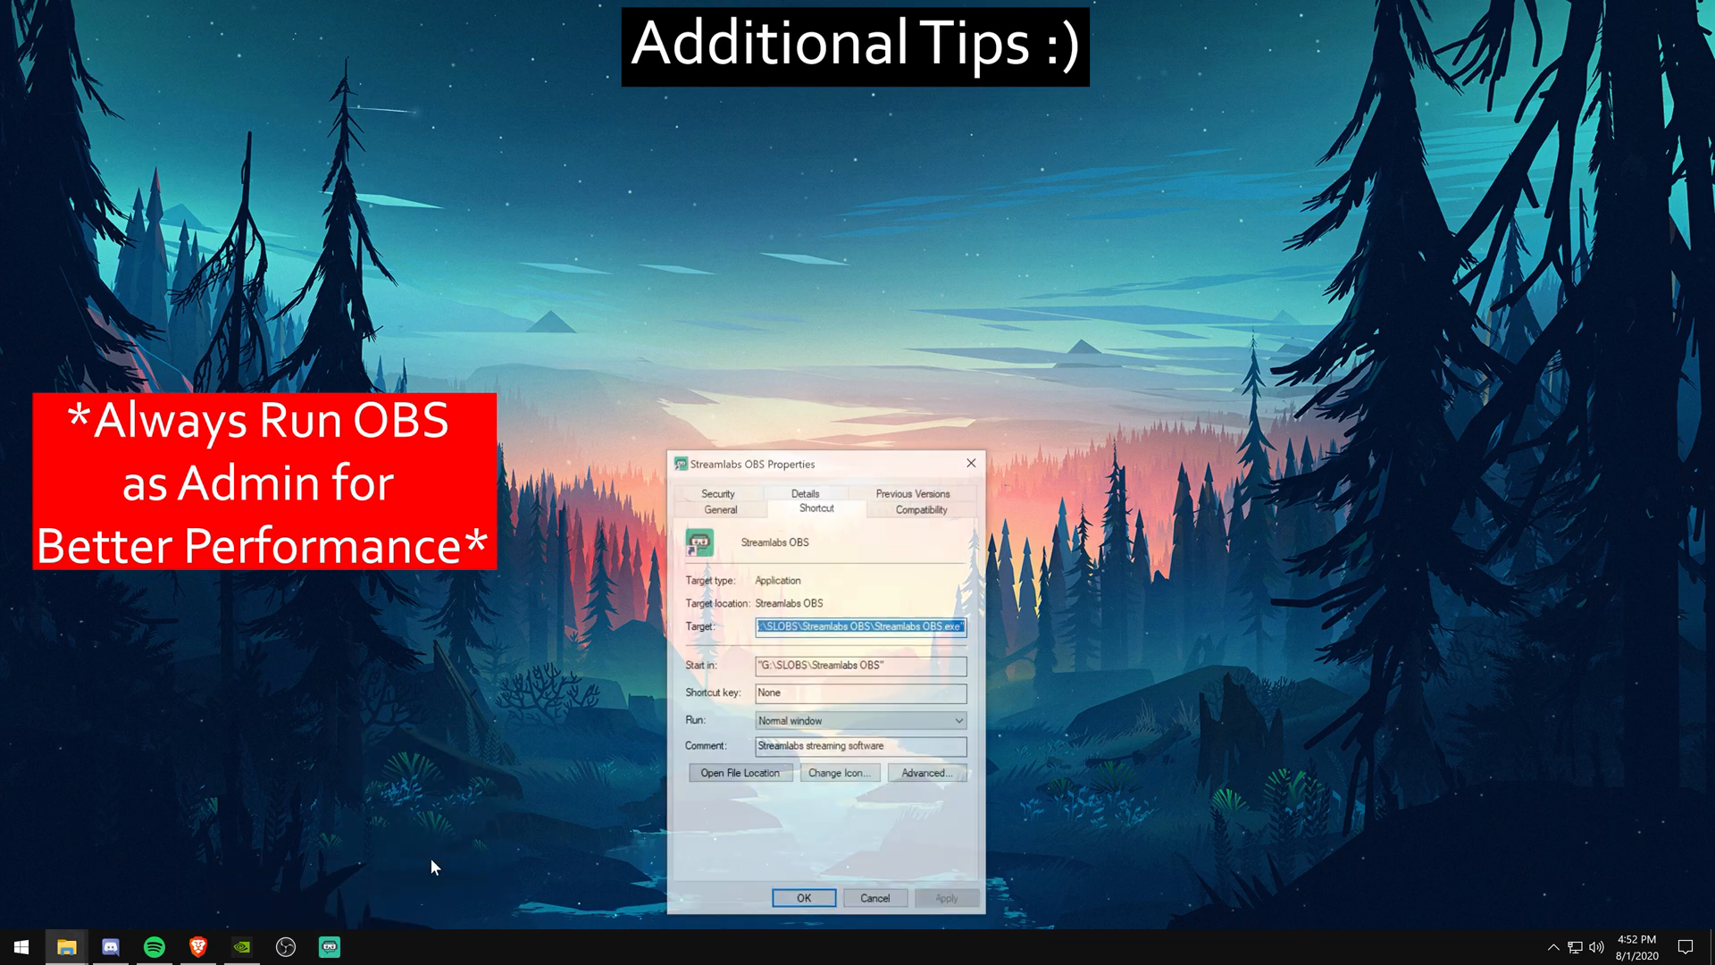
pyautogui.click(921, 508)
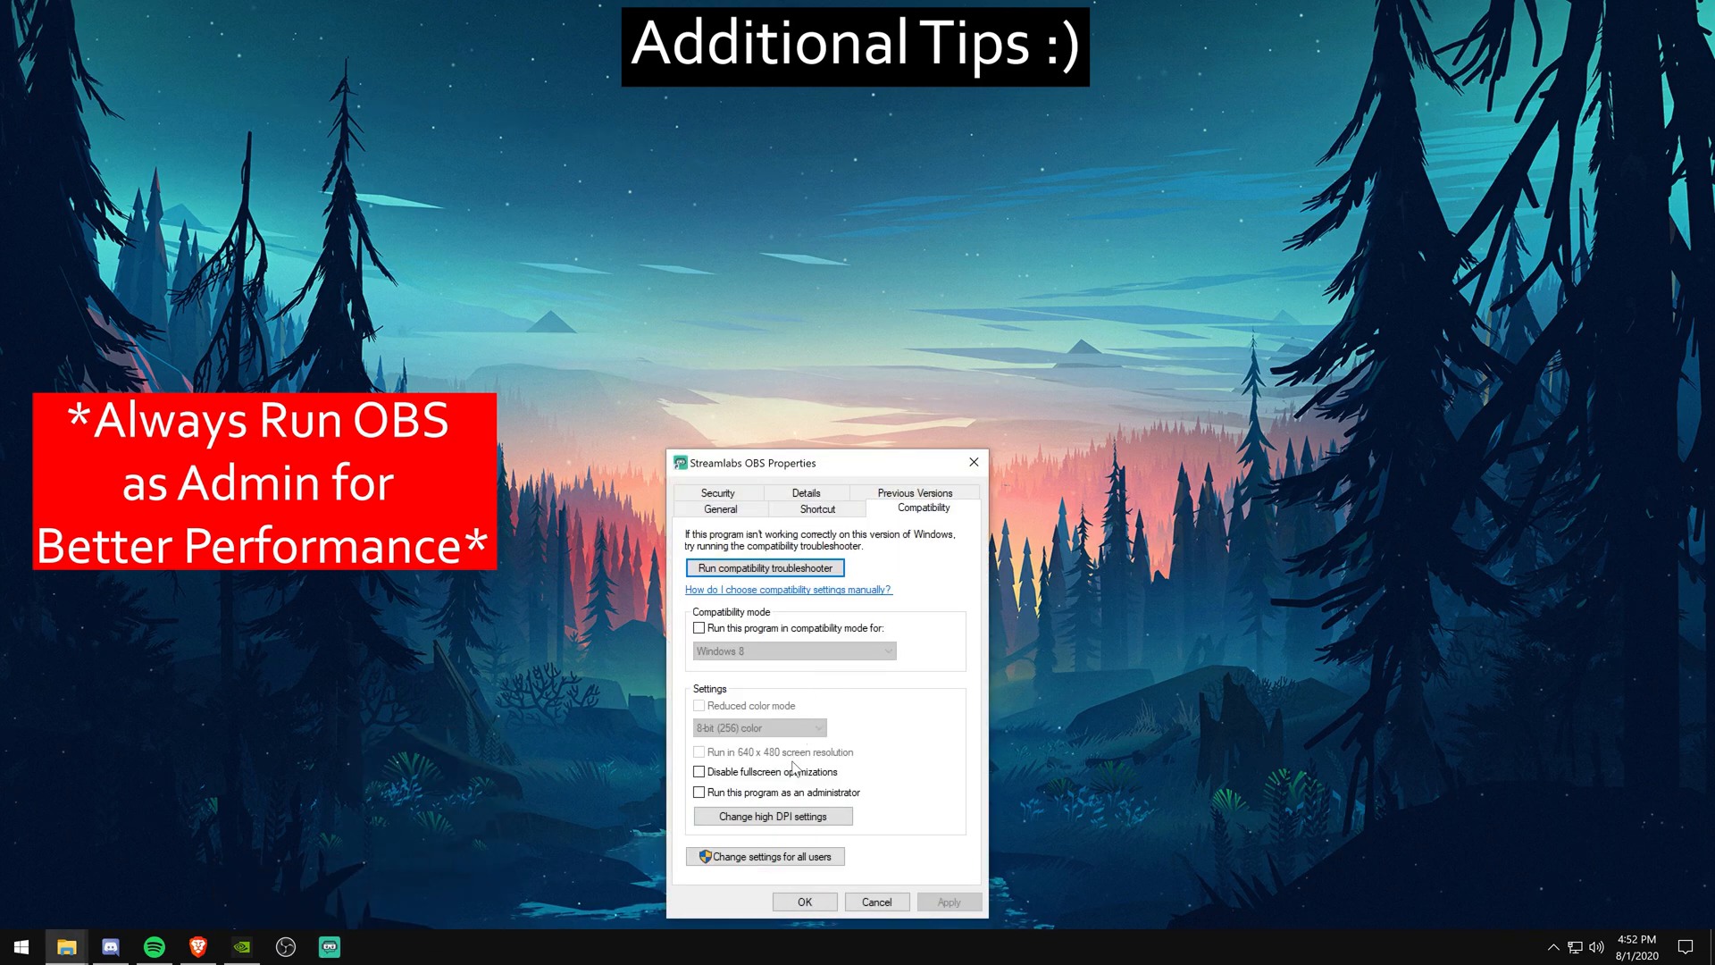
pyautogui.click(698, 792)
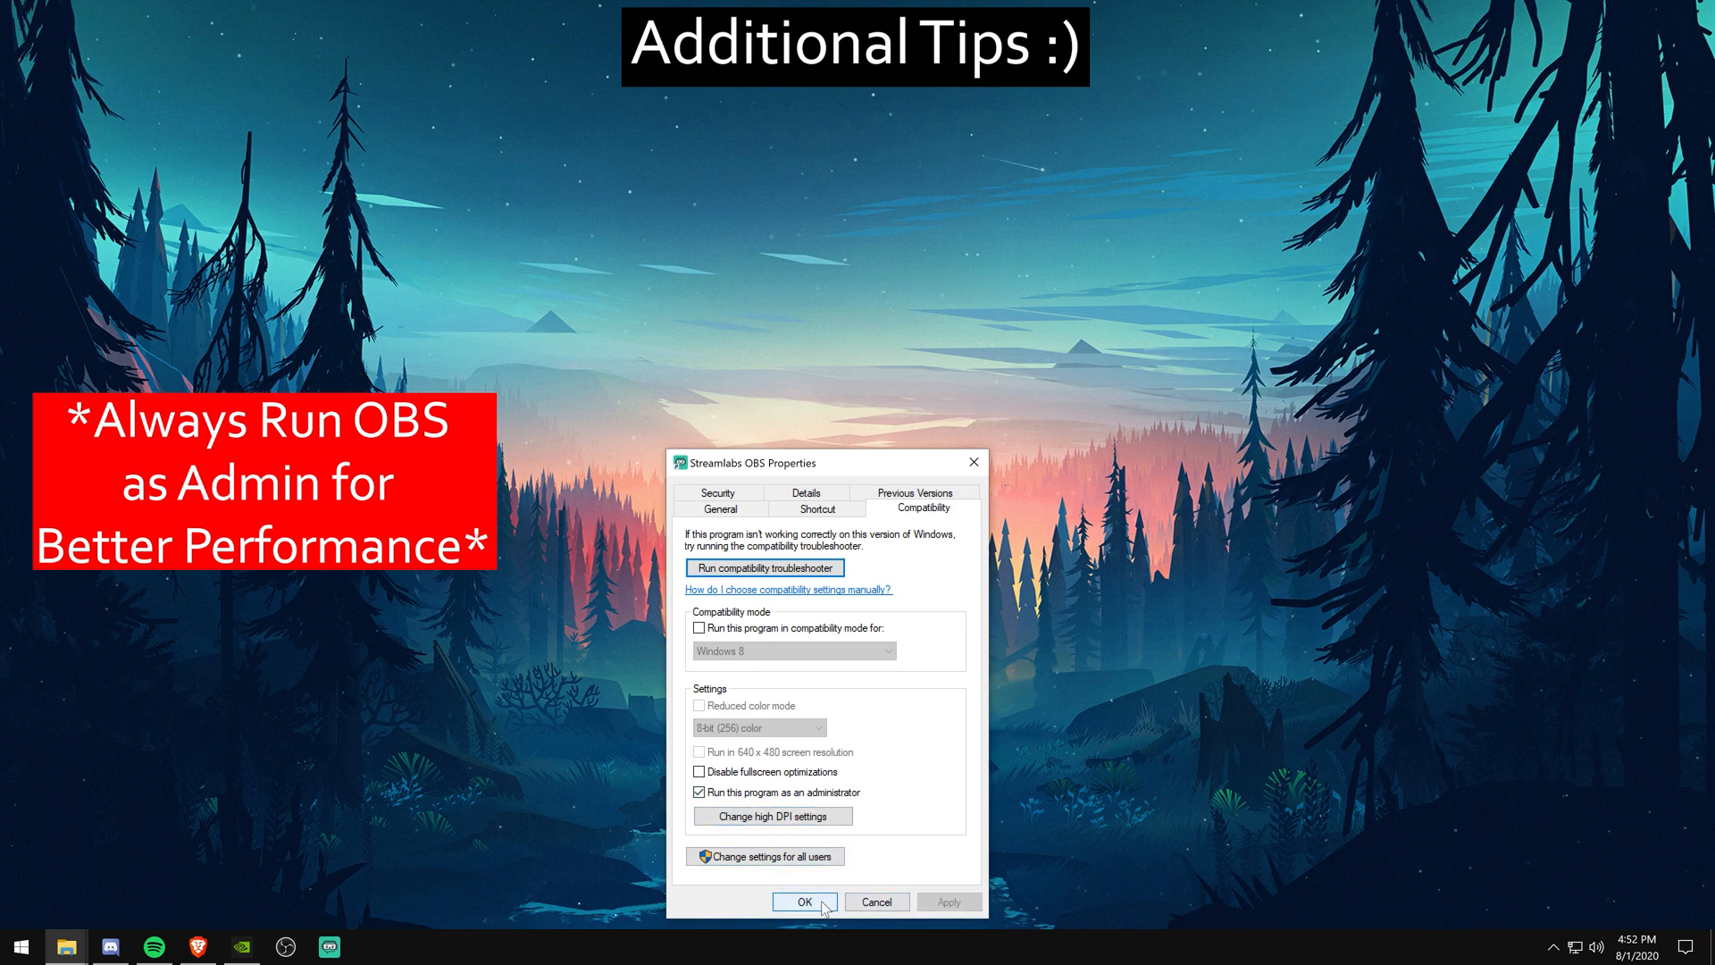
pyautogui.click(805, 901)
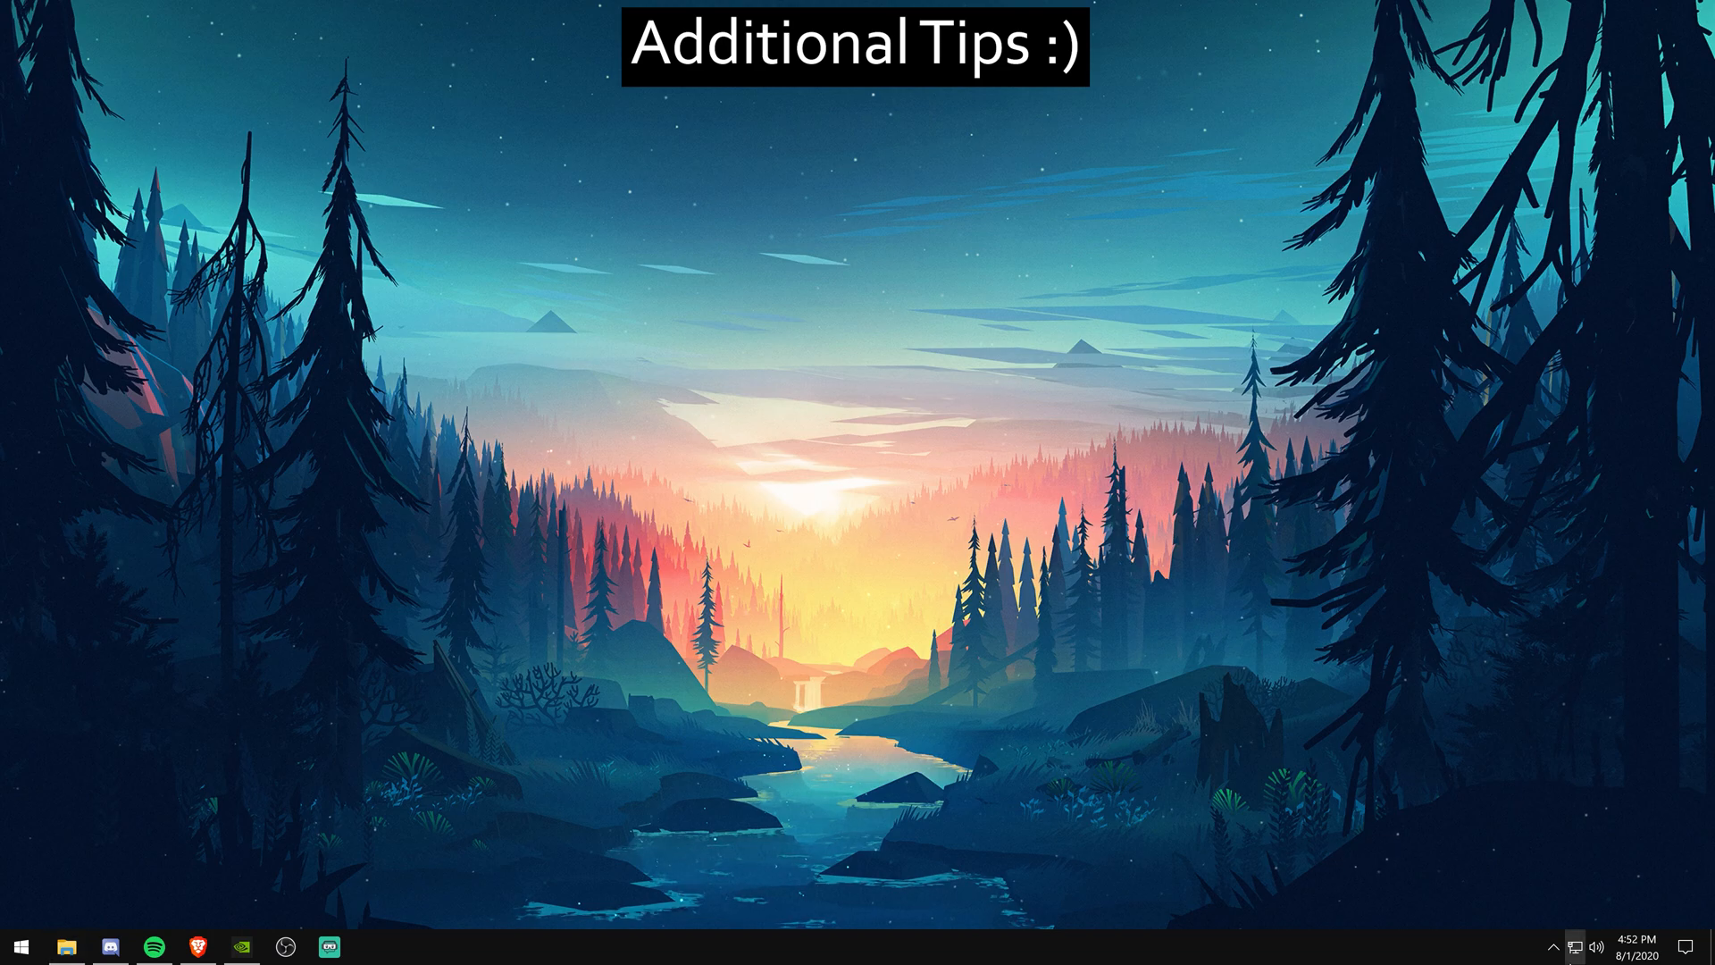
# - Set the current network connection's profile to Private from the tray network settings
pyautogui.click(372, 946)
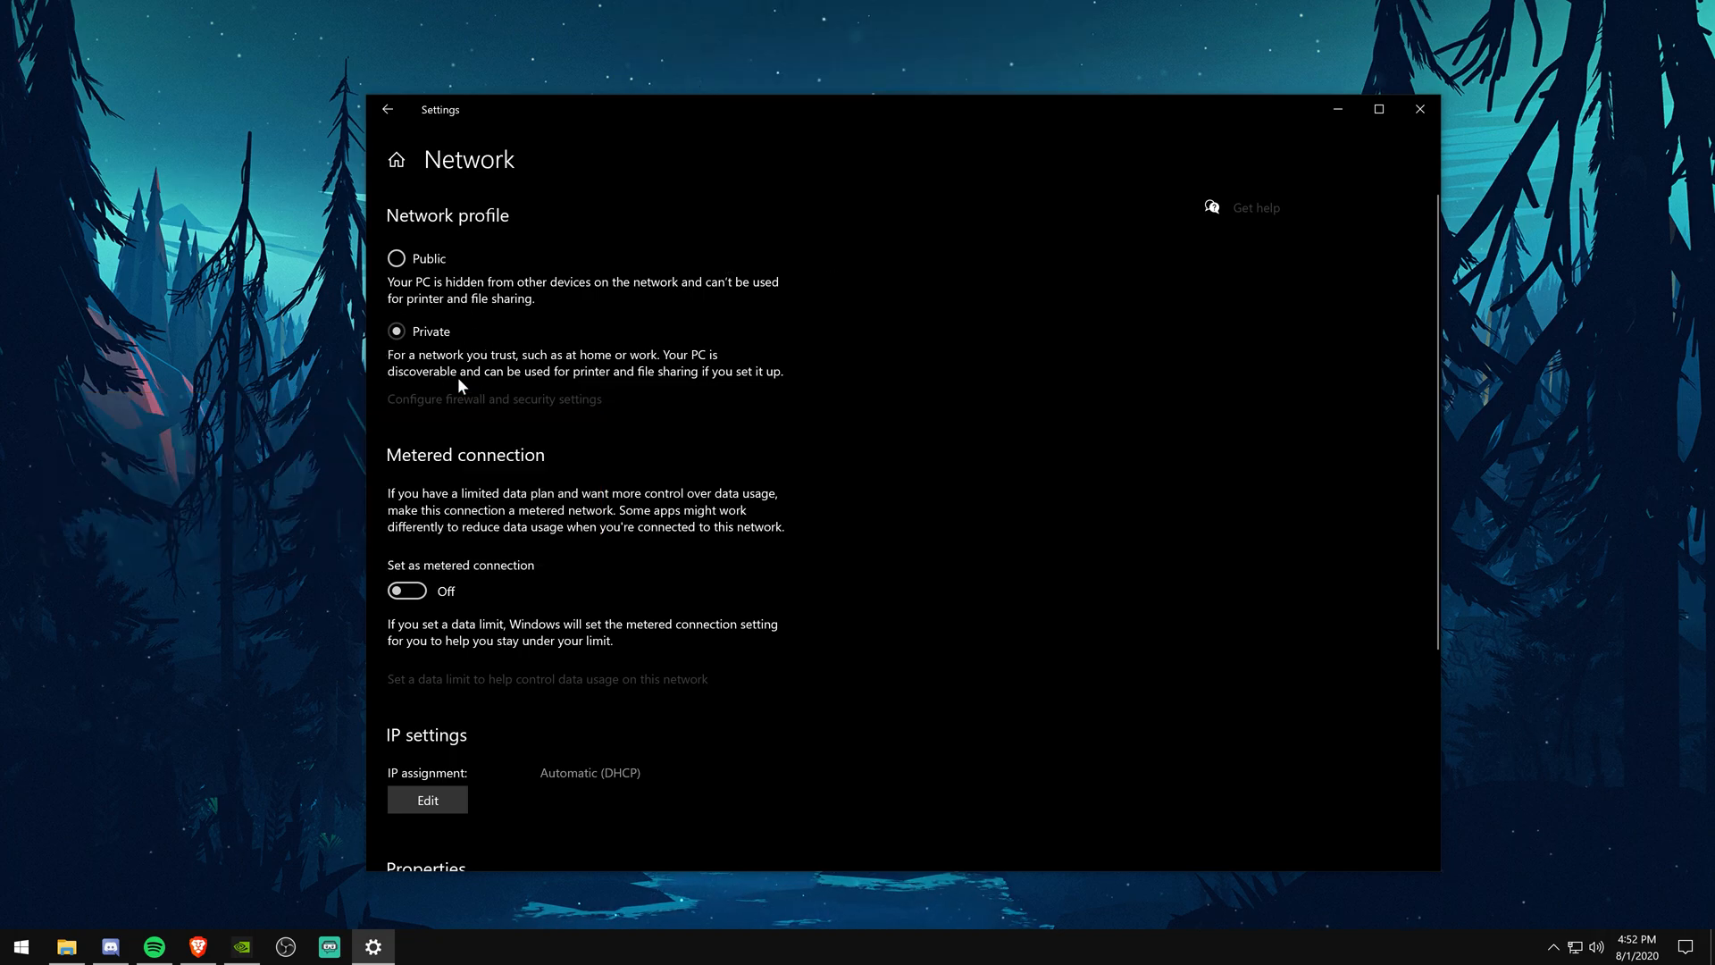
pyautogui.click(1418, 109)
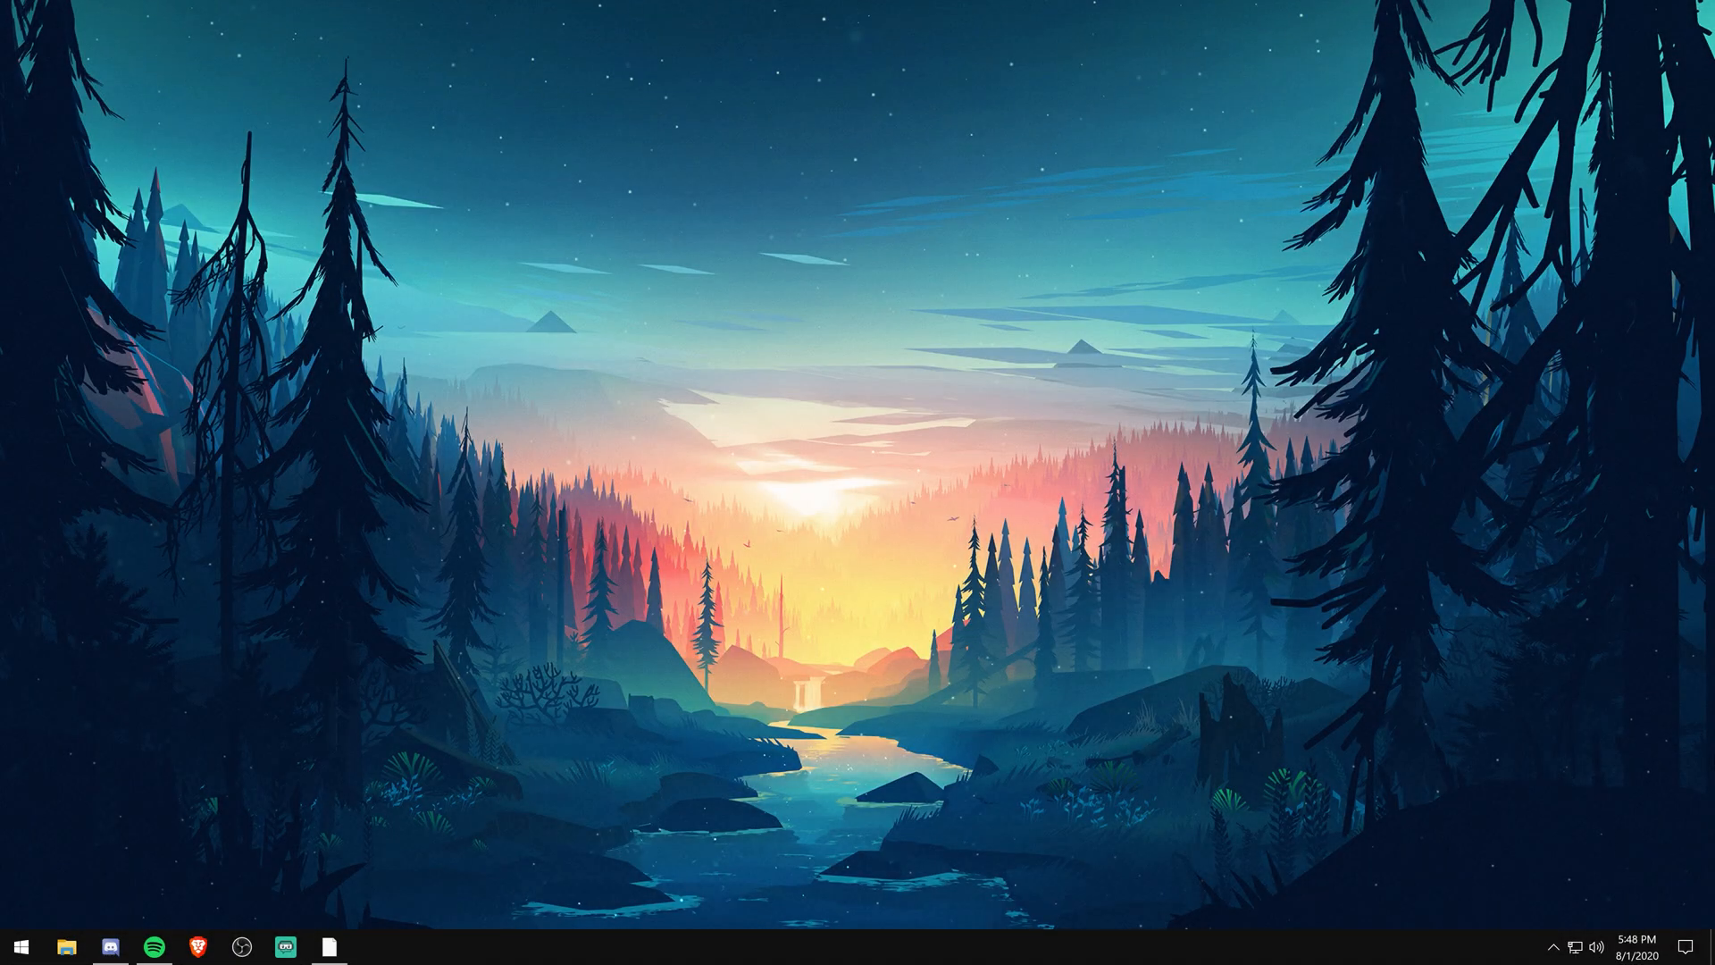